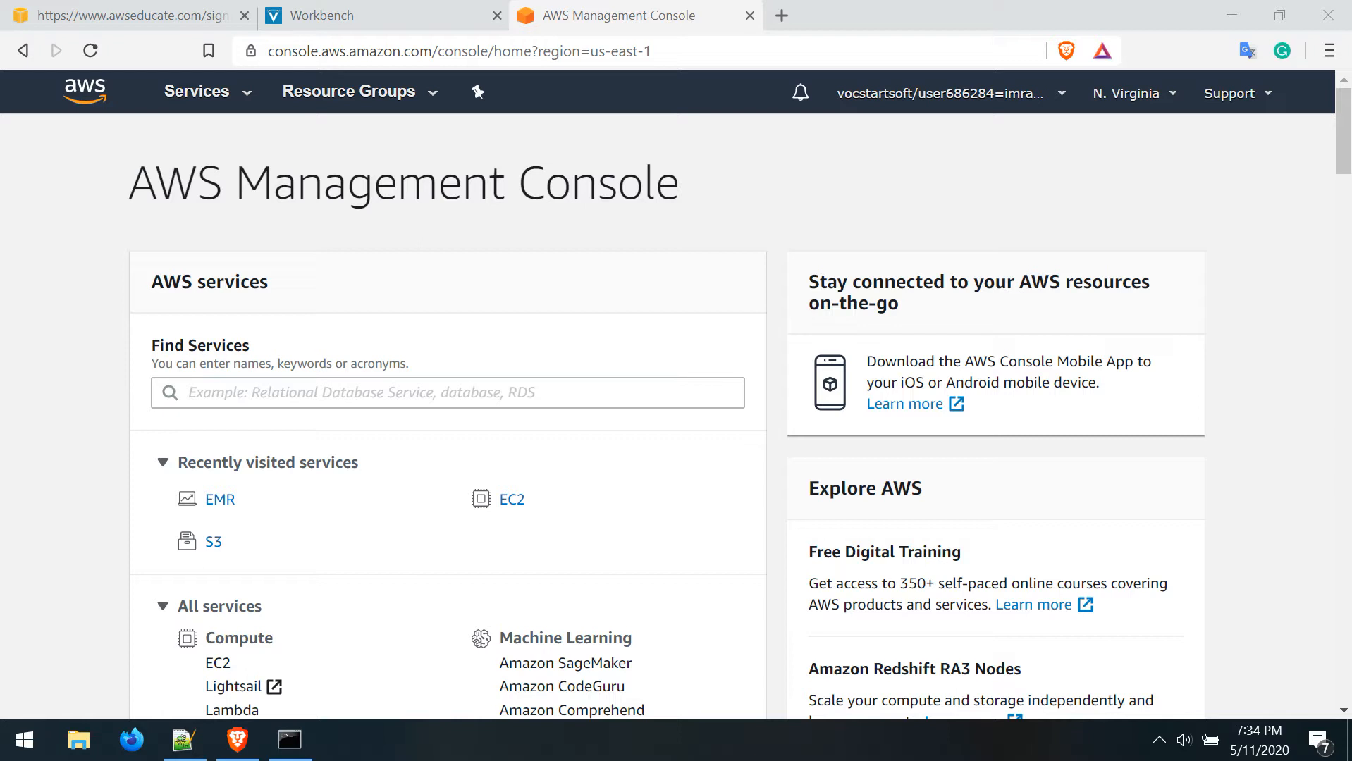
mouse_move(310, 690)
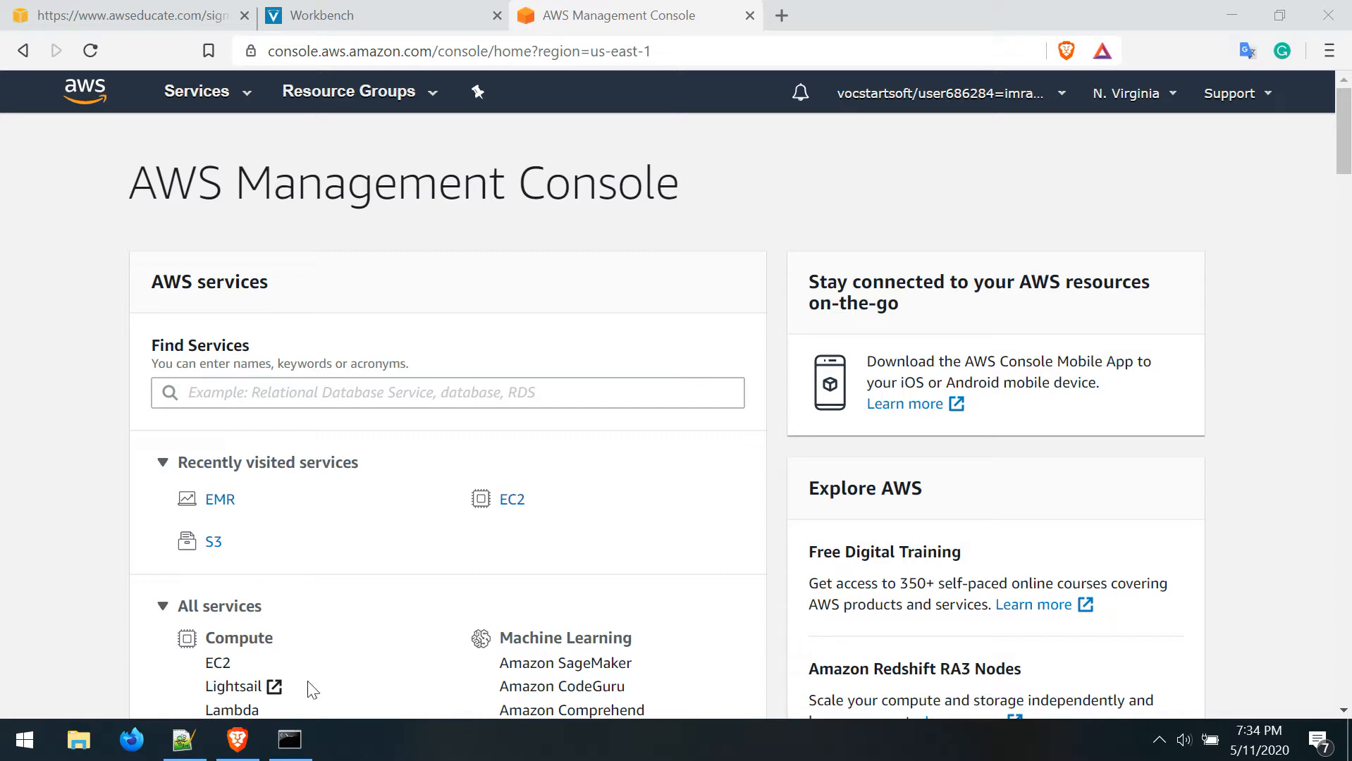
Review the mapper_v1.py and reducer_v1.py word-count scripts in Notepad++
click(183, 740)
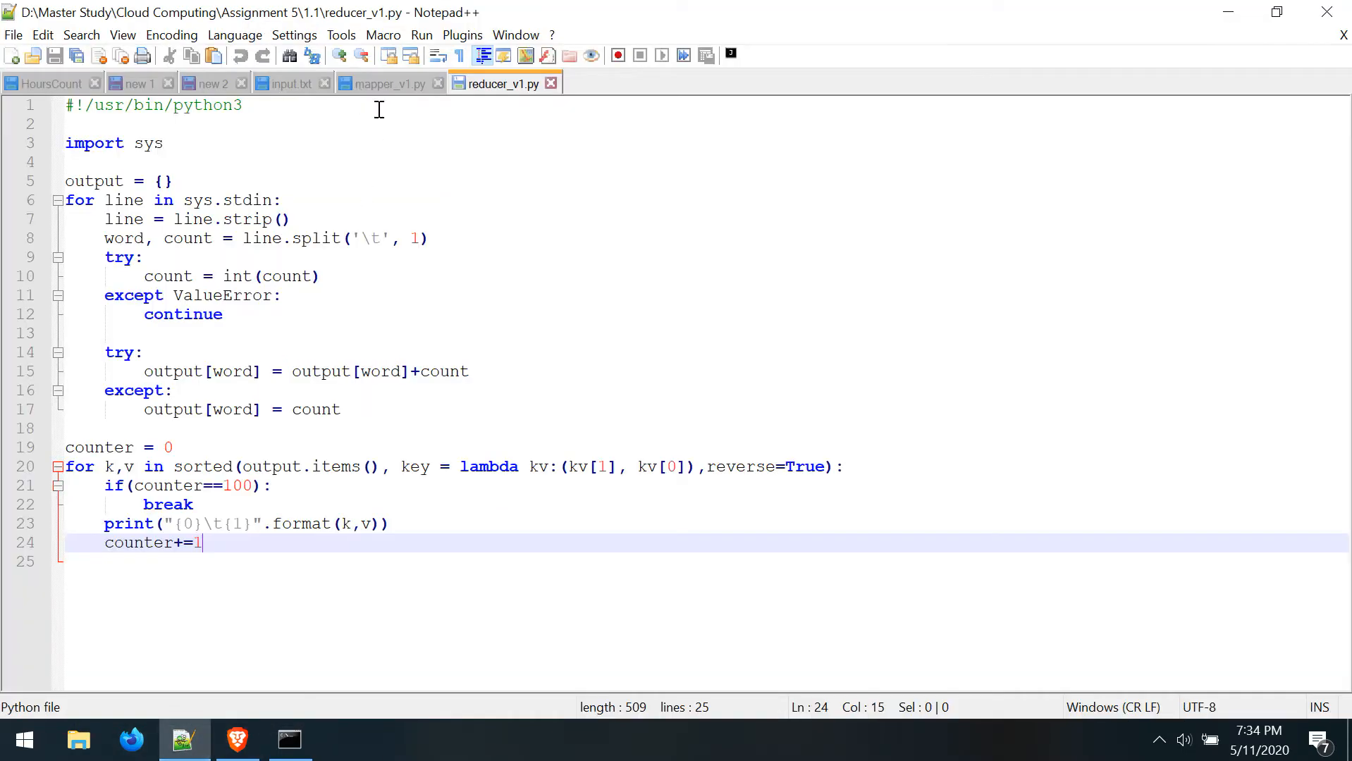
click(389, 83)
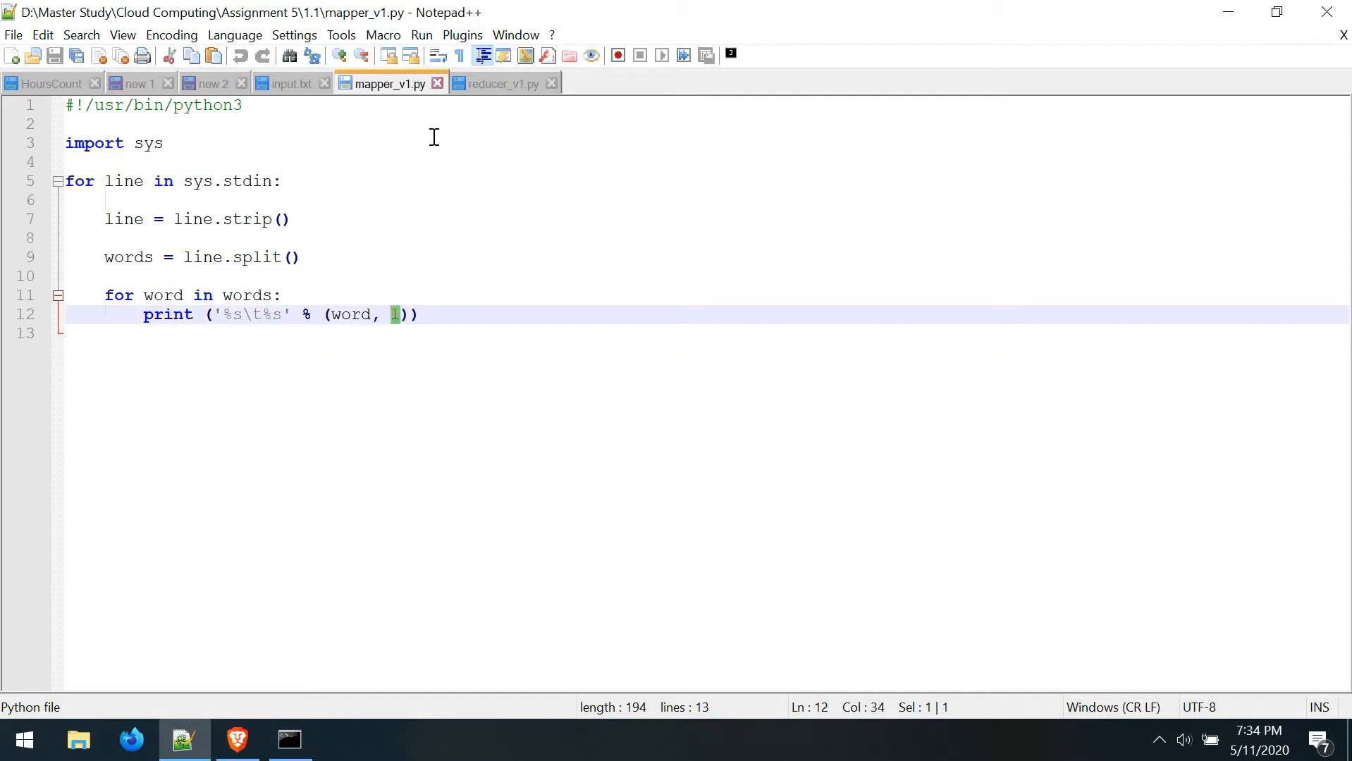
click(501, 83)
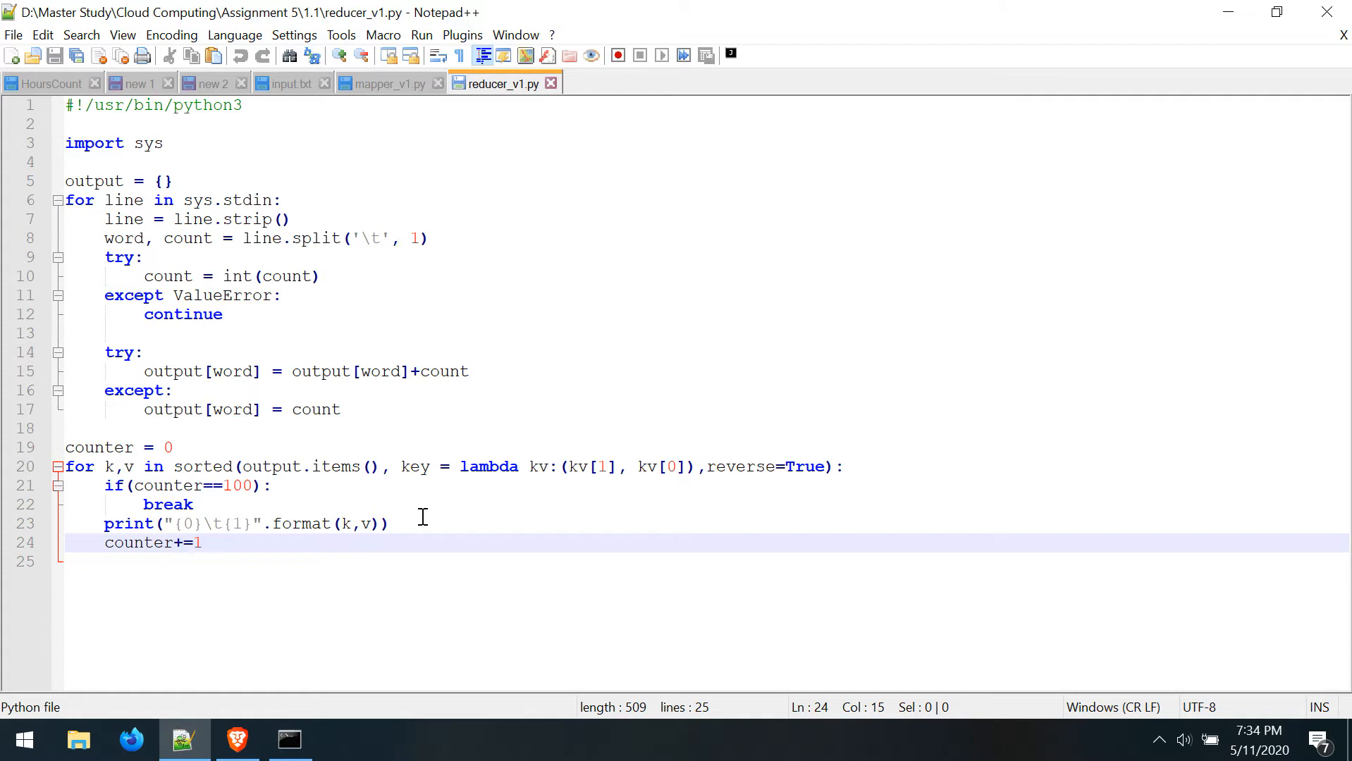
mouse_move(205, 544)
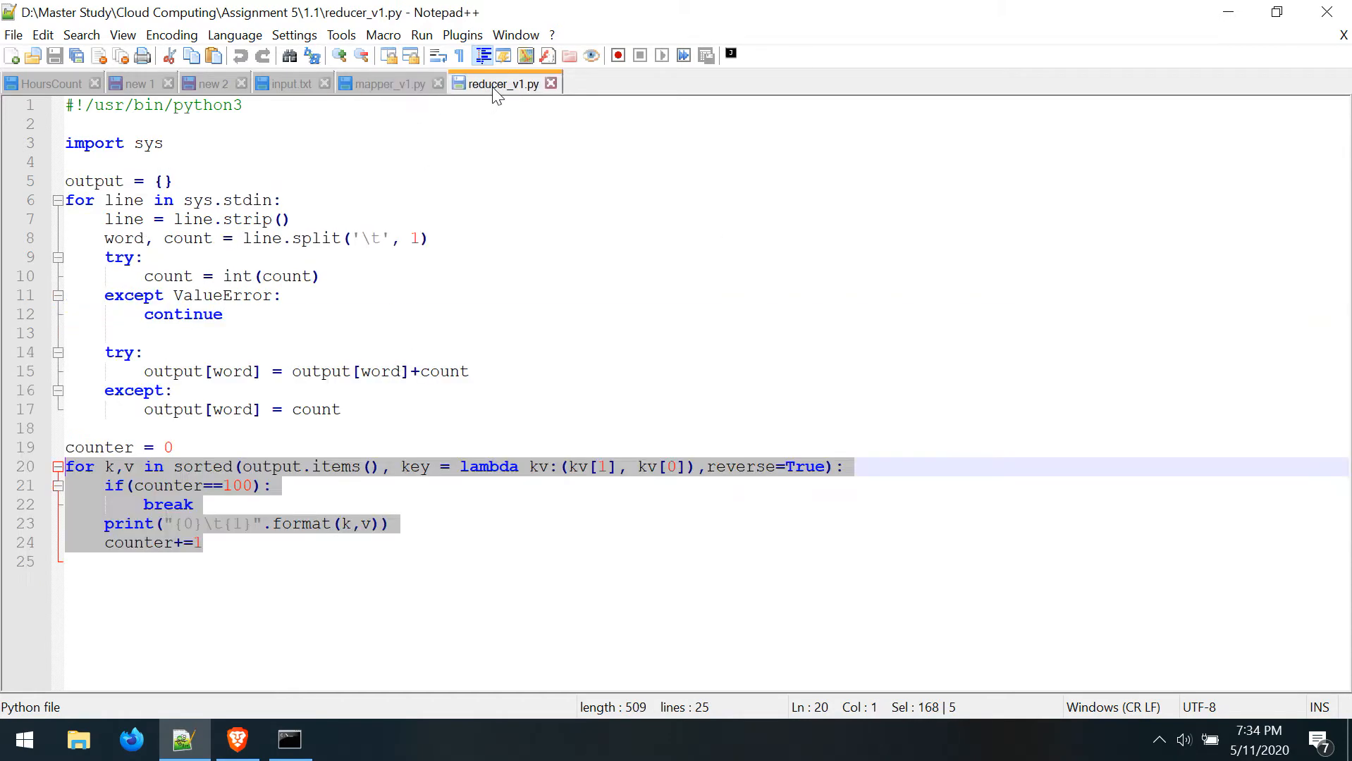
Look through the input.txt text file
click(292, 83)
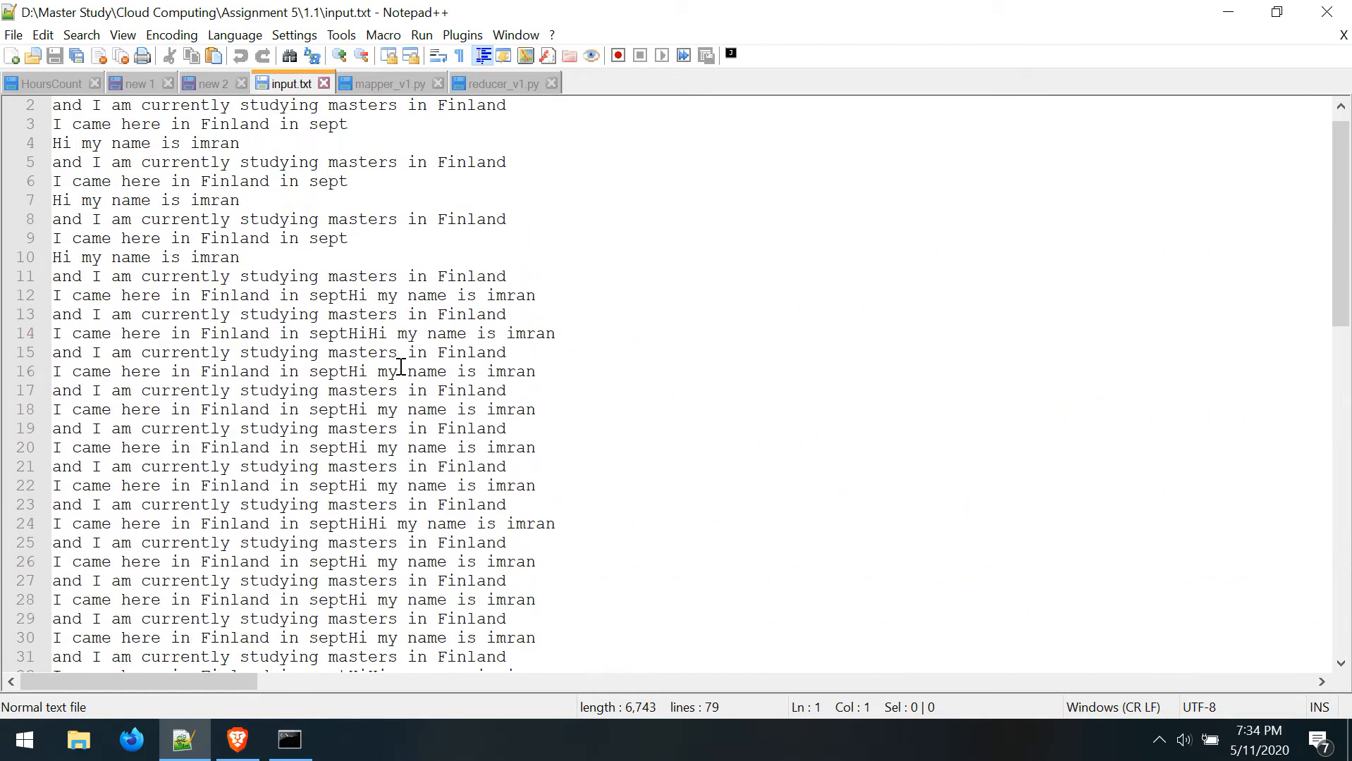
scroll(down, 3)
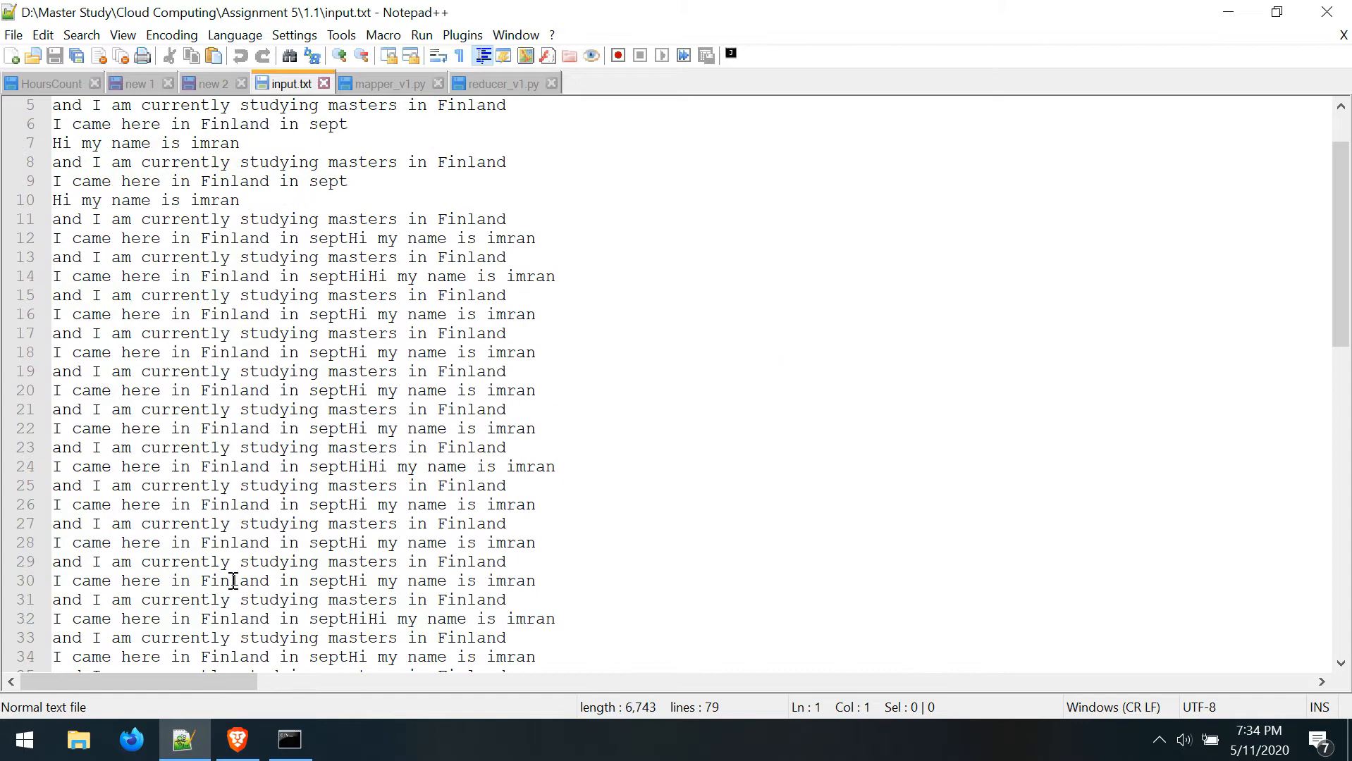
Go to the S3 service and begin creating a new bucket
click(235, 740)
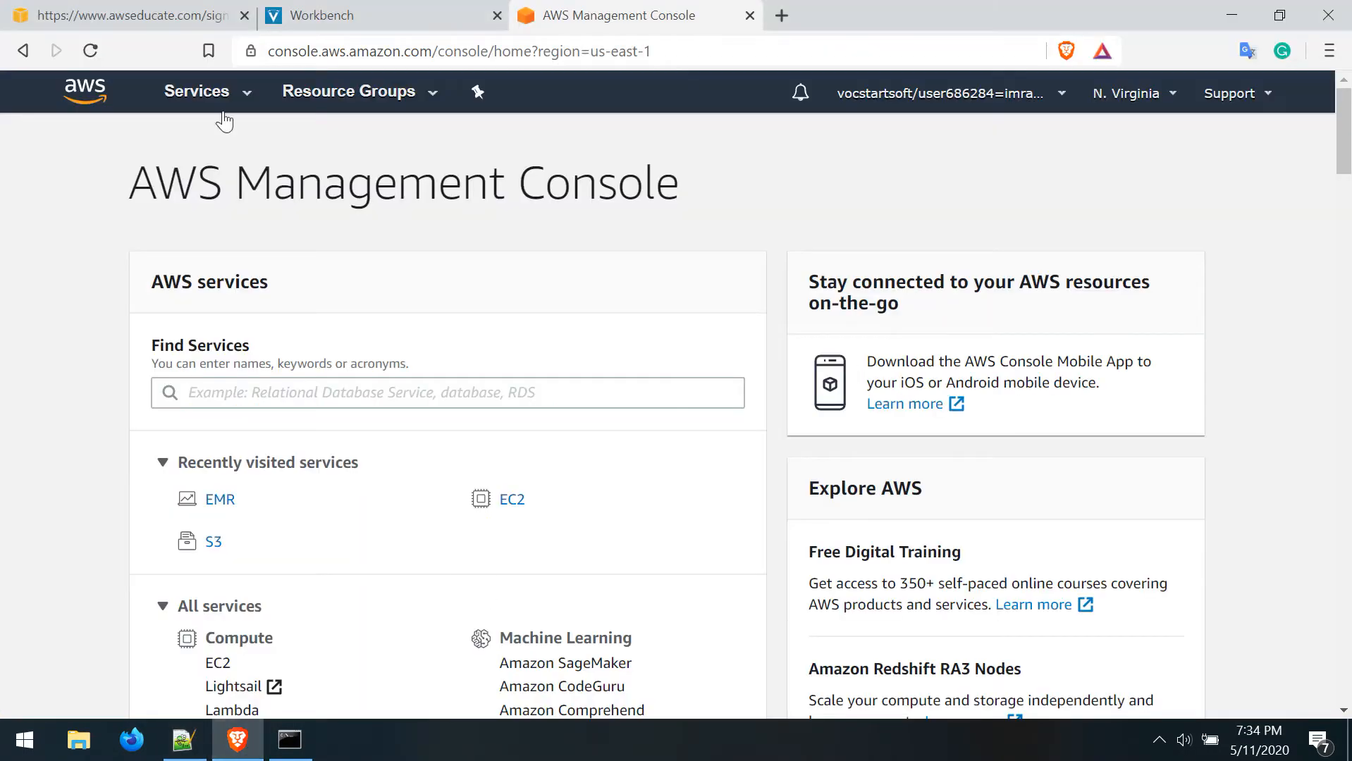
mouse_move(212, 547)
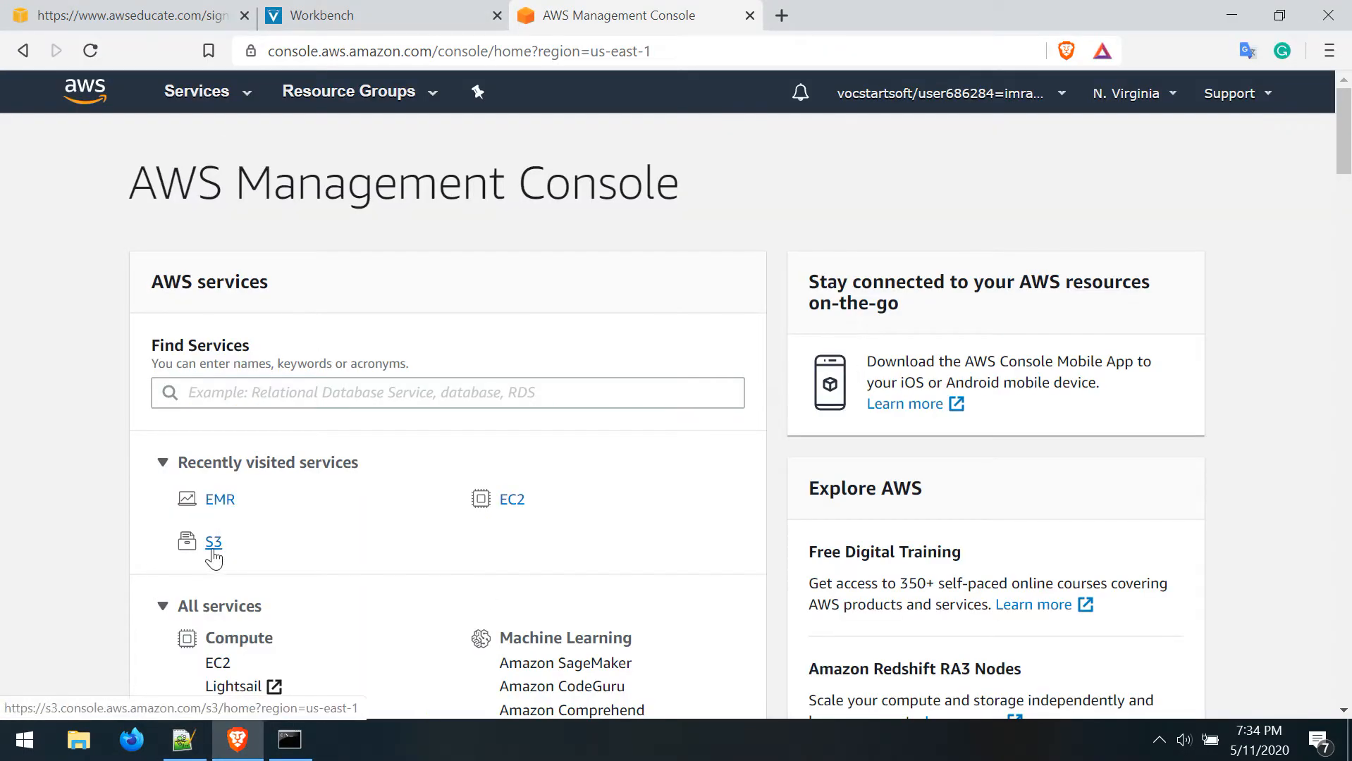
click(213, 543)
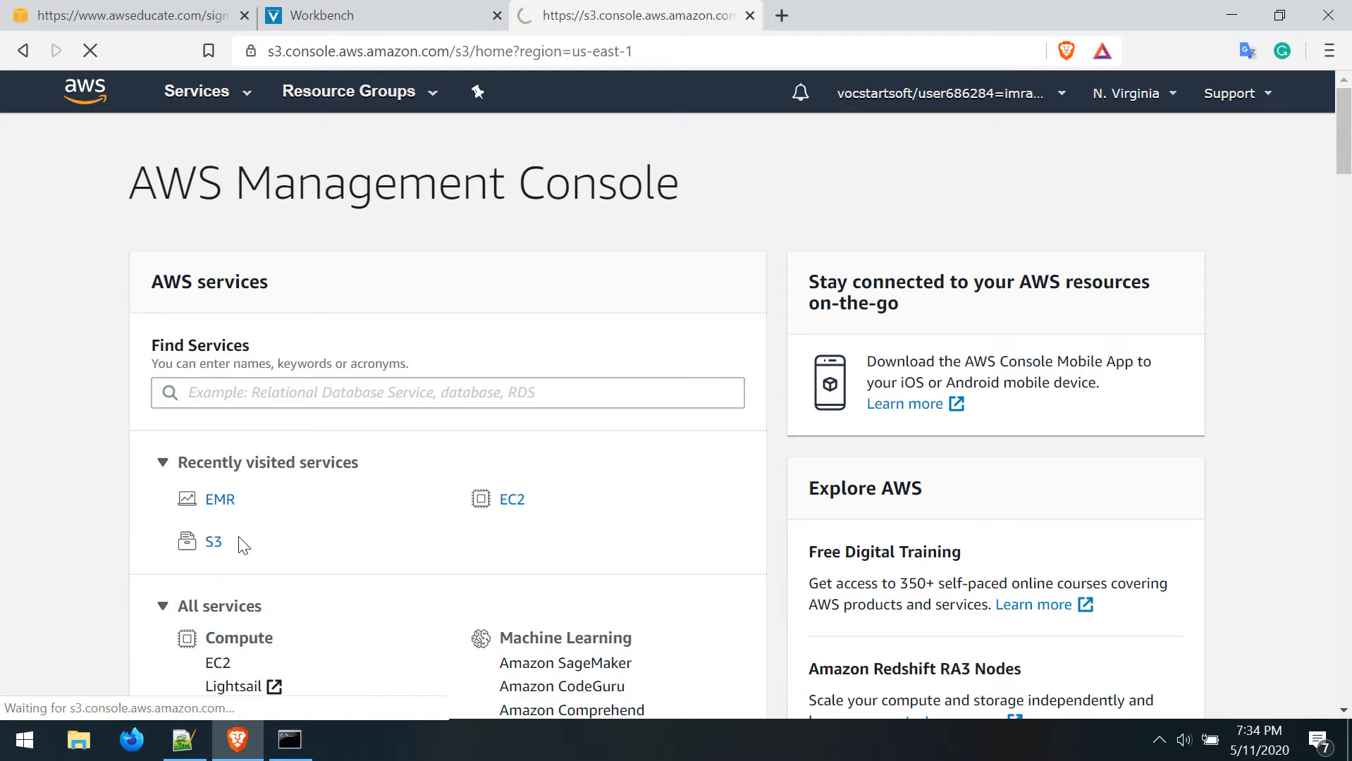
click(213, 541)
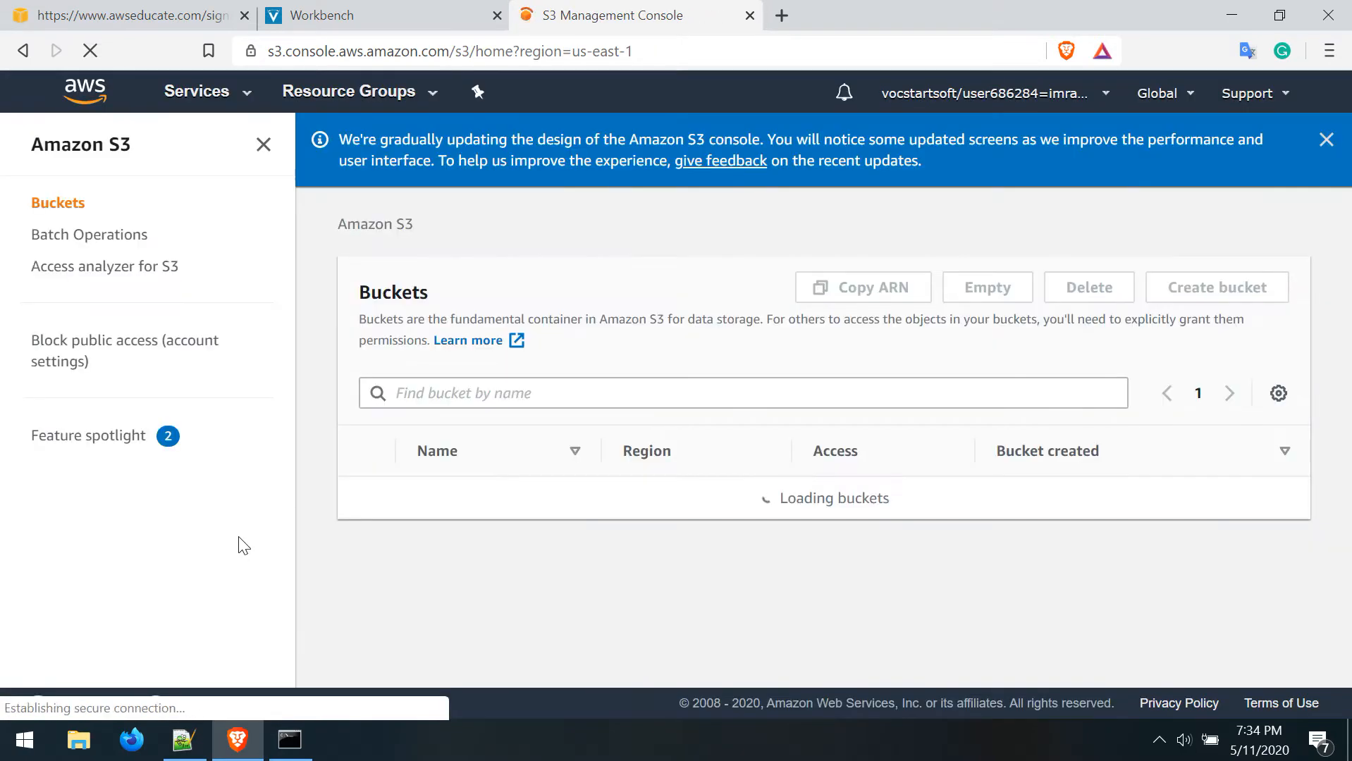
click(1215, 287)
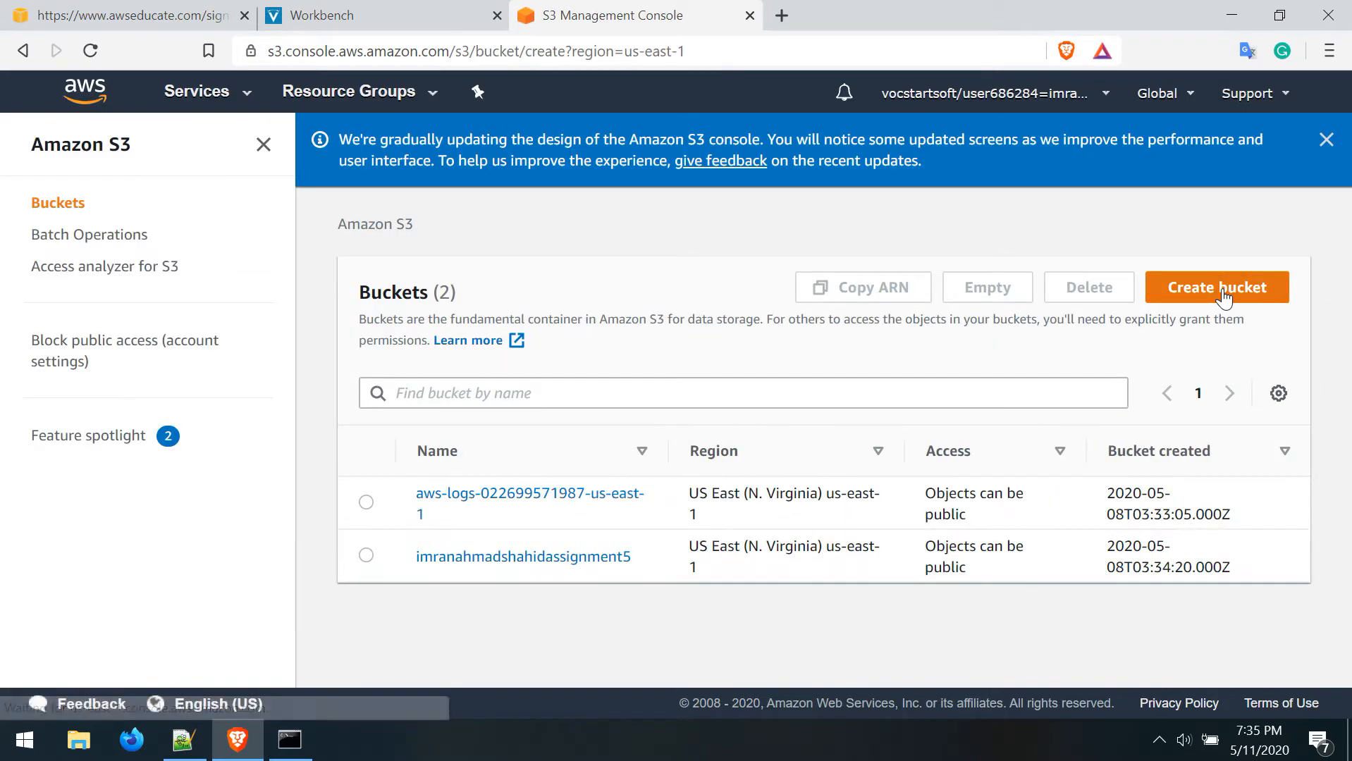
Name the bucket iastestingv1, allow public access and create it
click(1216, 287)
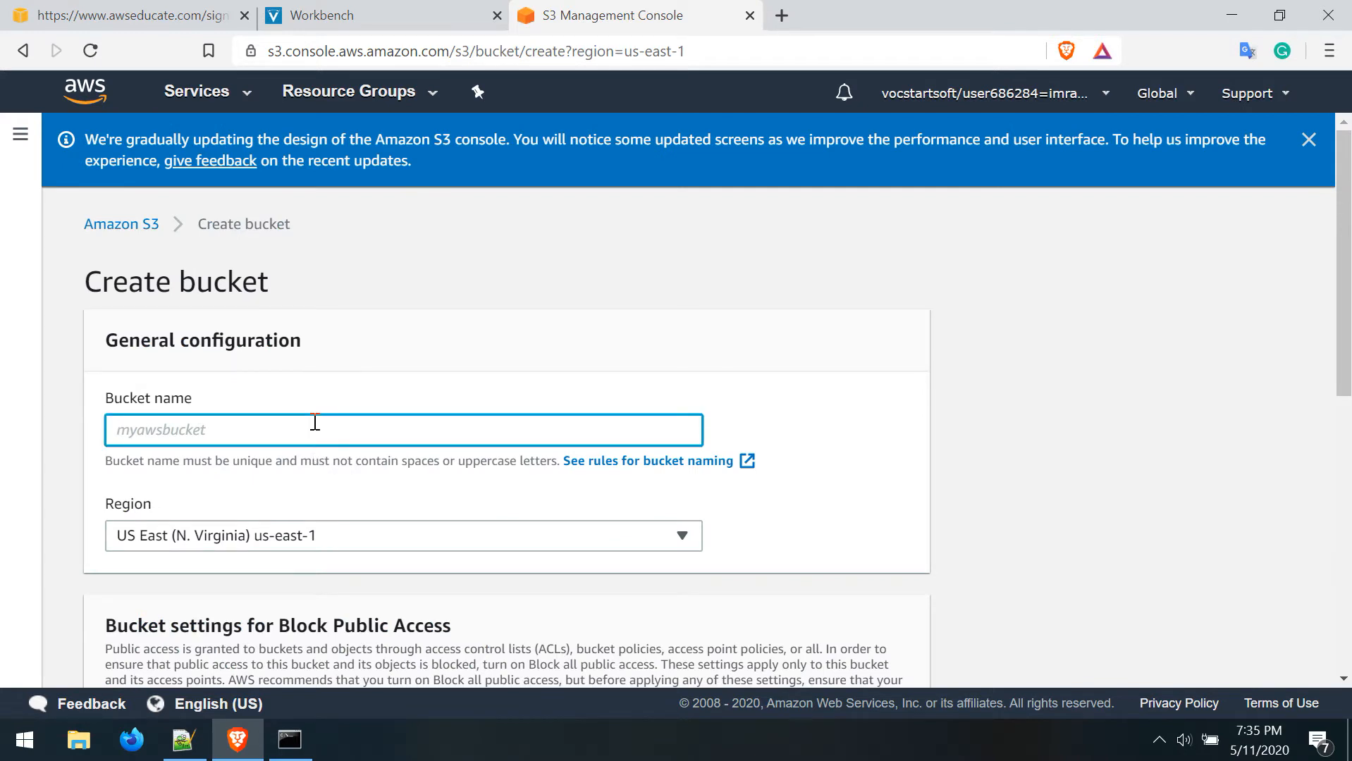
text(iastestingv1)
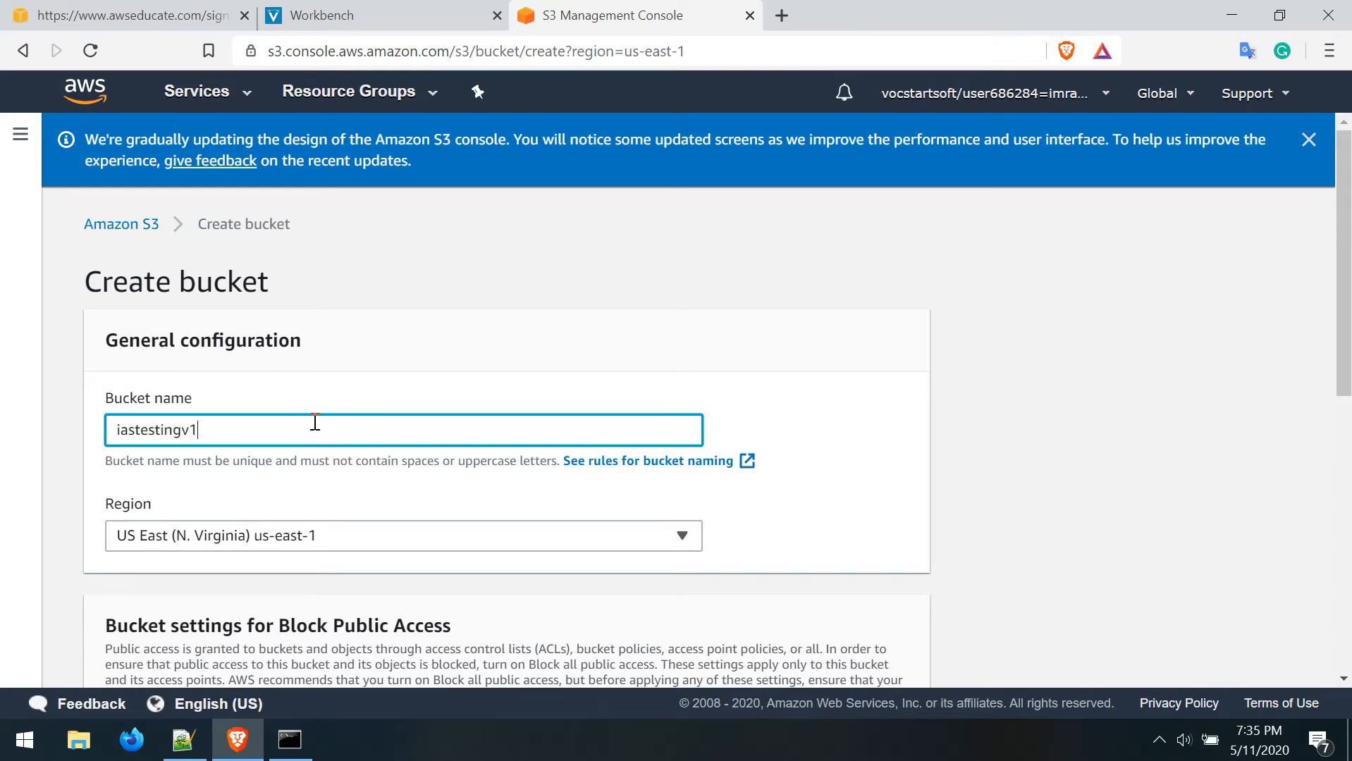
scroll(down, 3)
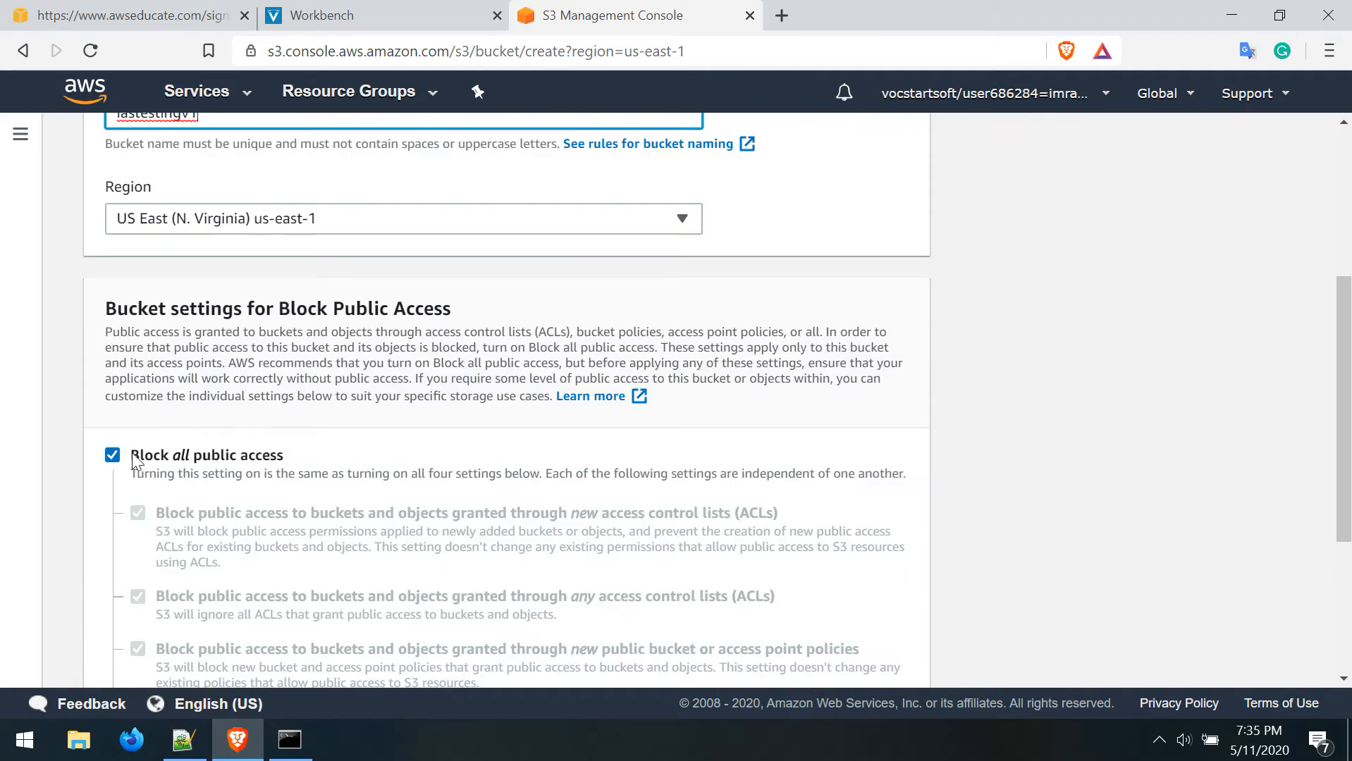
click(113, 454)
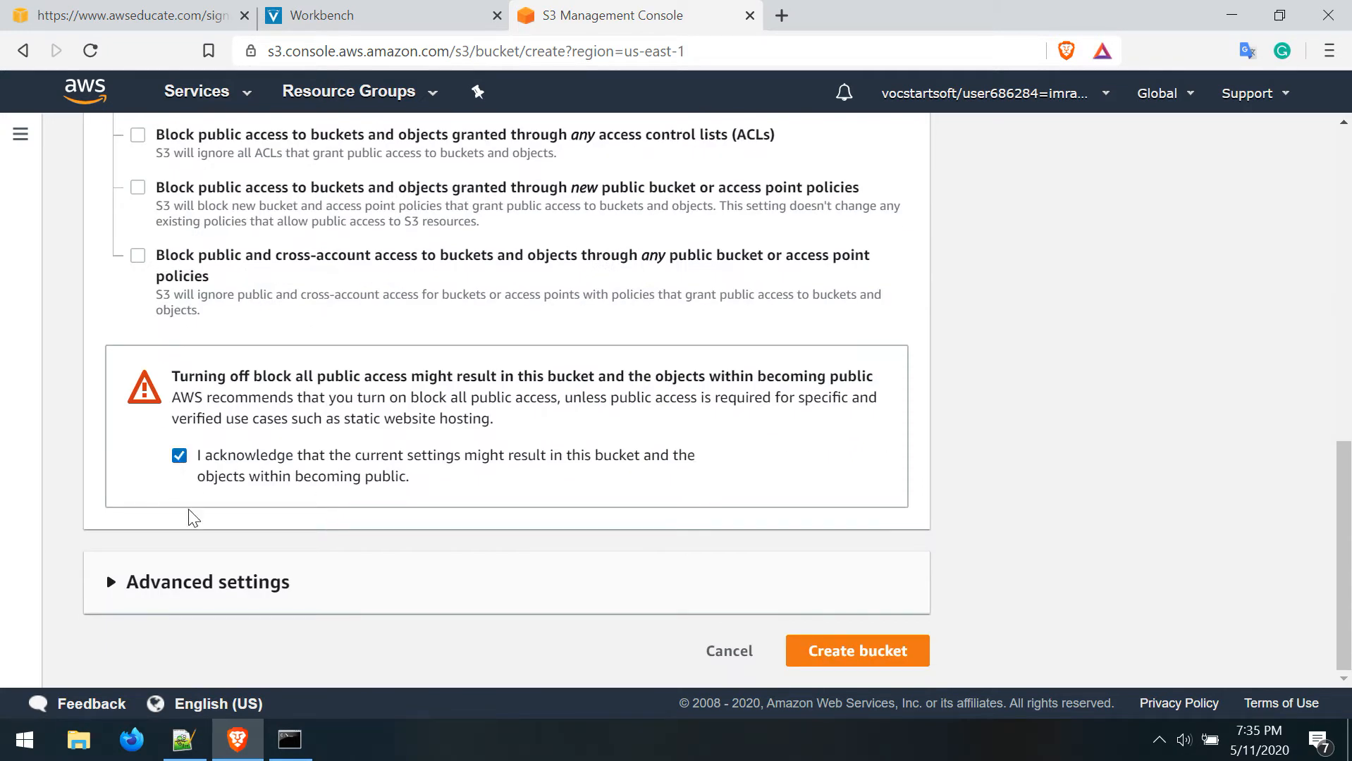
click(857, 650)
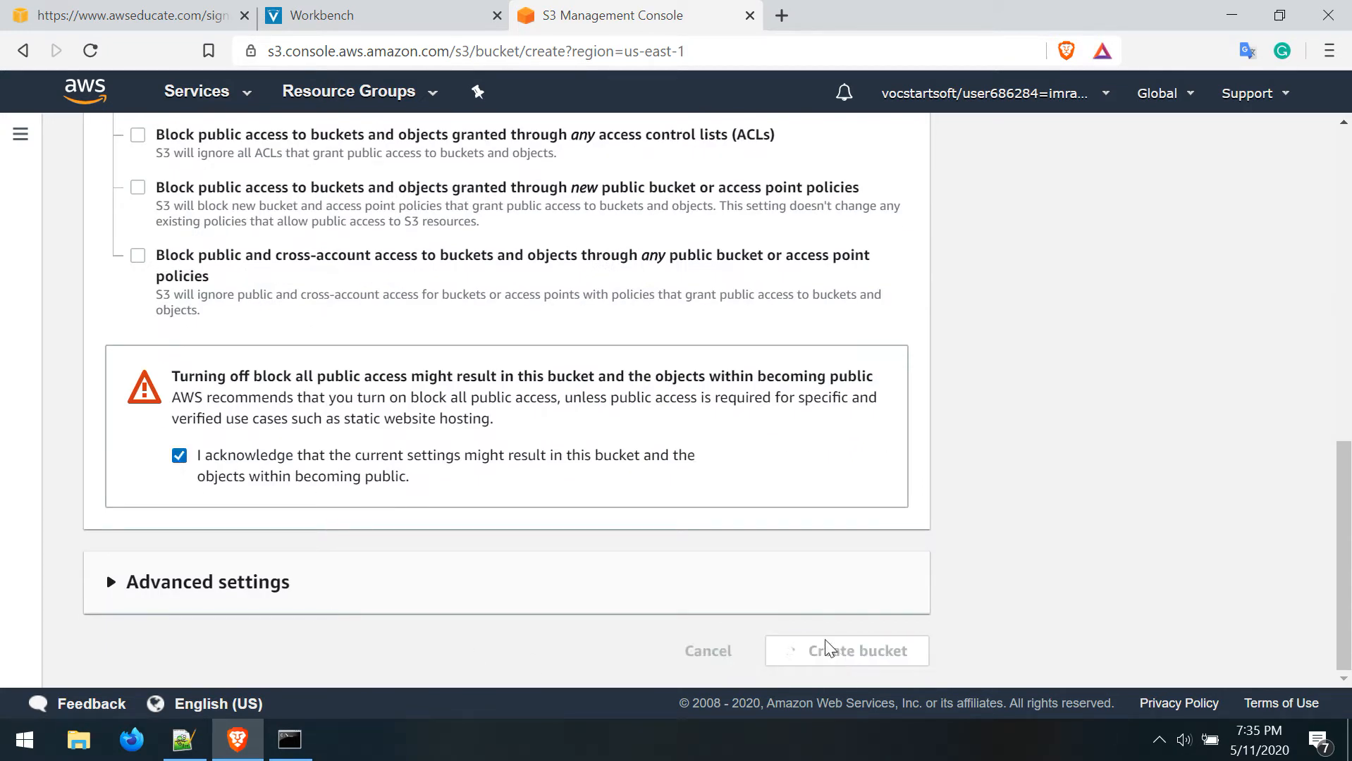
click(844, 650)
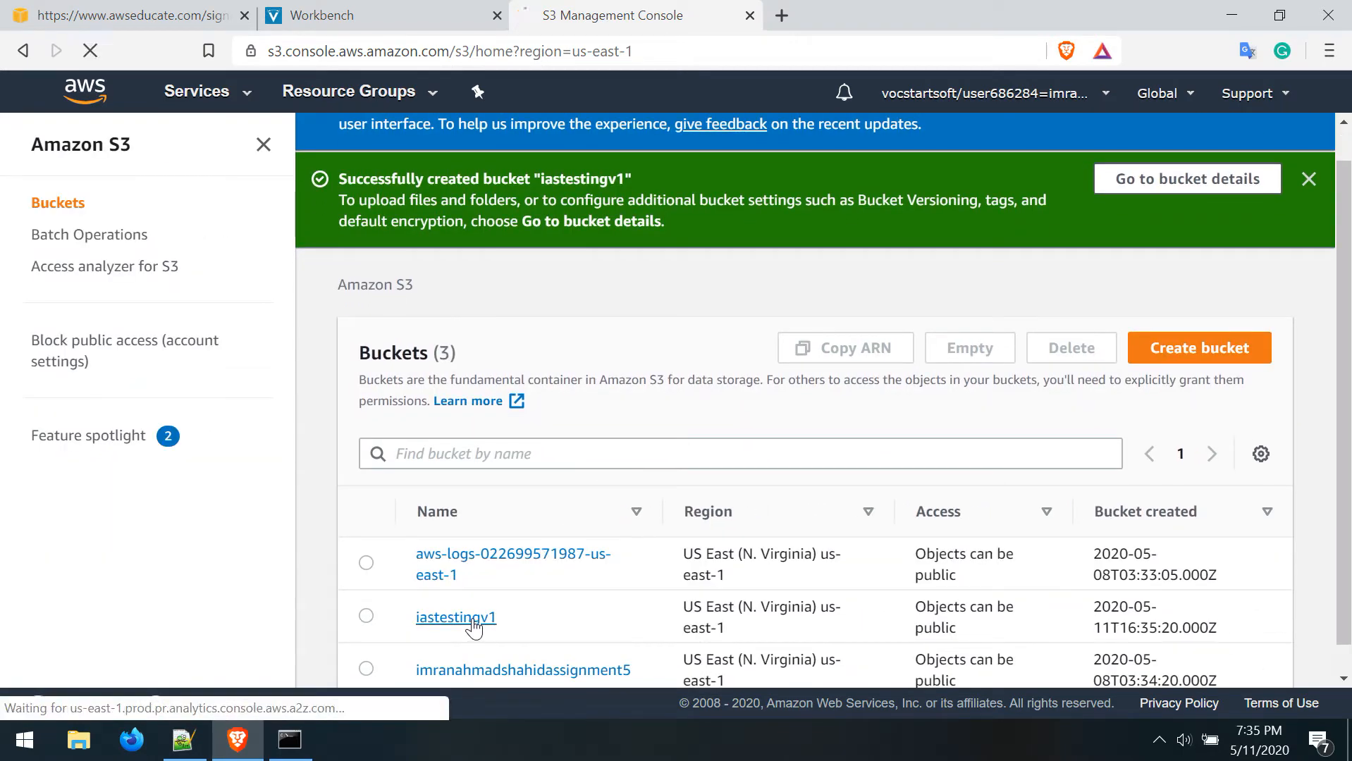
Select input.txt, mapper_v1.py and reducer_v1.py from folder 1.1 for upload to iastestingv1
click(455, 618)
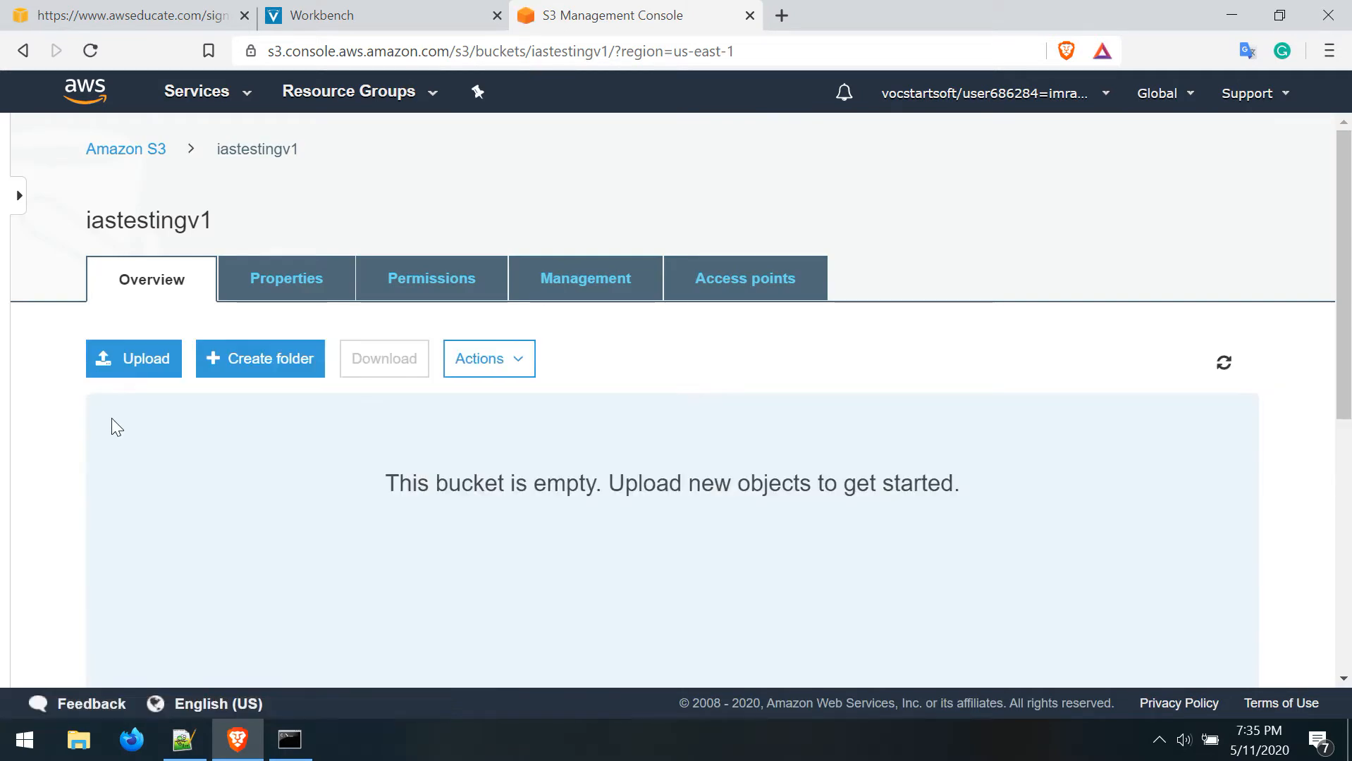
click(134, 358)
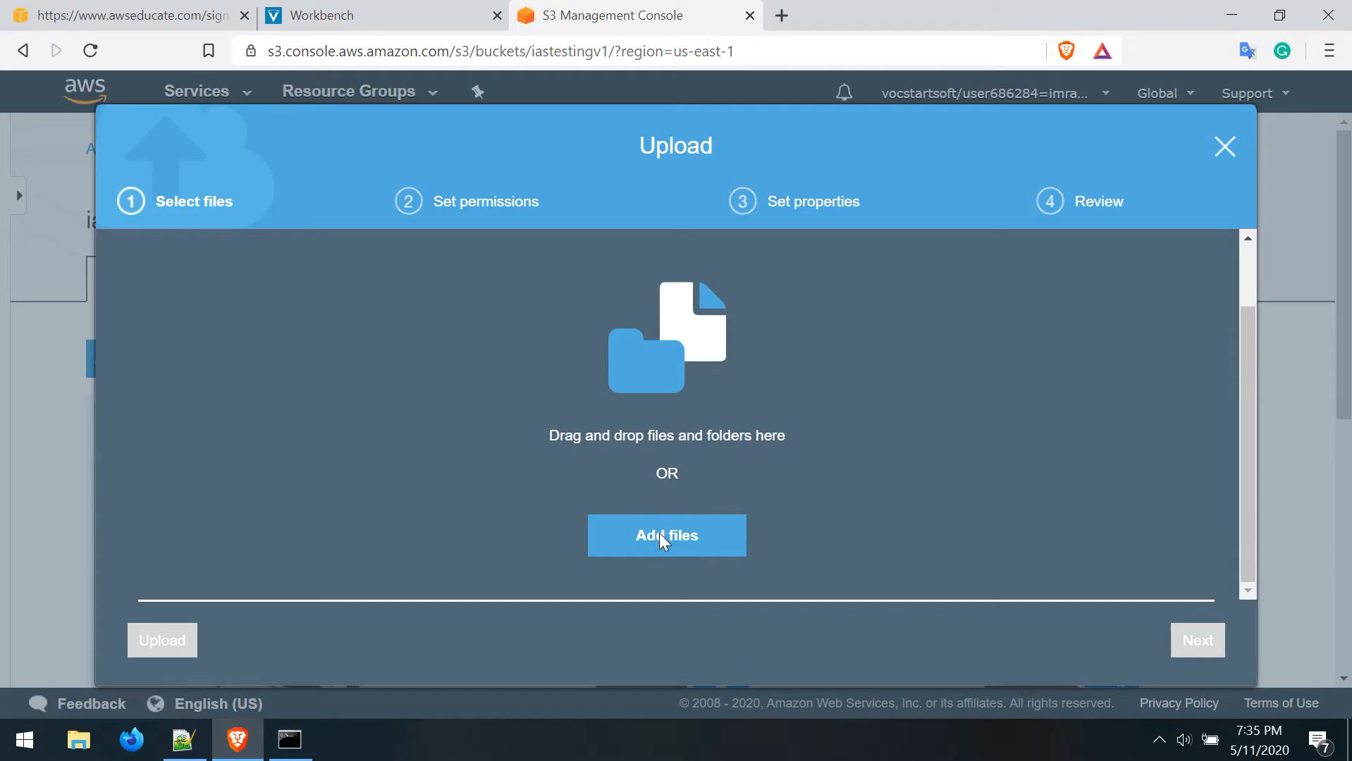
click(665, 534)
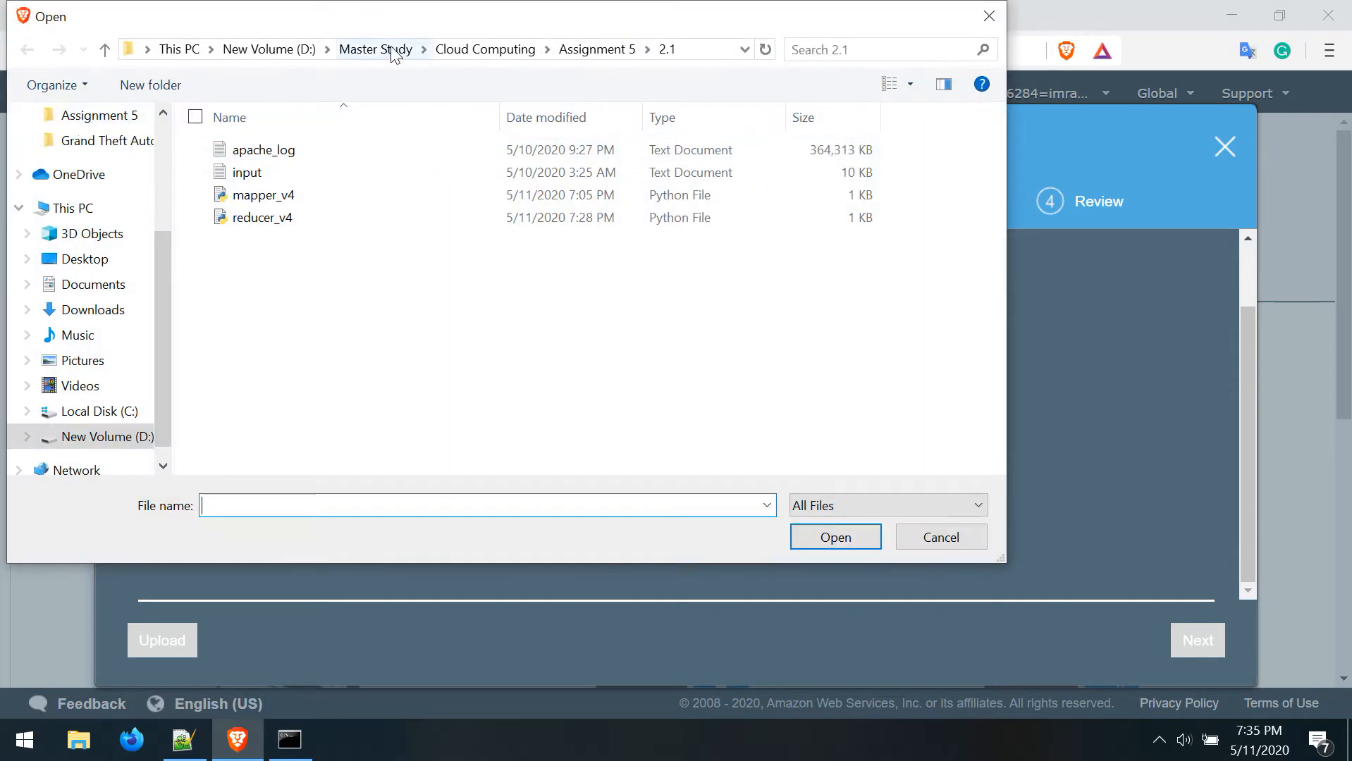
click(374, 49)
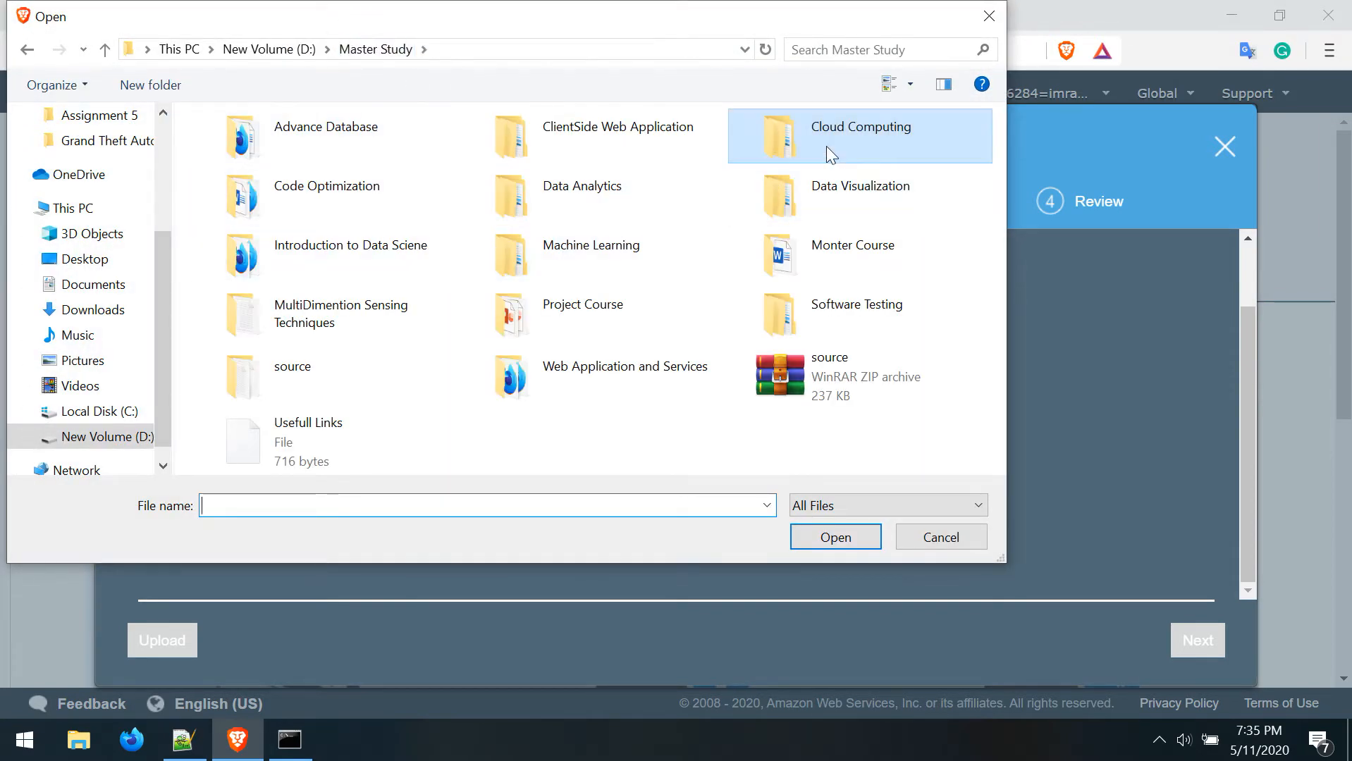
double_click(860, 136)
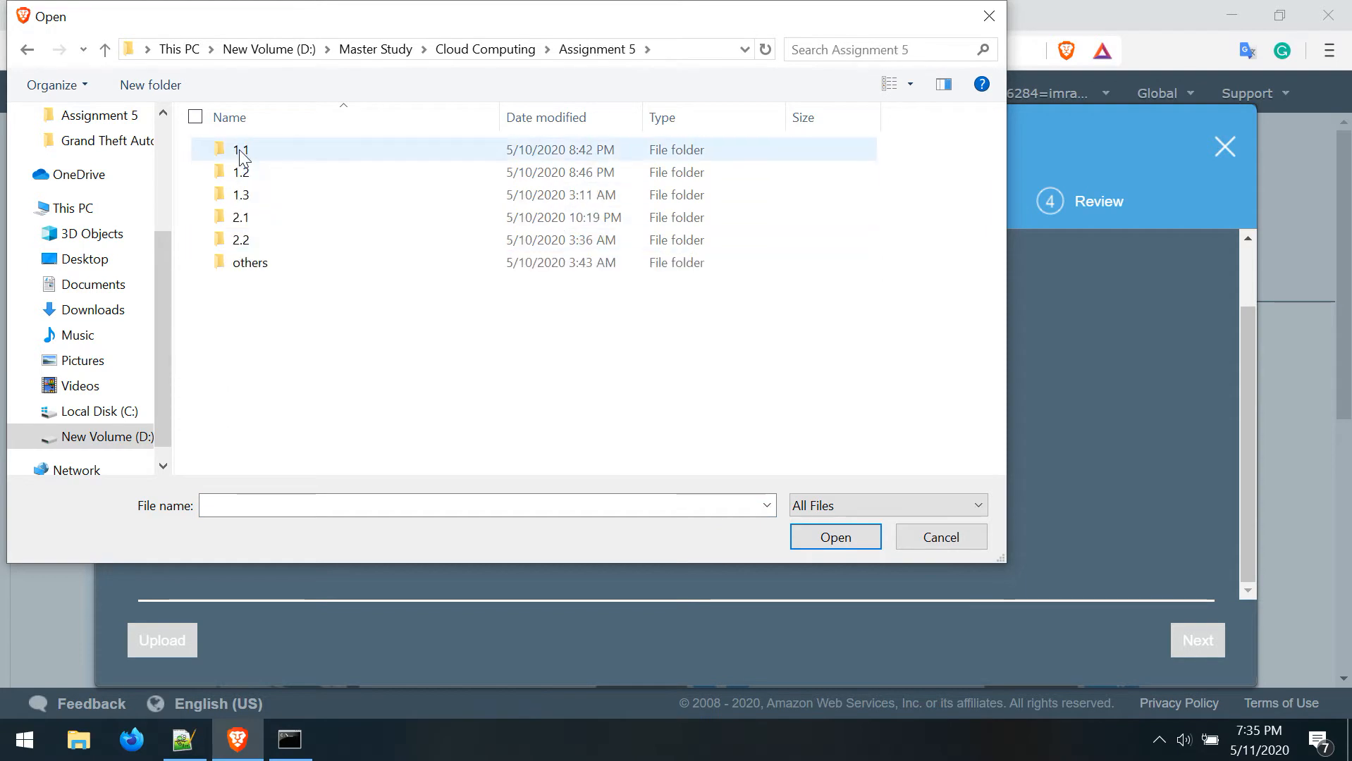
double_click(241, 149)
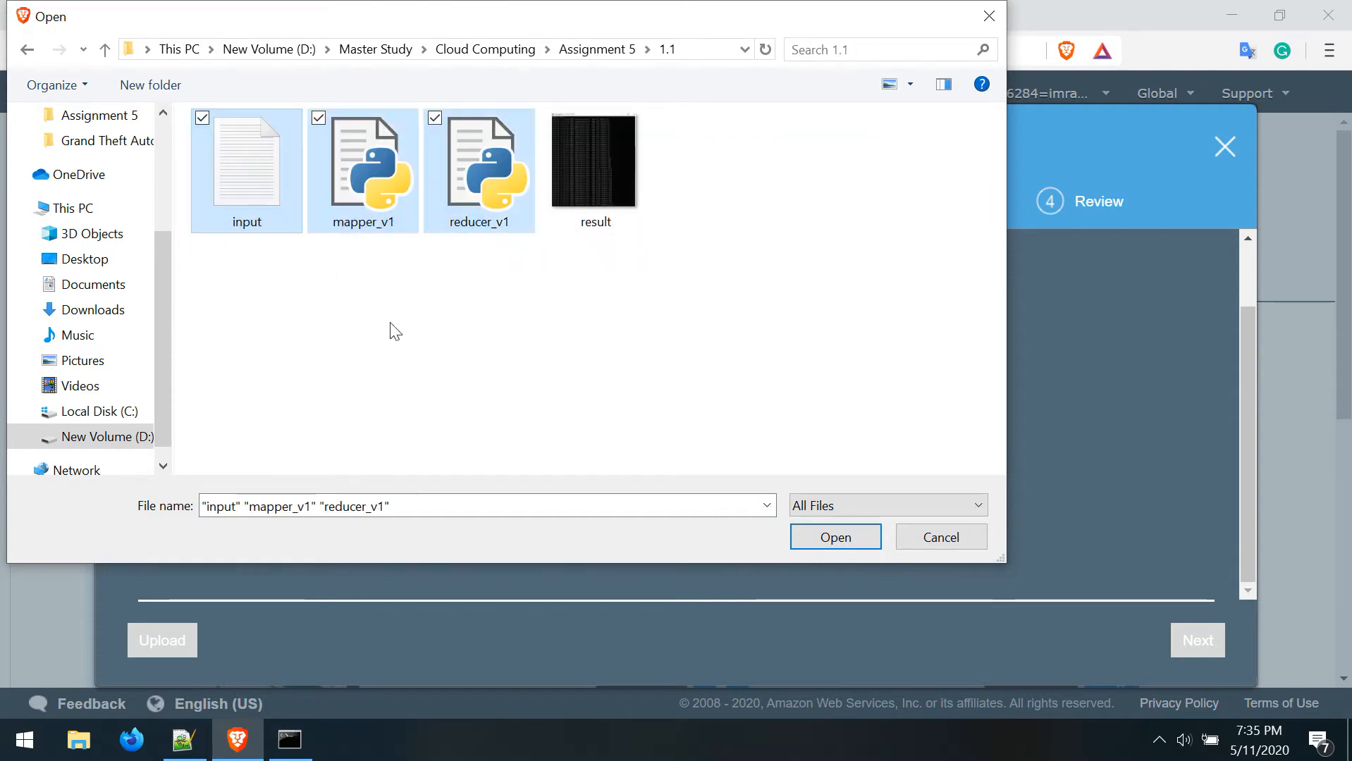
click(833, 537)
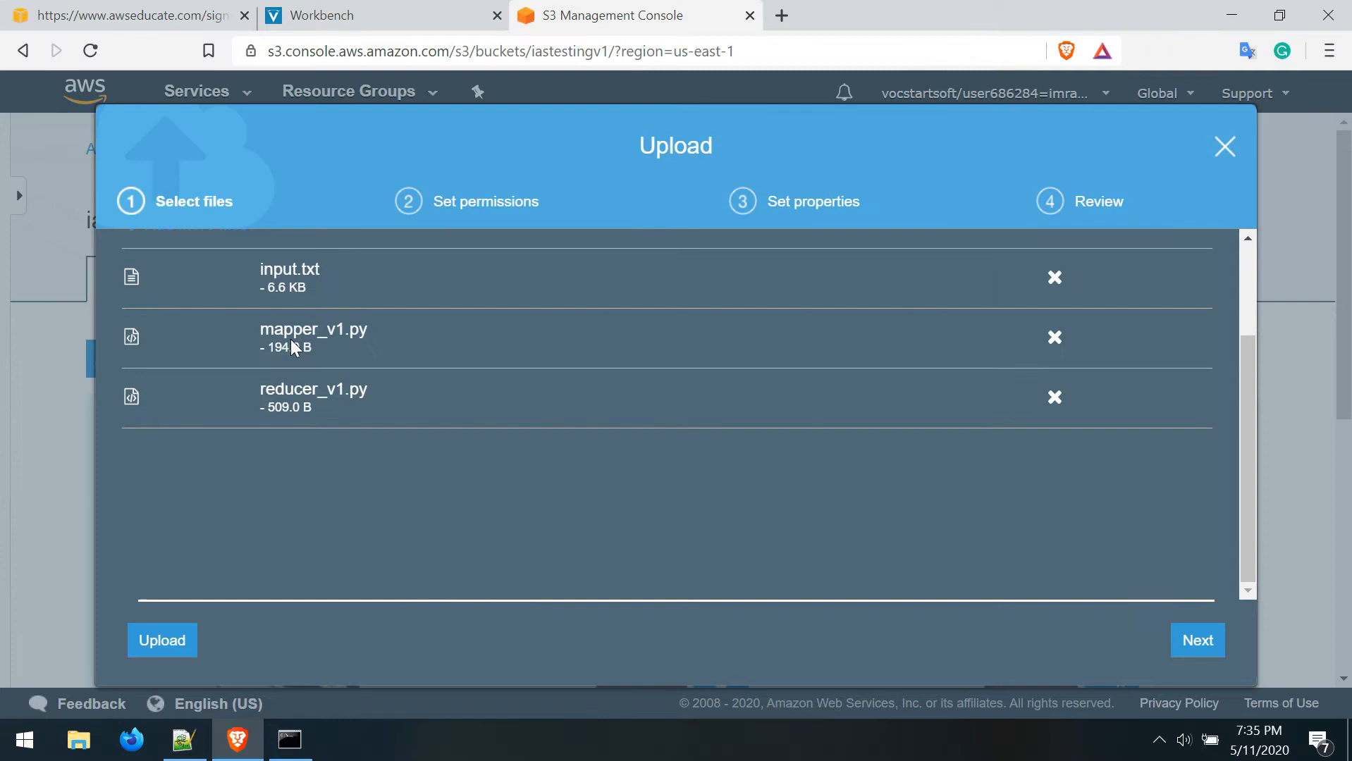
mouse_move(1197, 640)
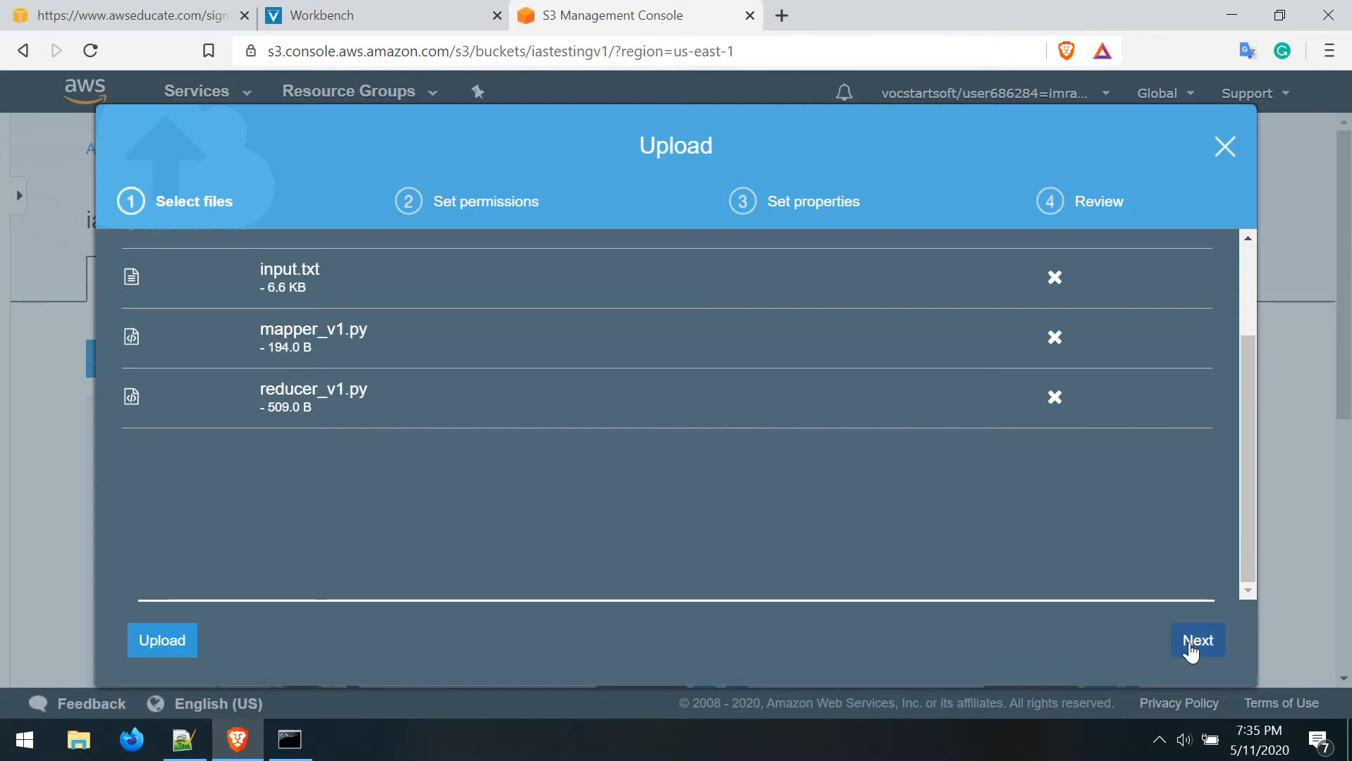
Step through permissions and properties, then upload the three files with standard storage
click(1197, 640)
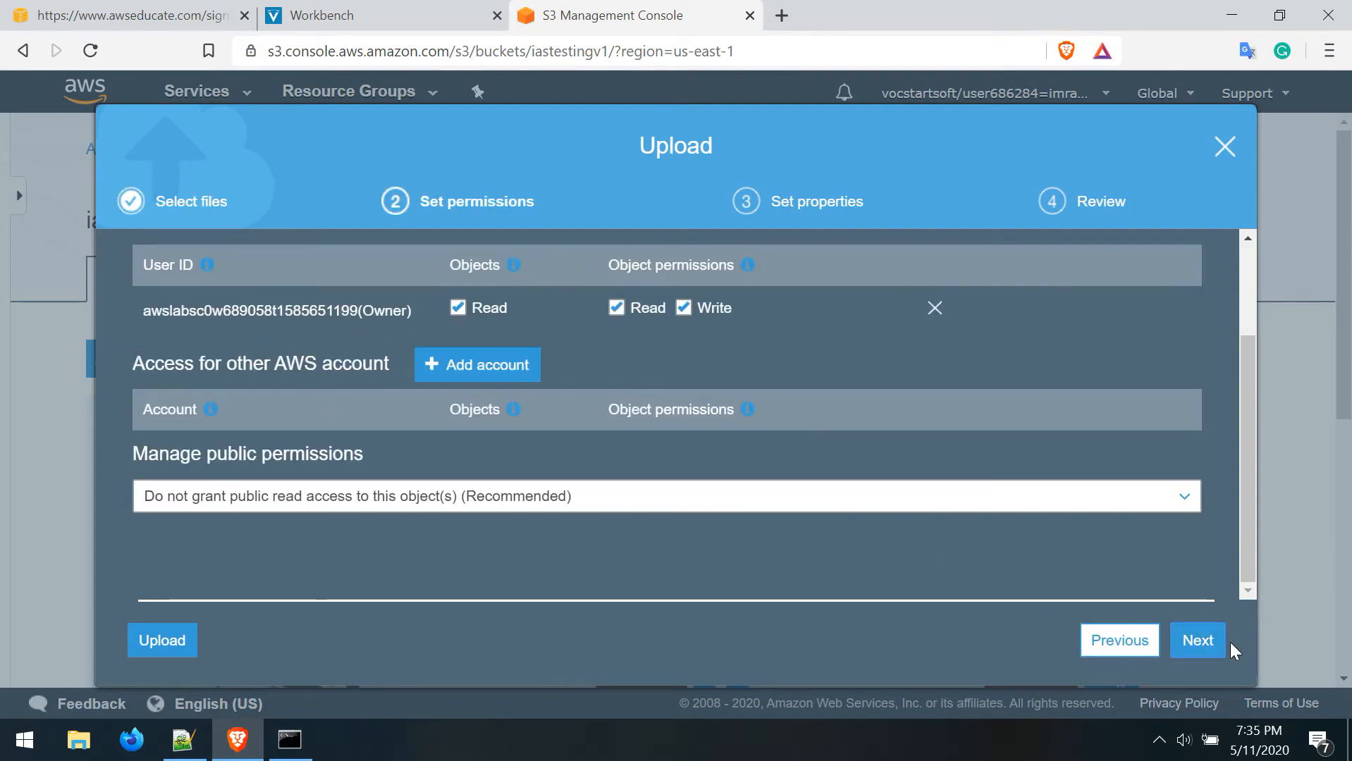
click(1197, 640)
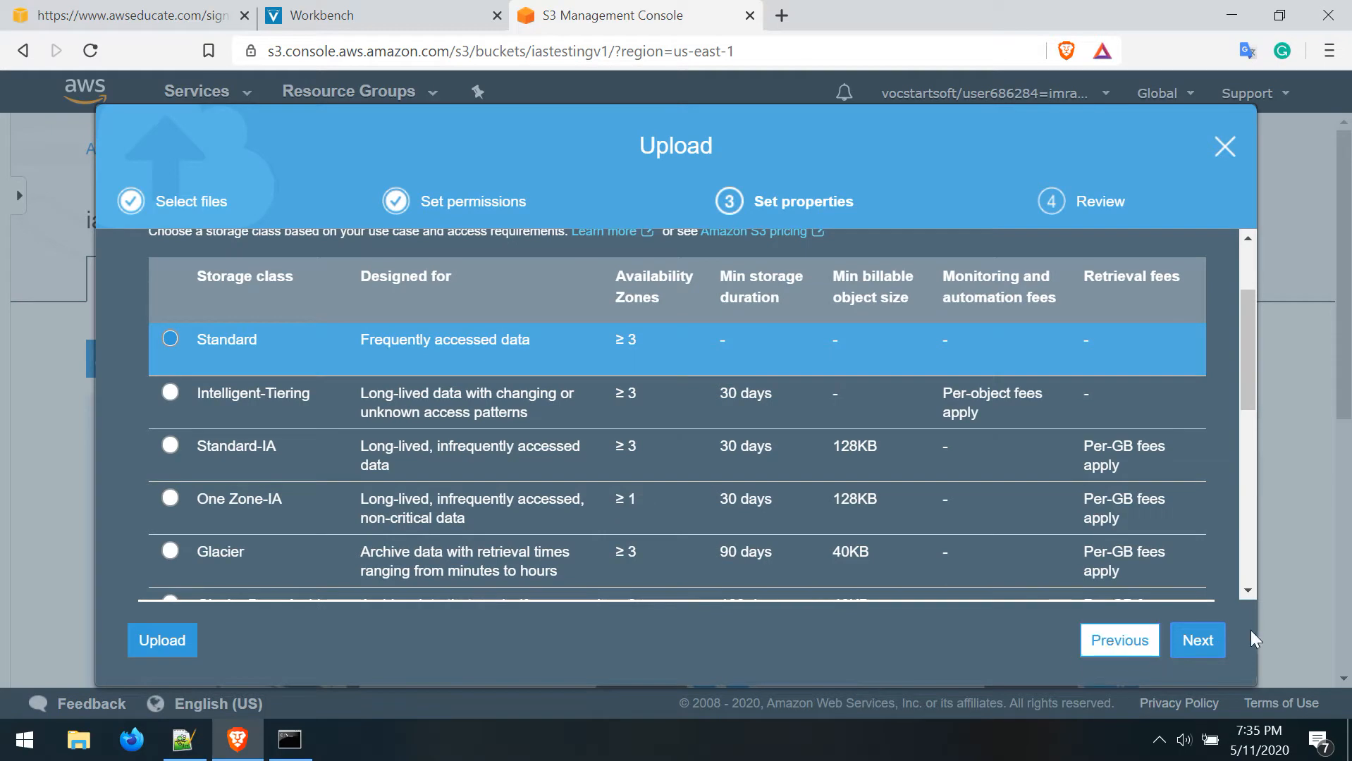
click(1197, 640)
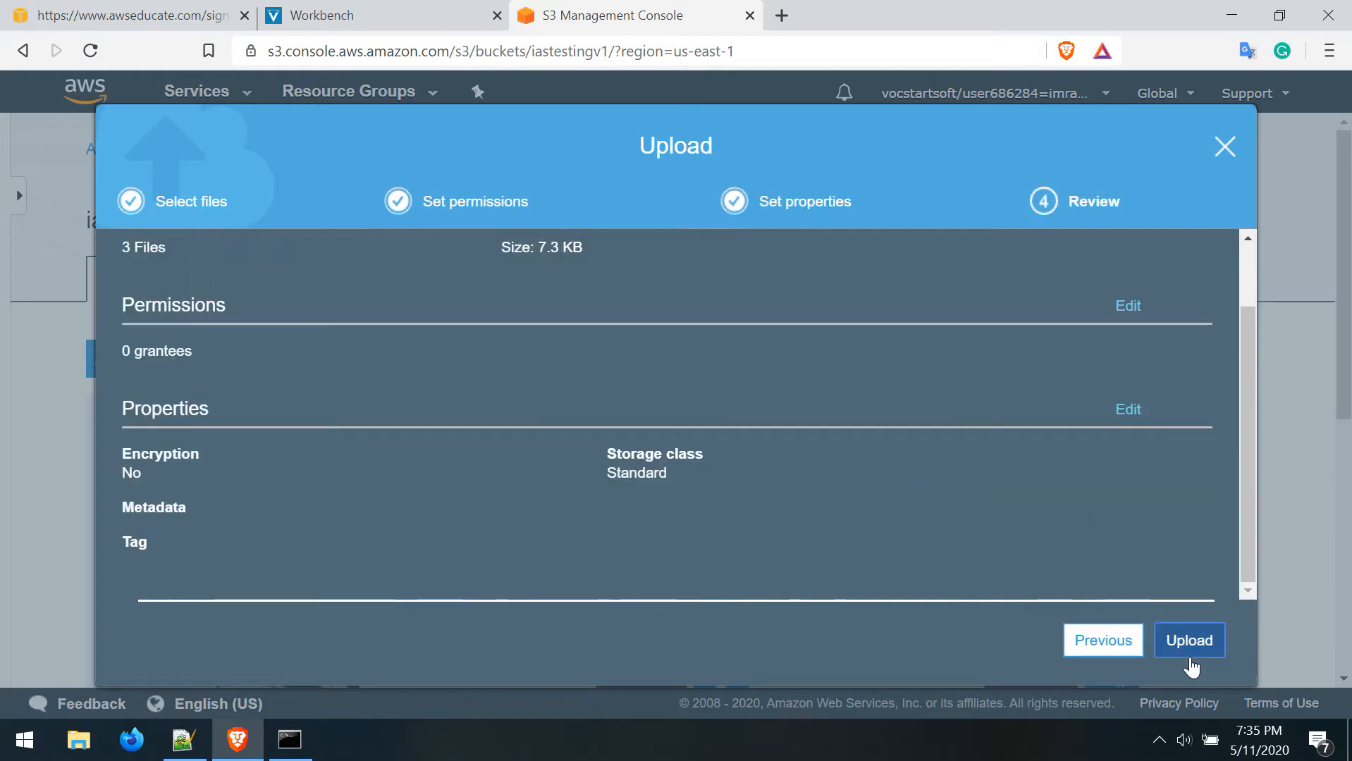
click(1188, 640)
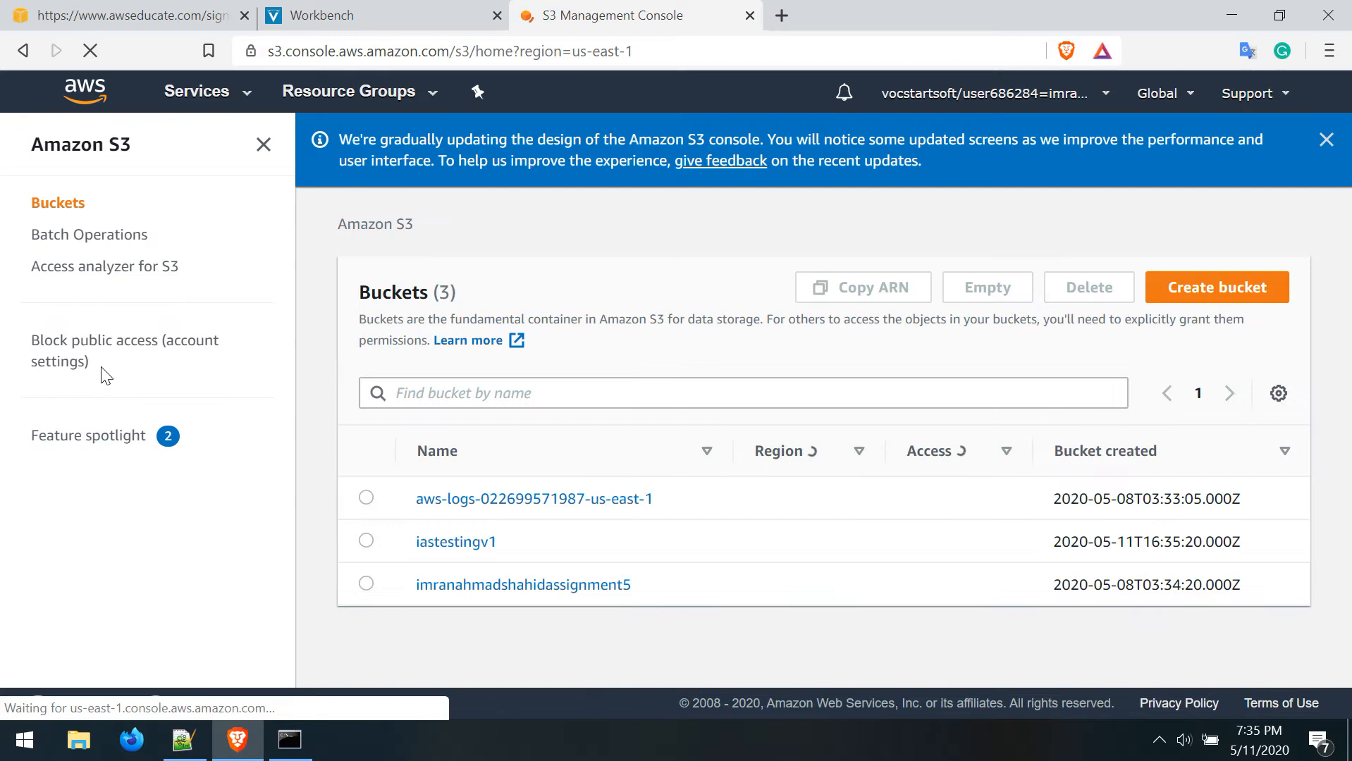
In EMR Quick Options, choose release emr-5.29.0 with Core Hadoop applications
click(196, 91)
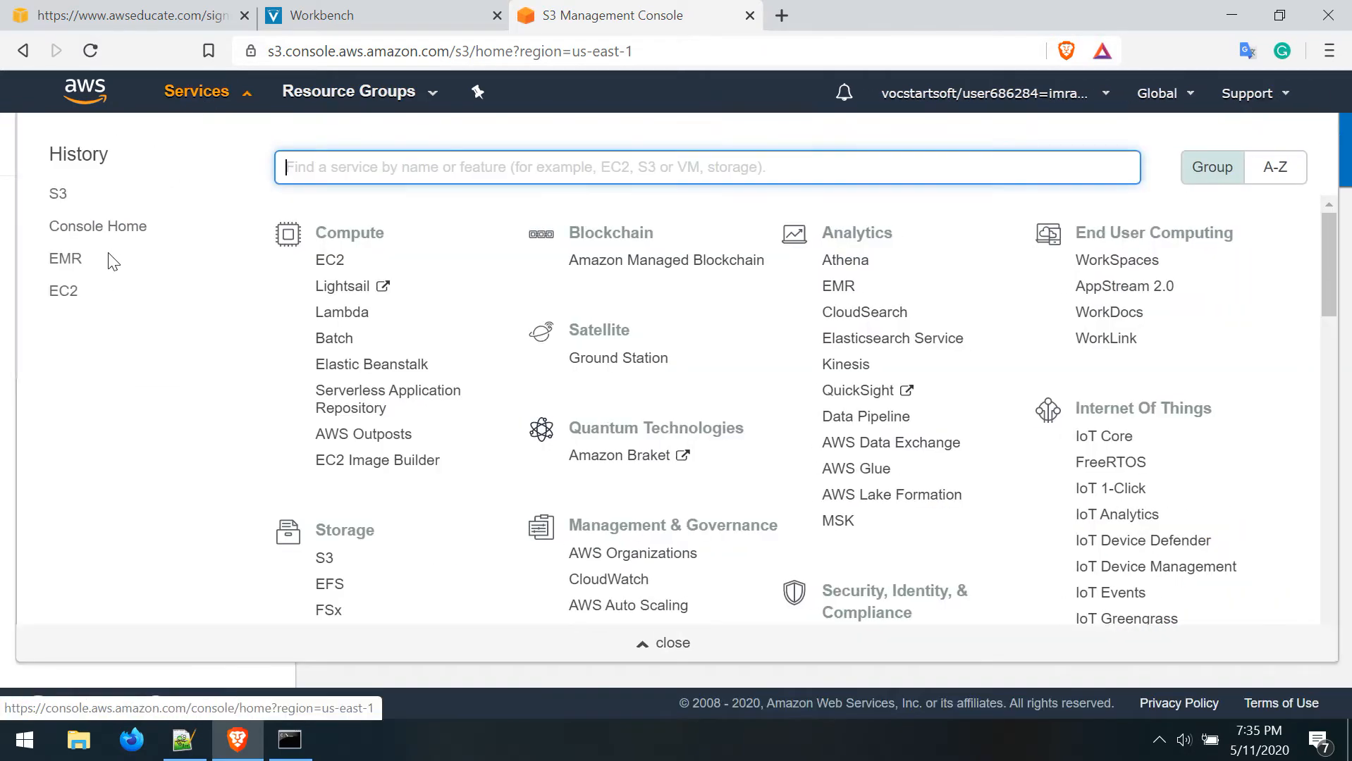
click(65, 258)
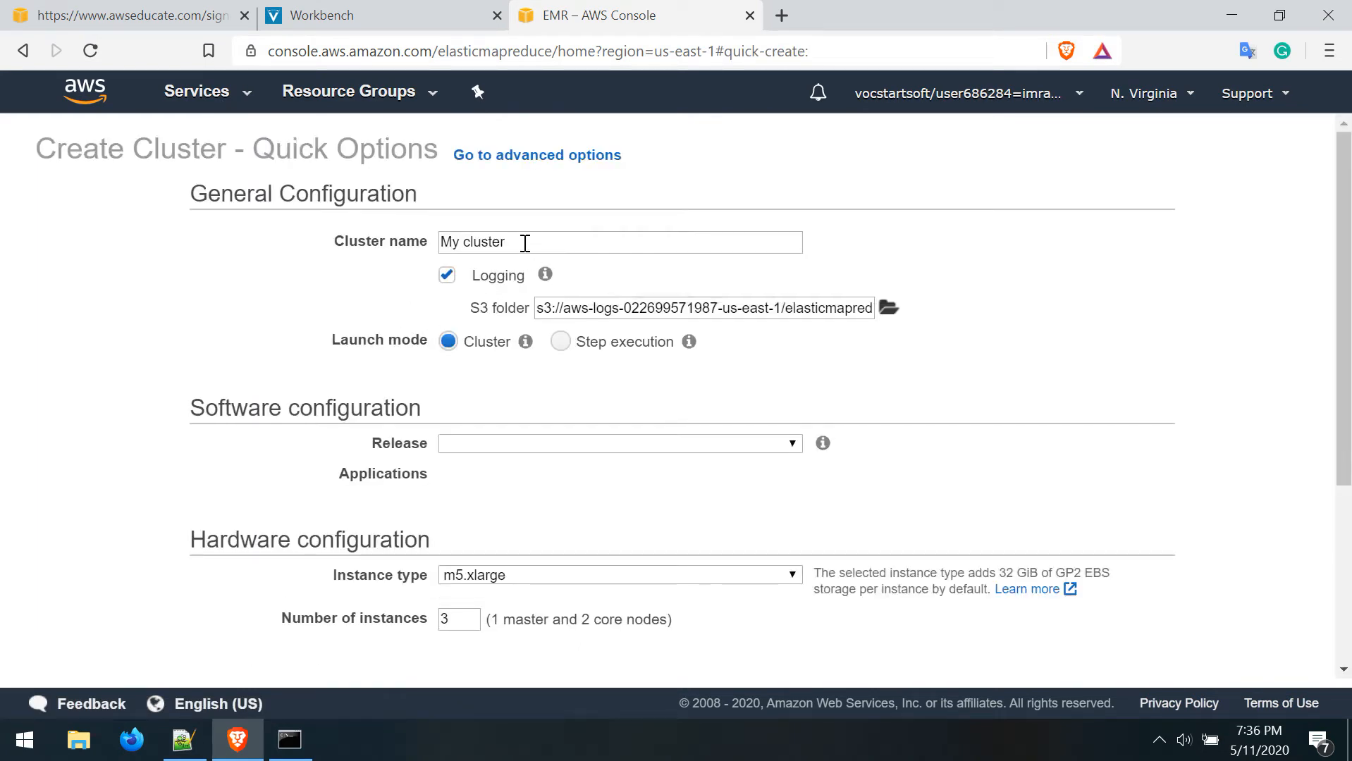
scroll(down, 3)
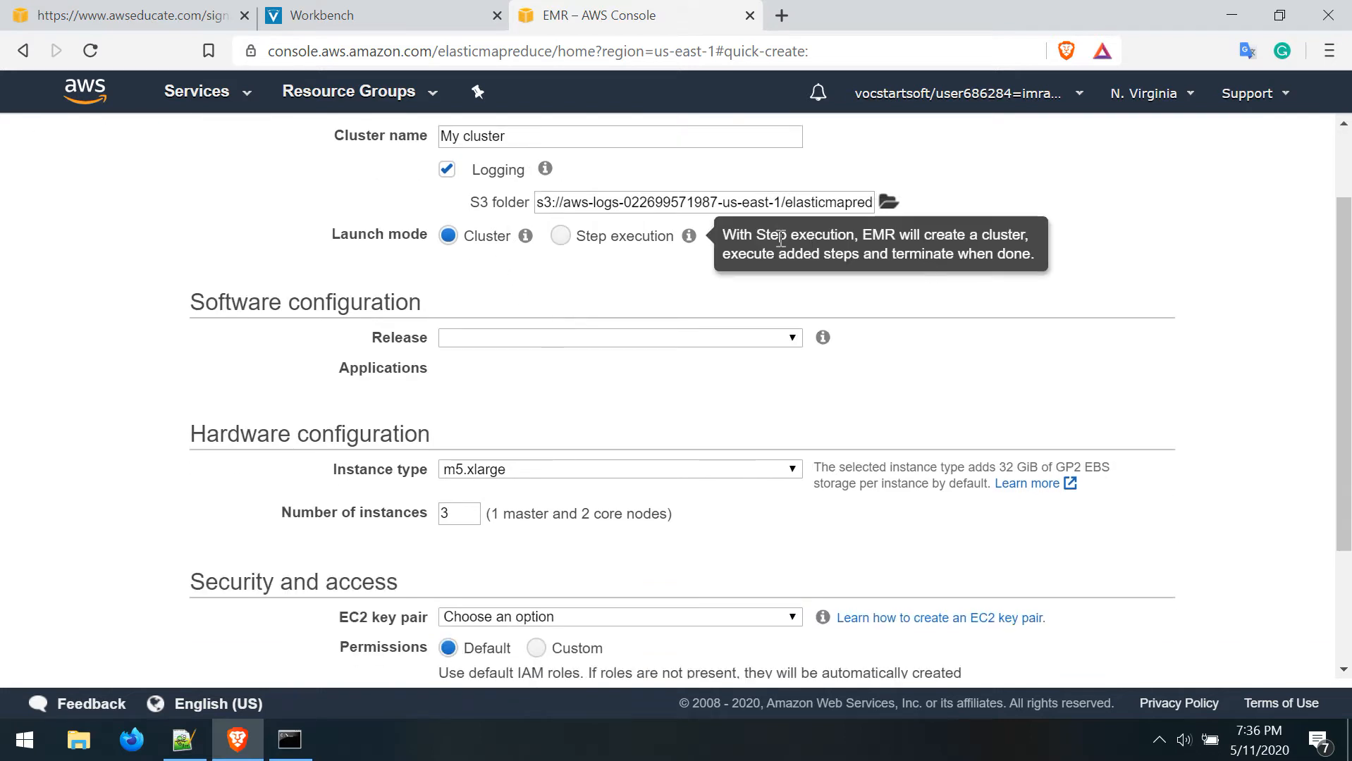
mouse_move(801, 353)
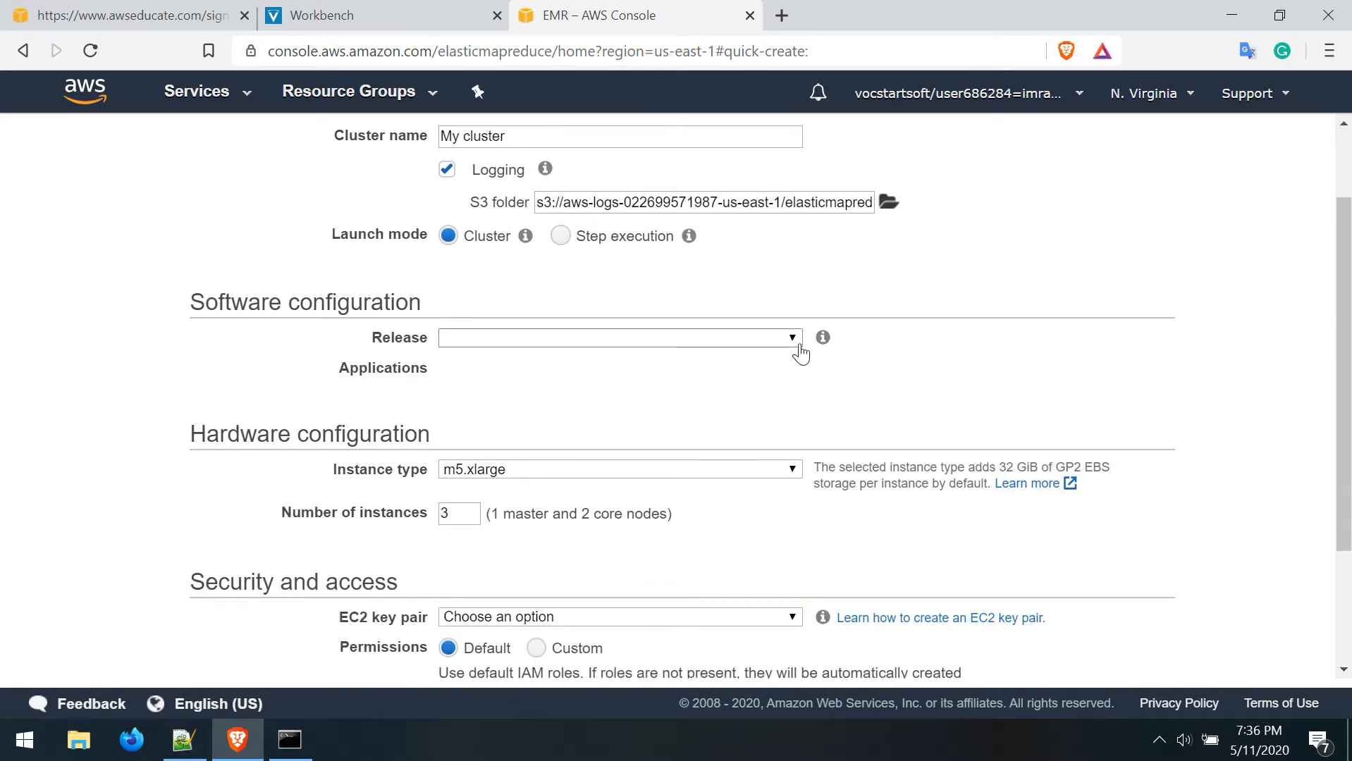
click(619, 337)
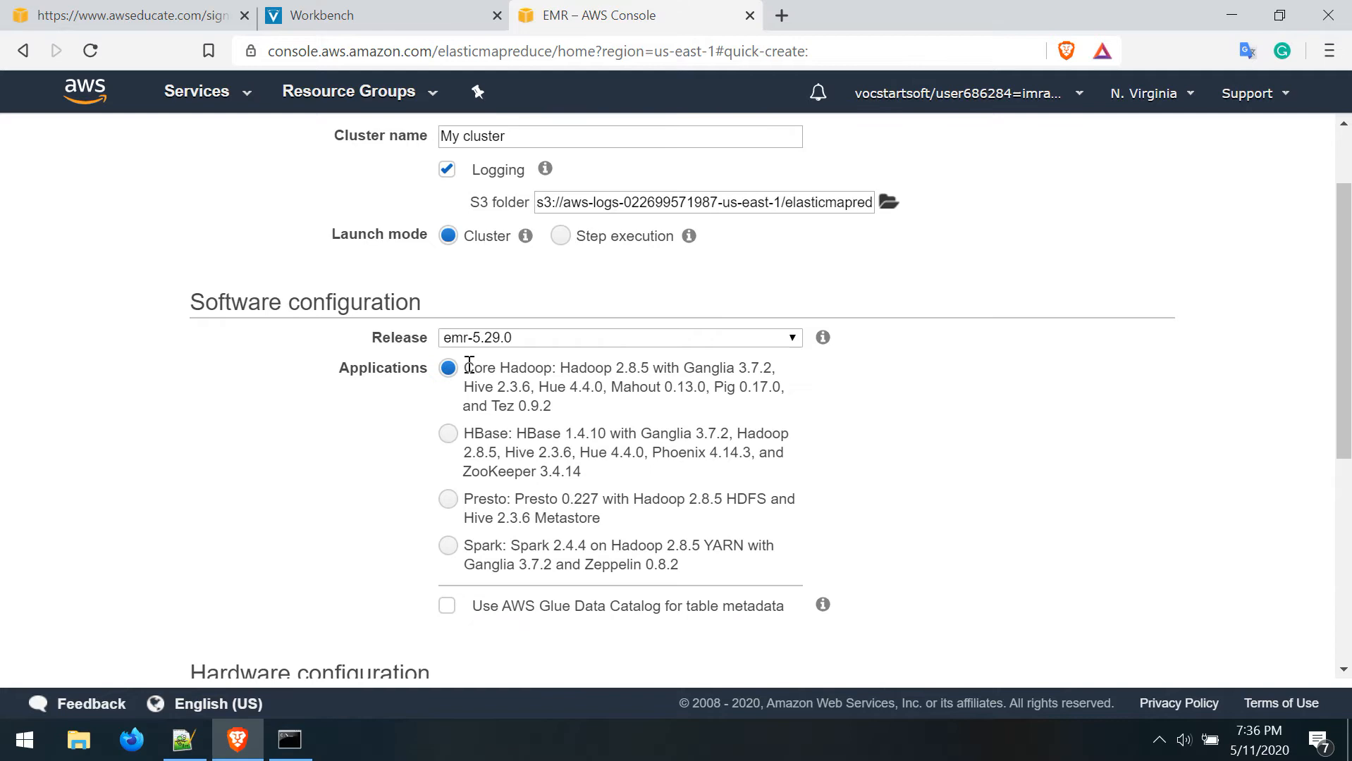
Select the VMU1 EC2 key pair and launch My cluster
scroll(down, 3)
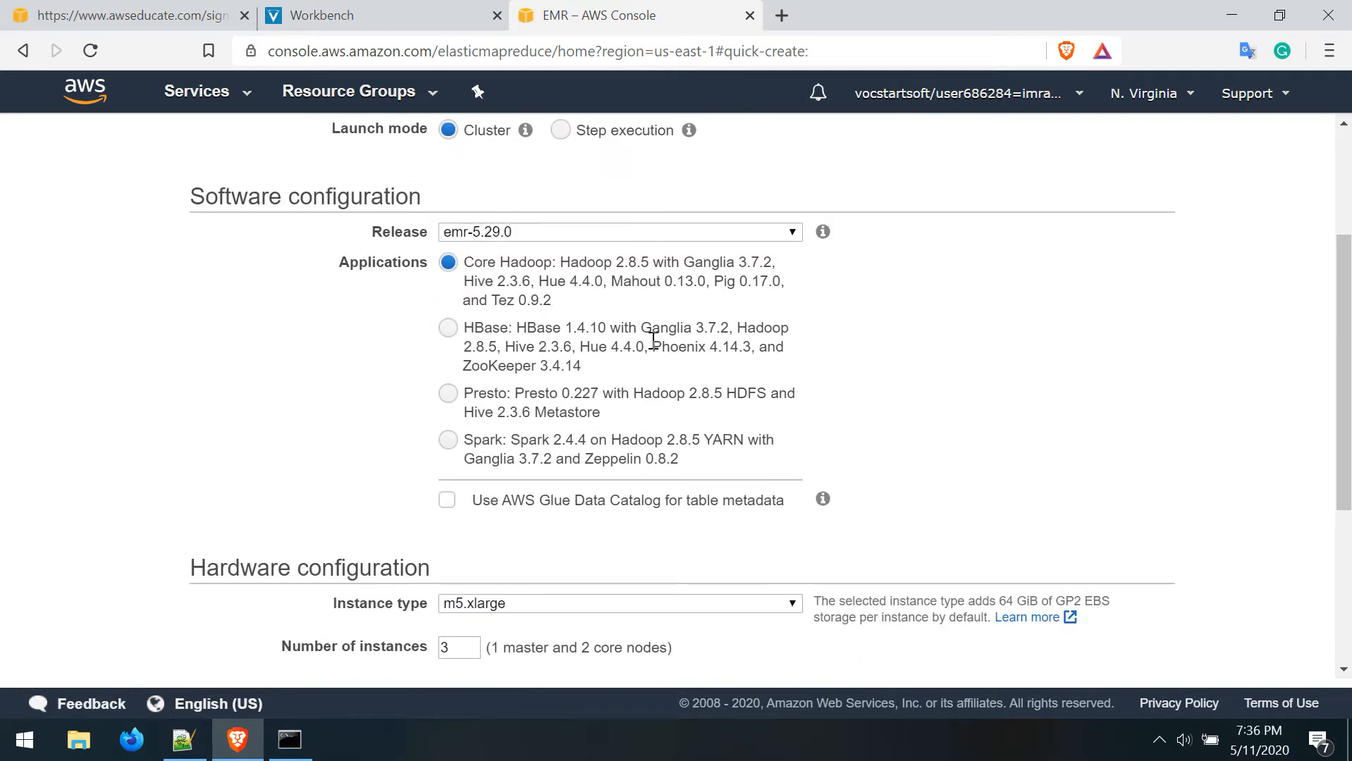
scroll(down, 3)
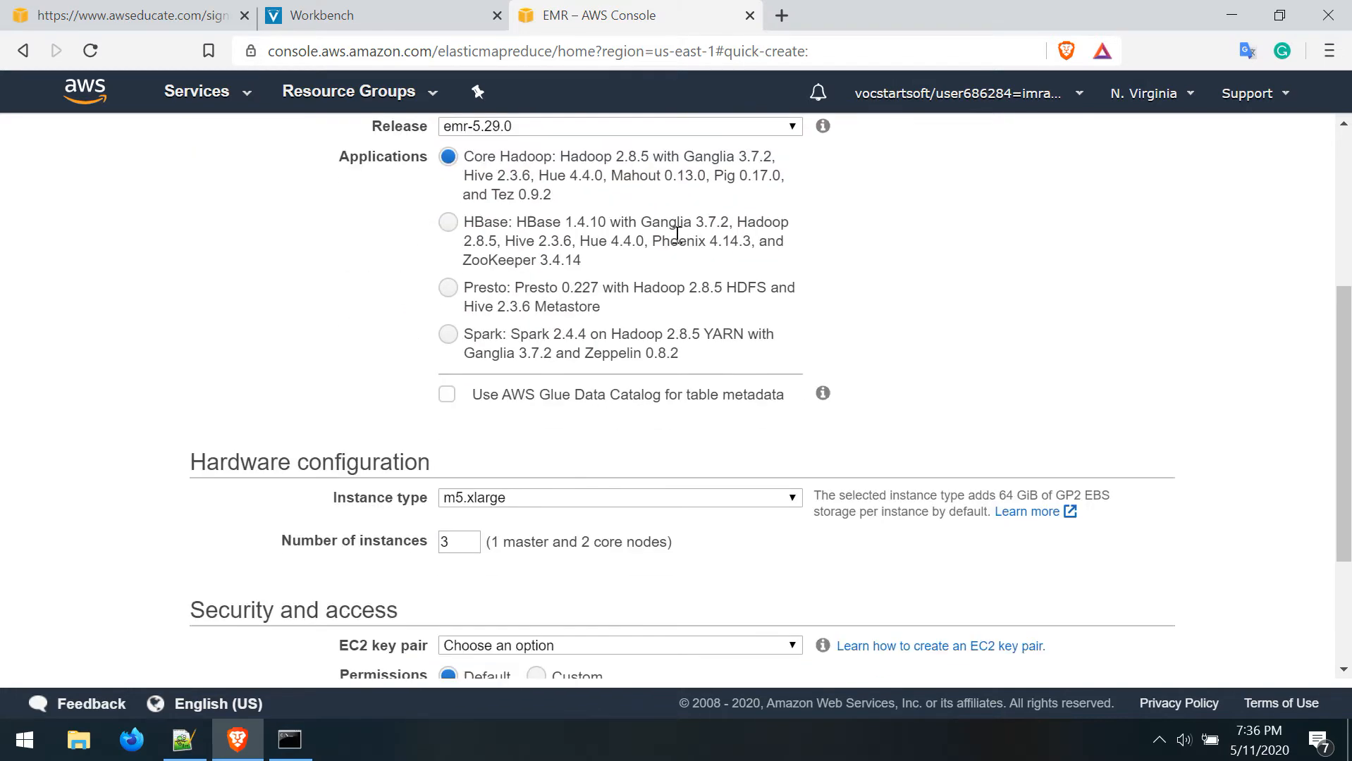
scroll(down, 3)
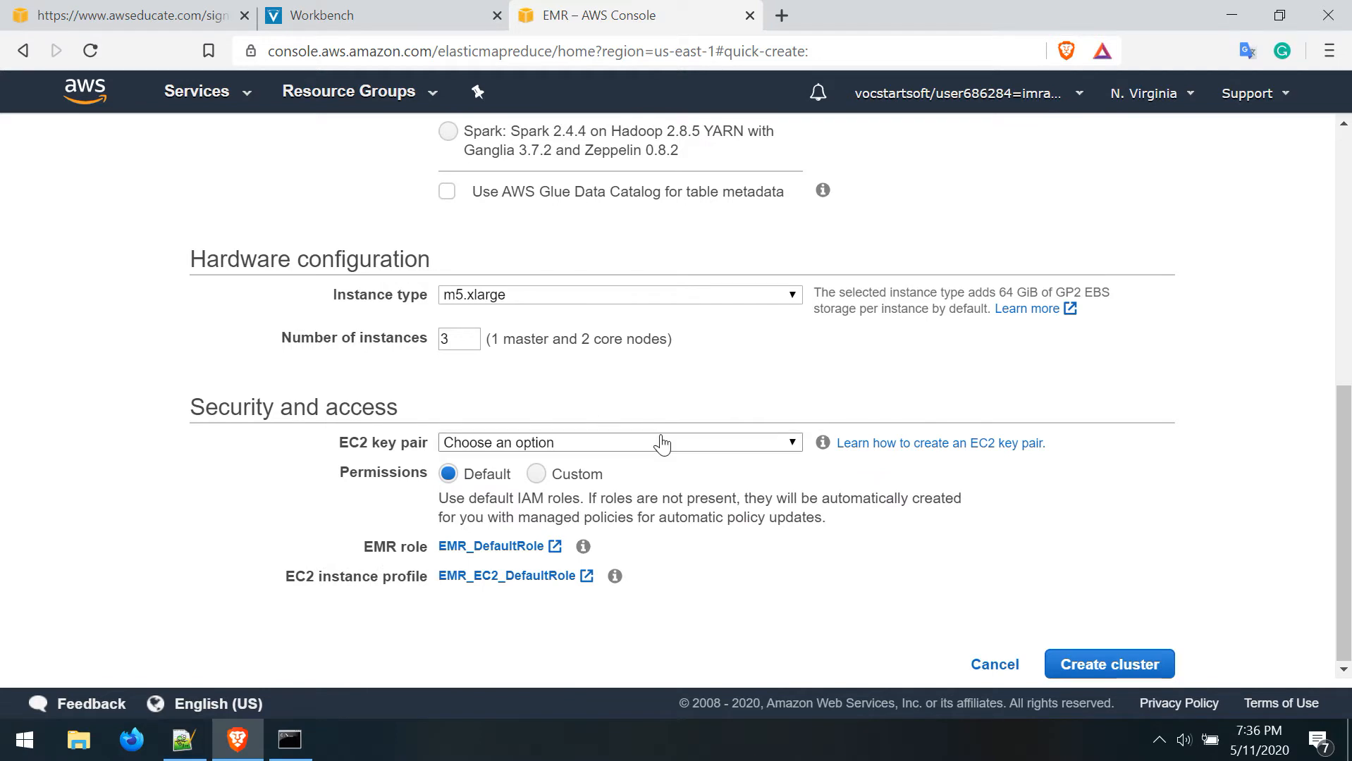
click(617, 442)
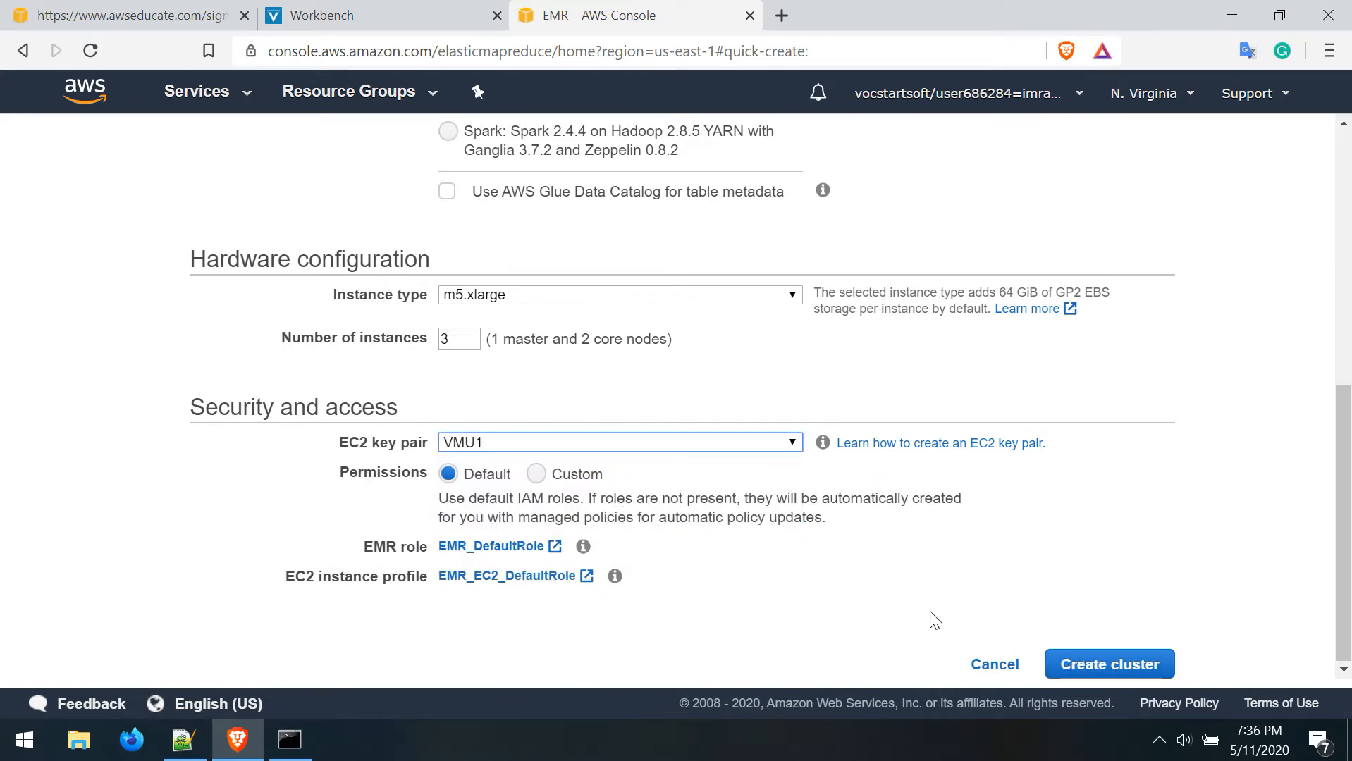
click(1110, 664)
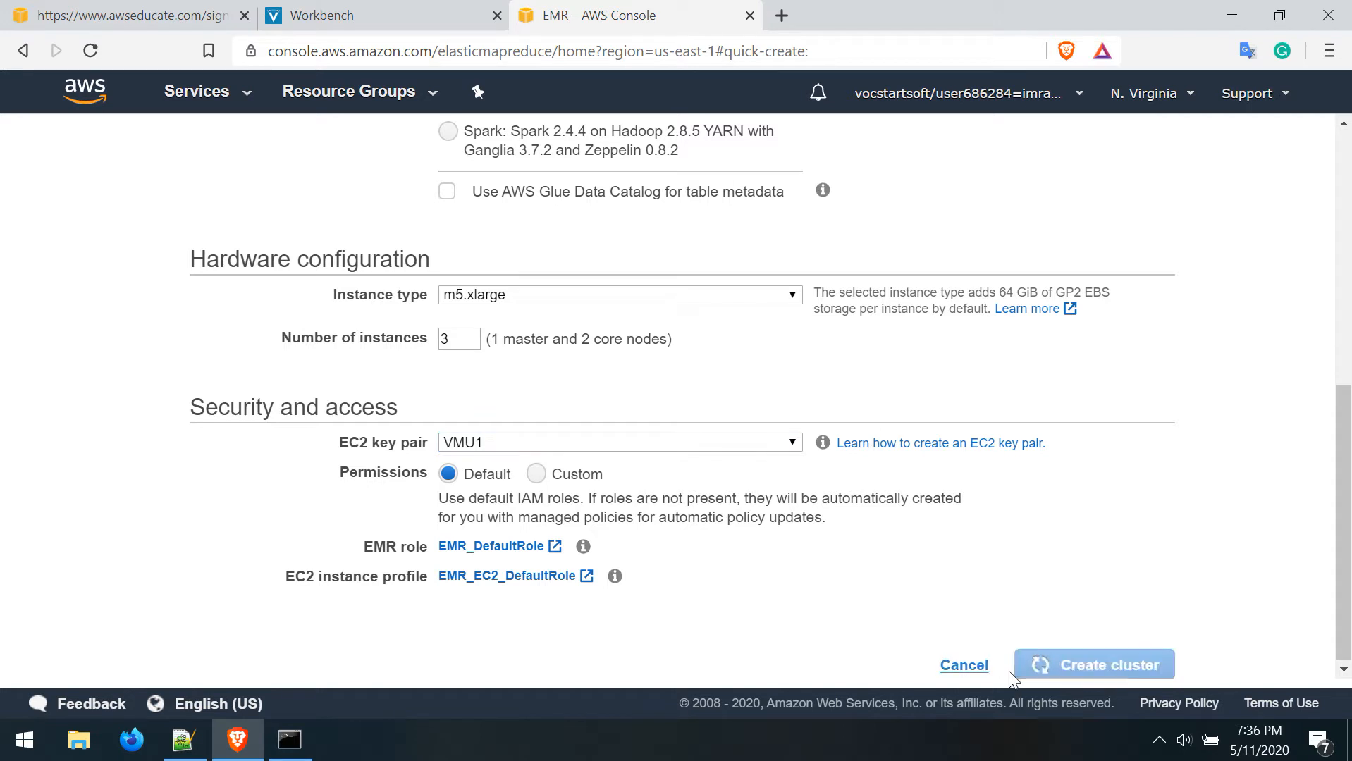
click(1093, 665)
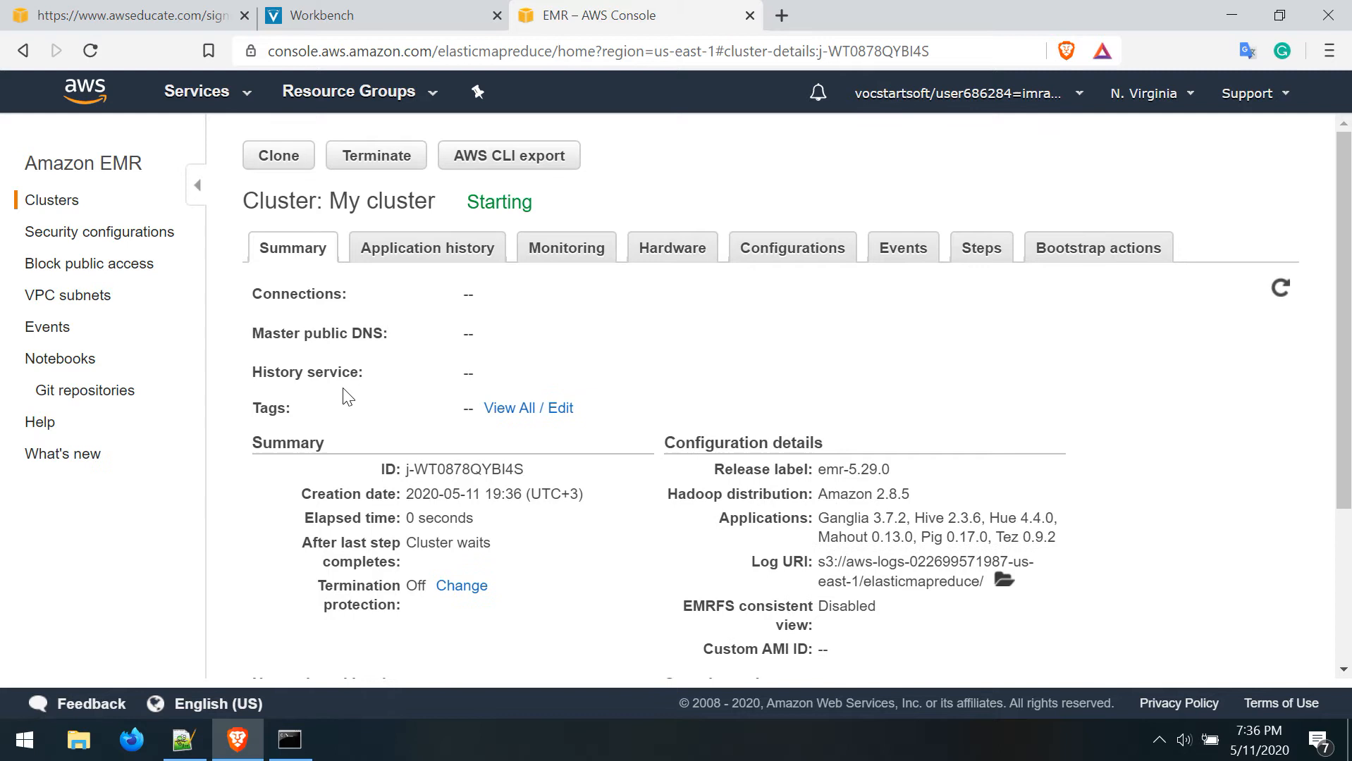
mouse_move(979, 248)
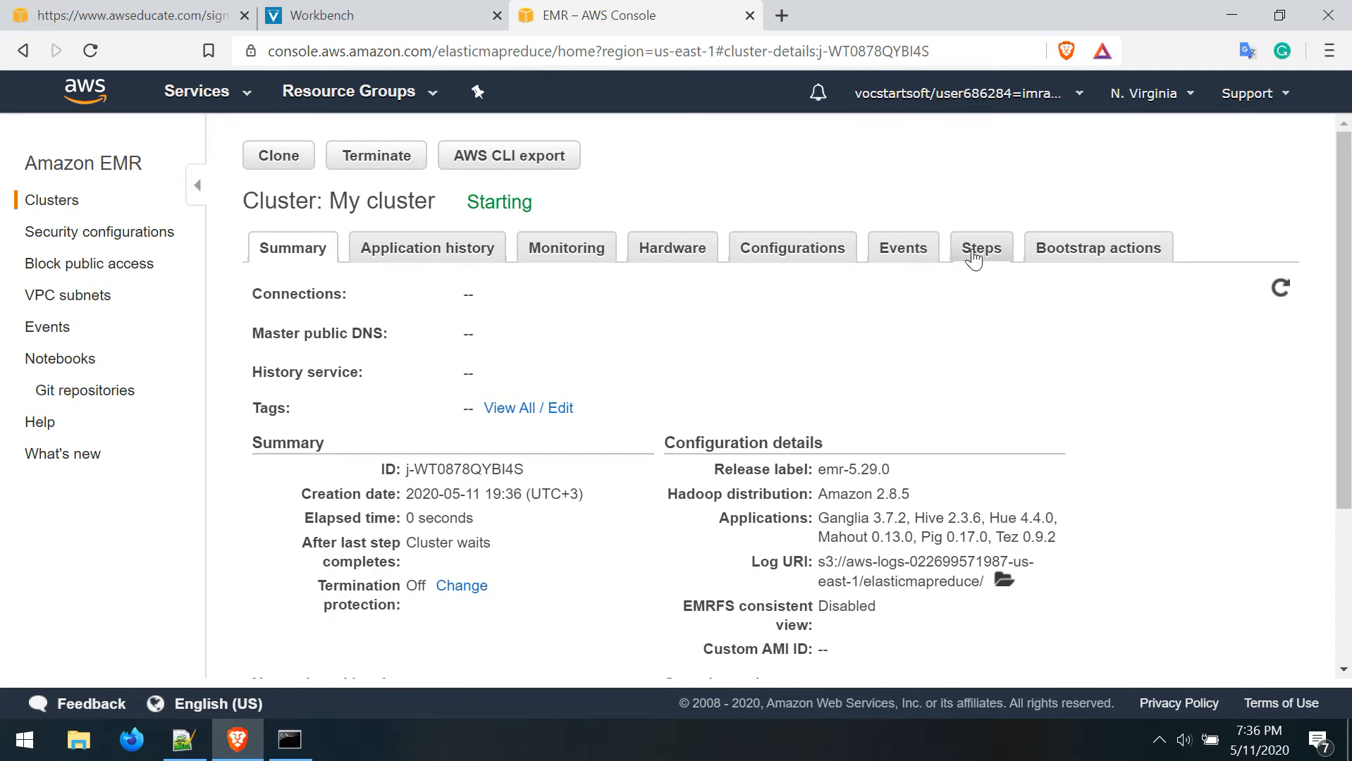
Check My cluster's Steps list until the Setup hadoop debugging step shows Completed
click(980, 248)
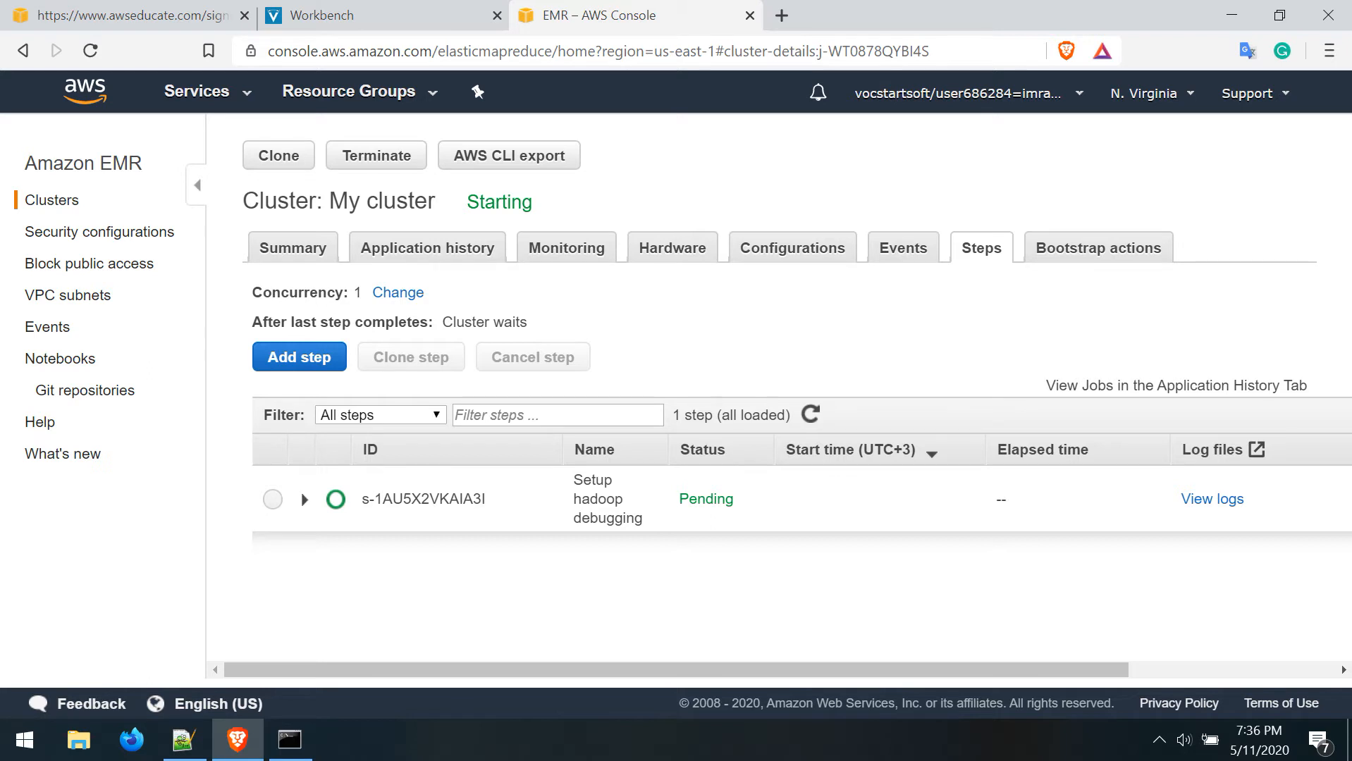
mouse_move(681, 504)
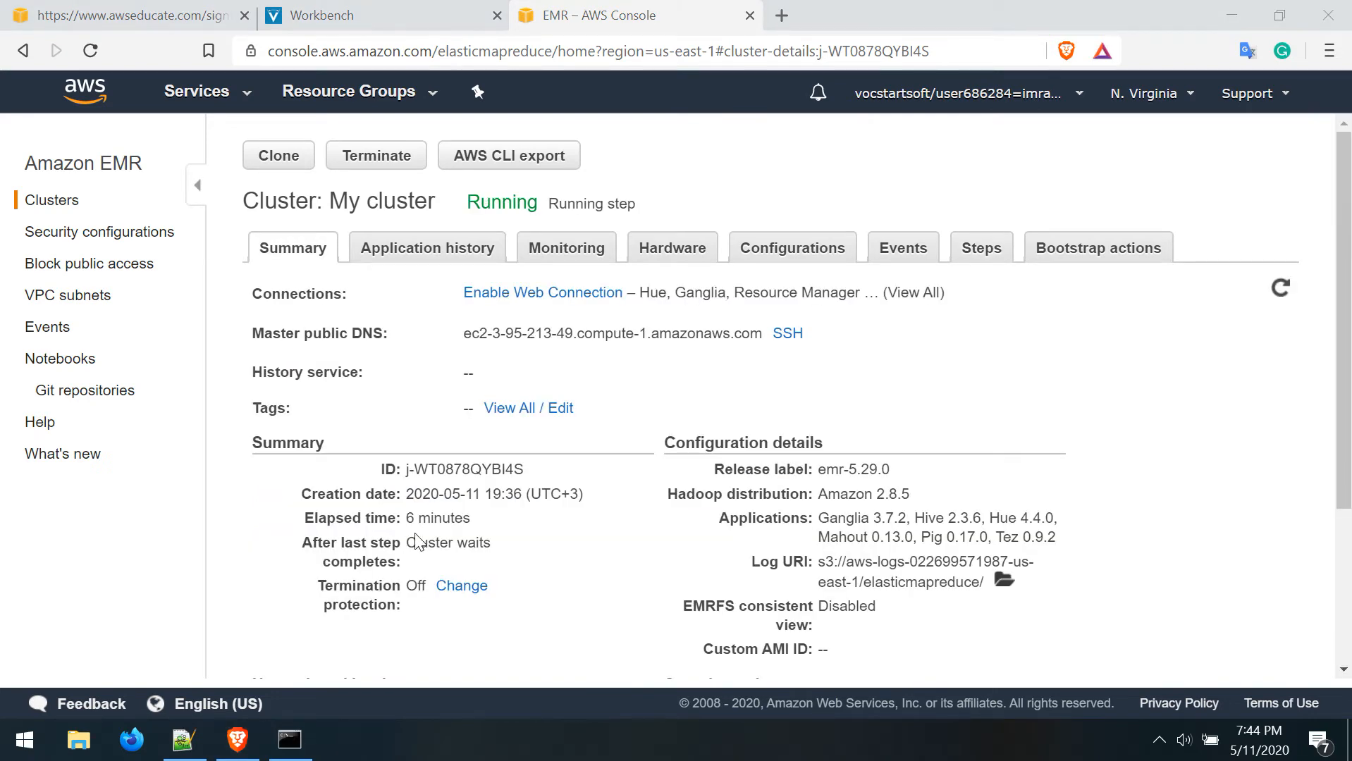
mouse_move(982, 254)
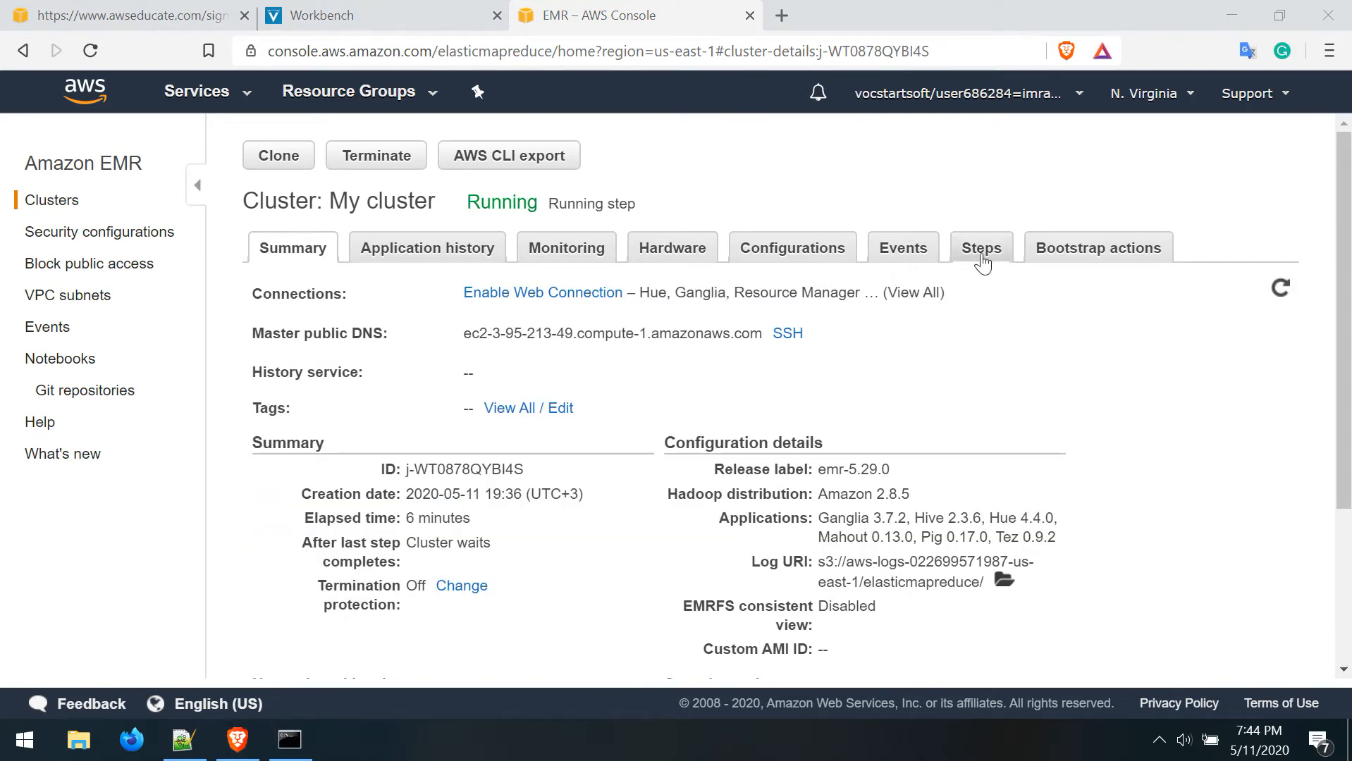
click(980, 248)
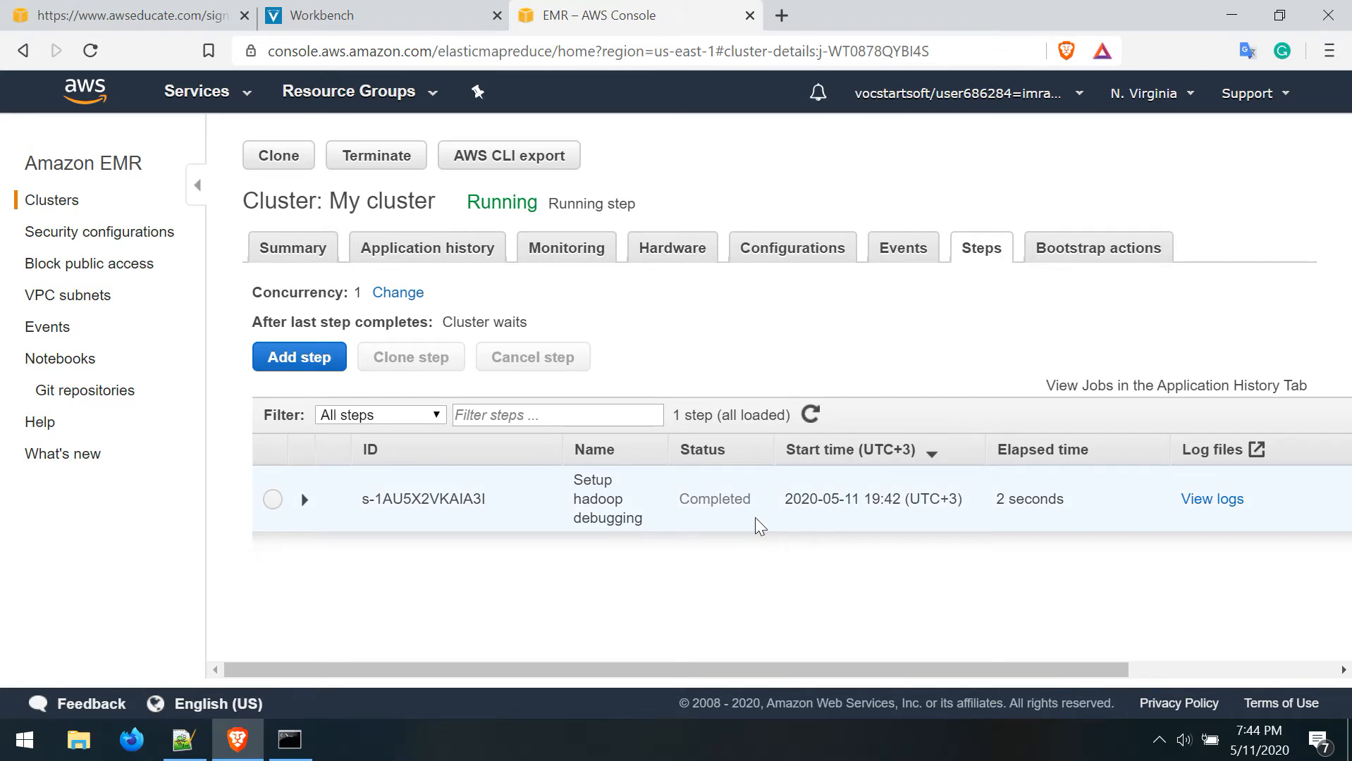
Add a Streaming program step using mapper_v1.py, reducer_v1.py and input.txt from iastestingv1
click(299, 356)
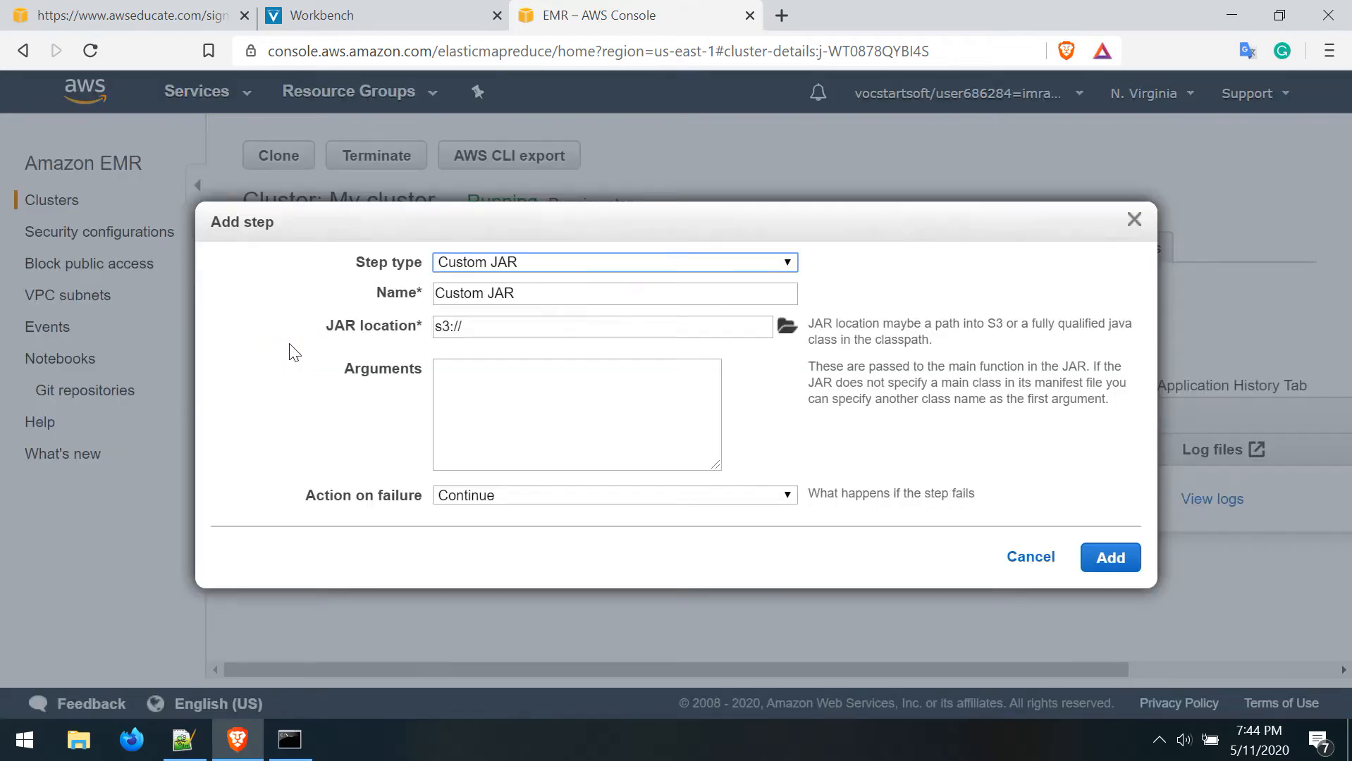
click(614, 262)
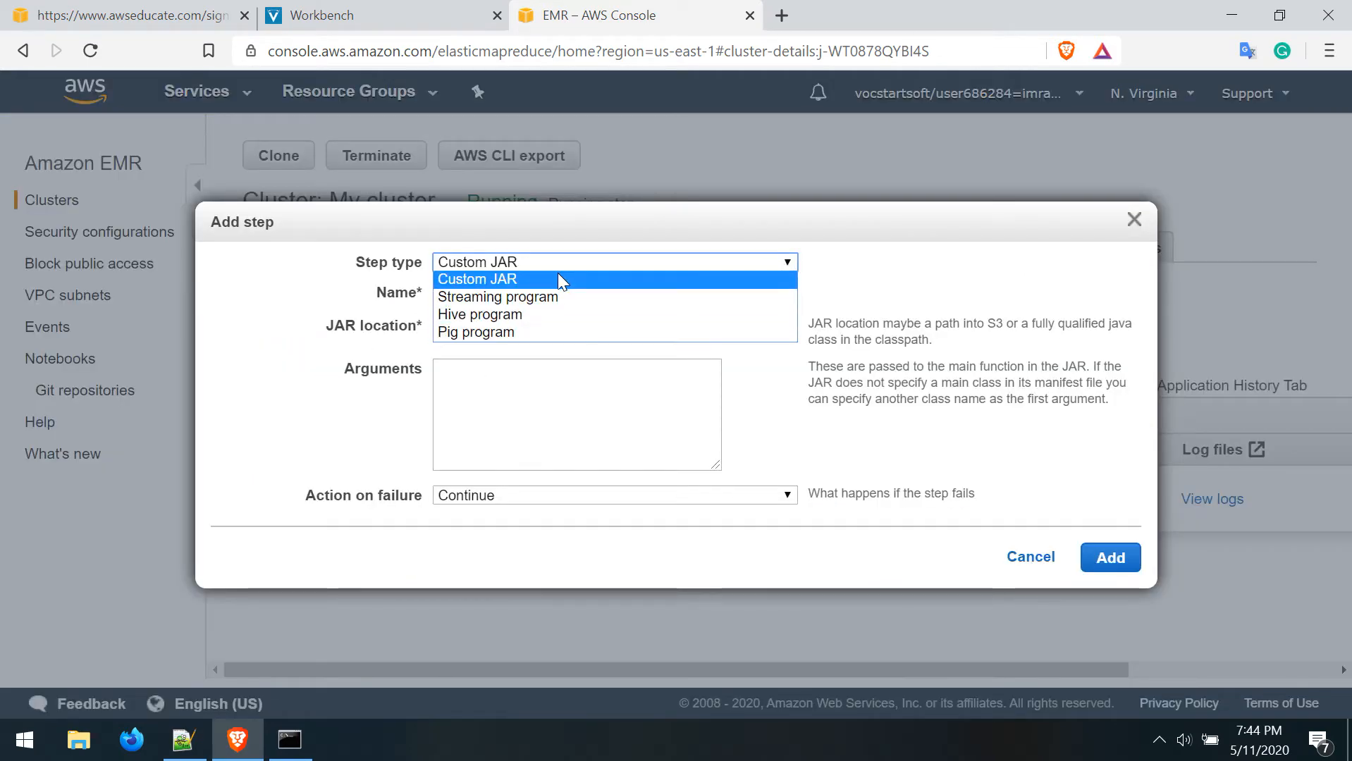
click(498, 296)
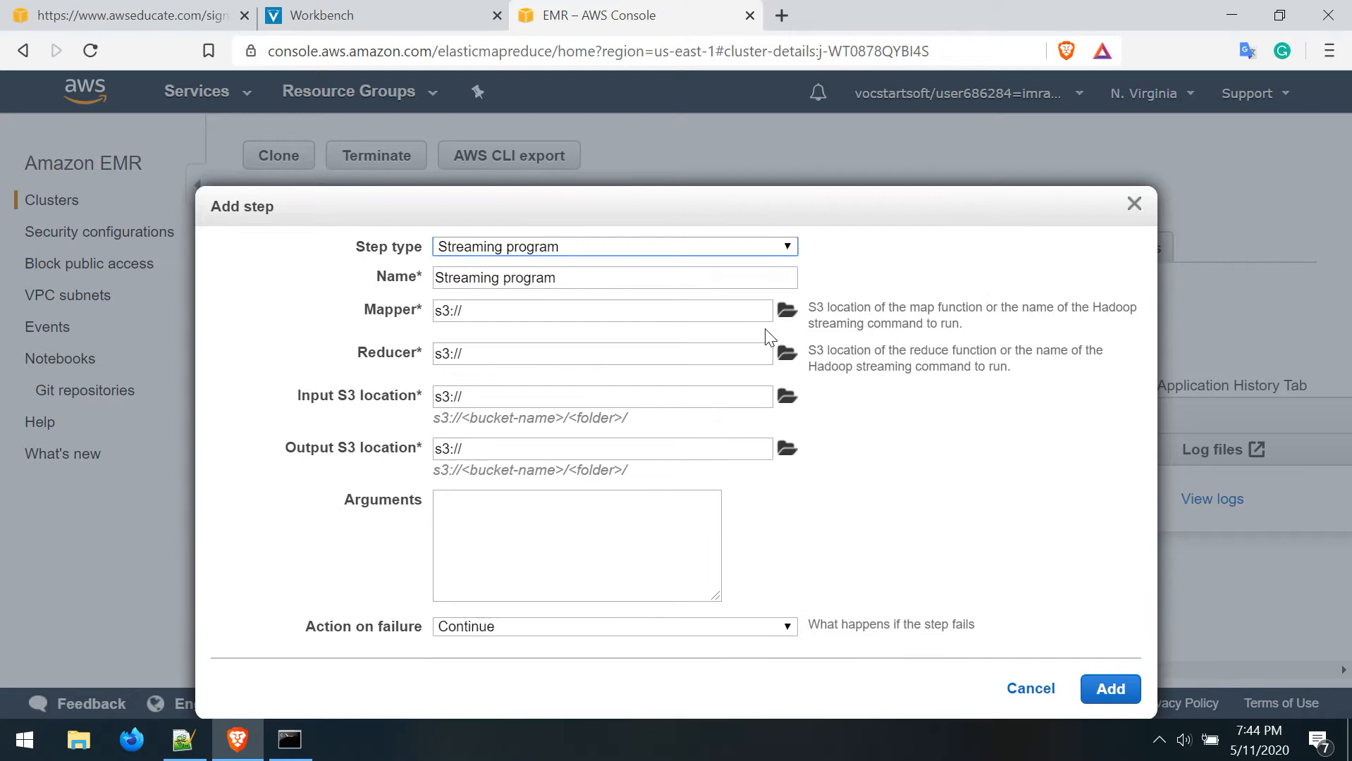
click(785, 311)
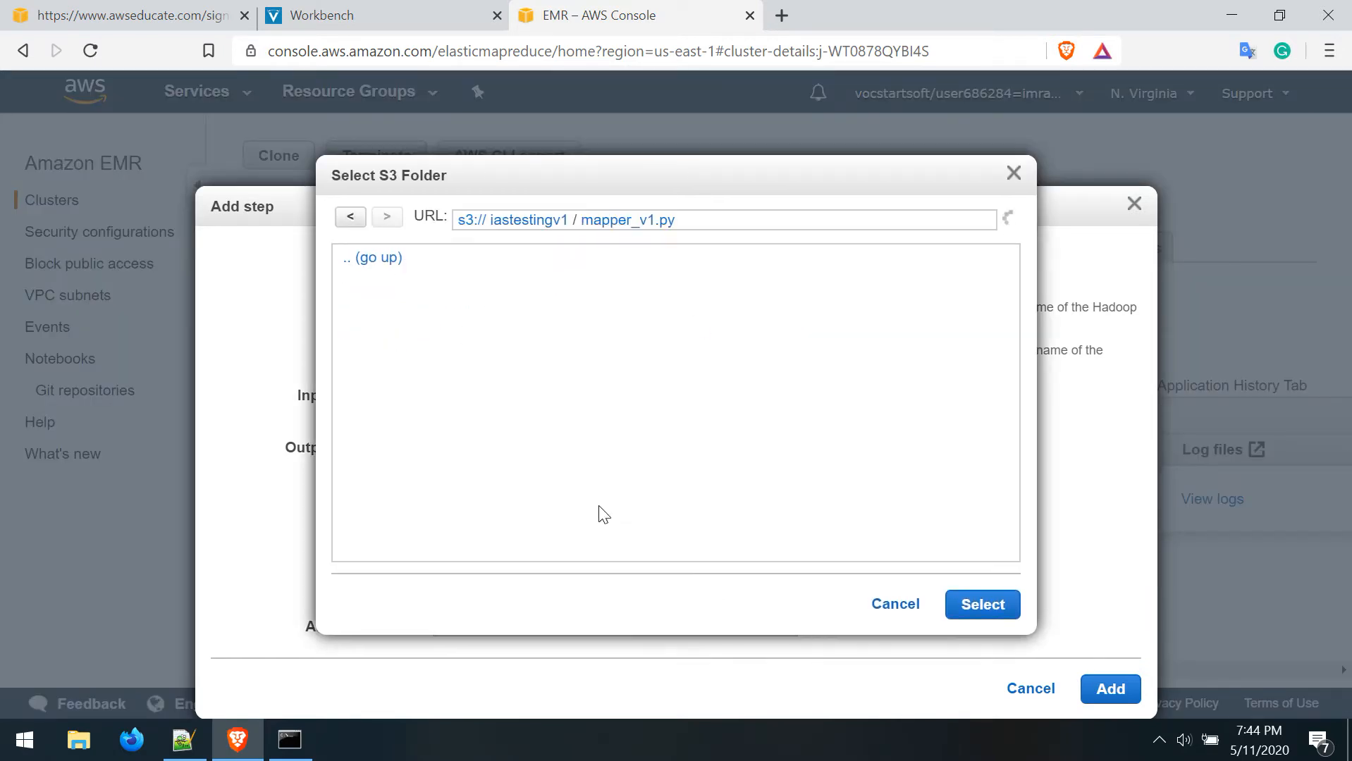
click(981, 604)
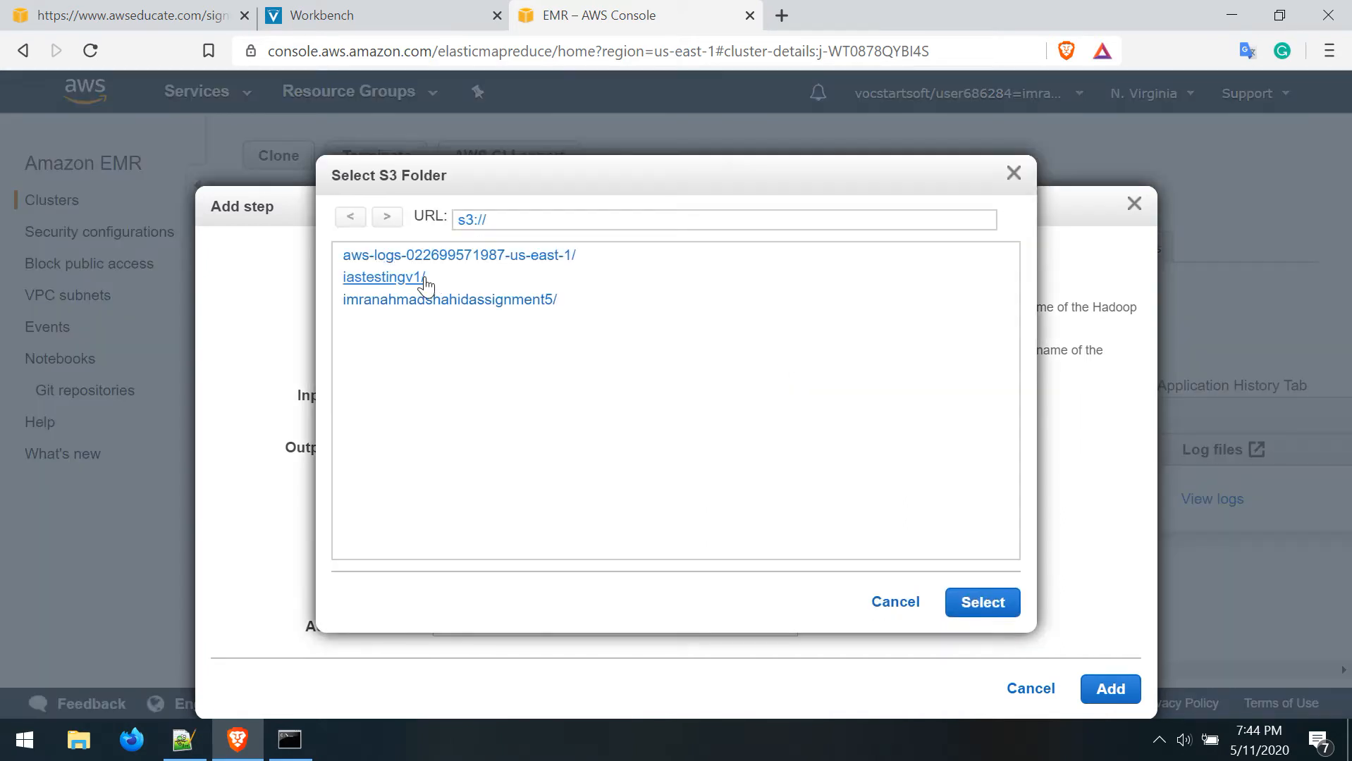
click(382, 276)
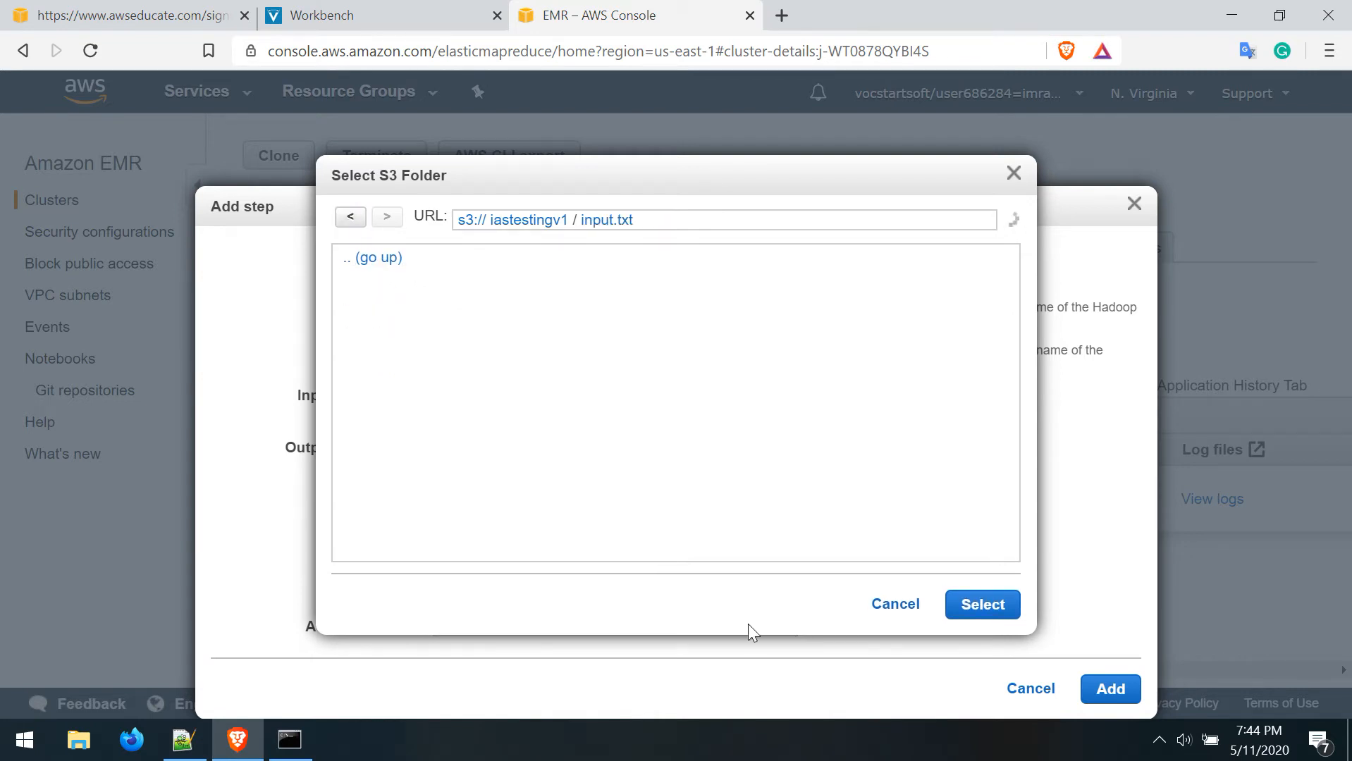
click(982, 604)
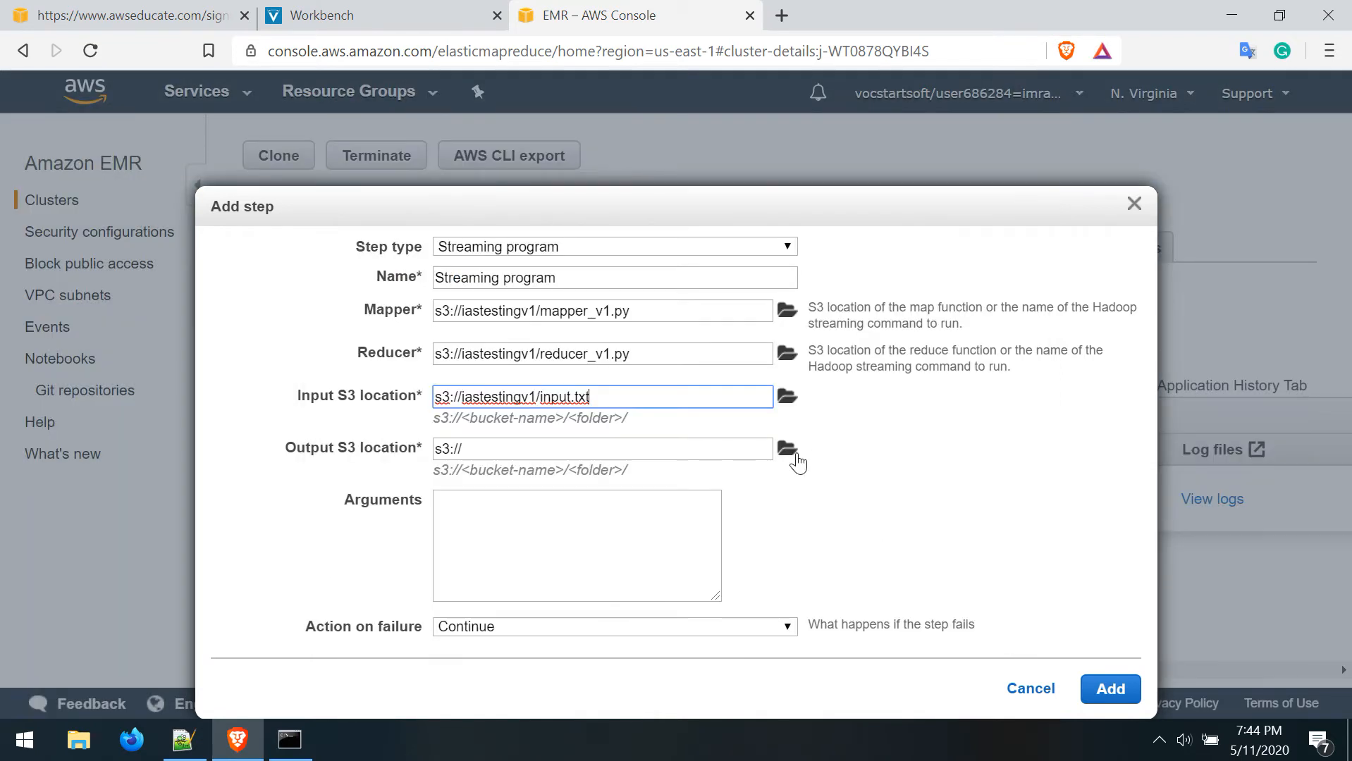
Set the output location to iastestingv1/output/ and add the step to the cluster
click(786, 449)
text(iastestingv1/)
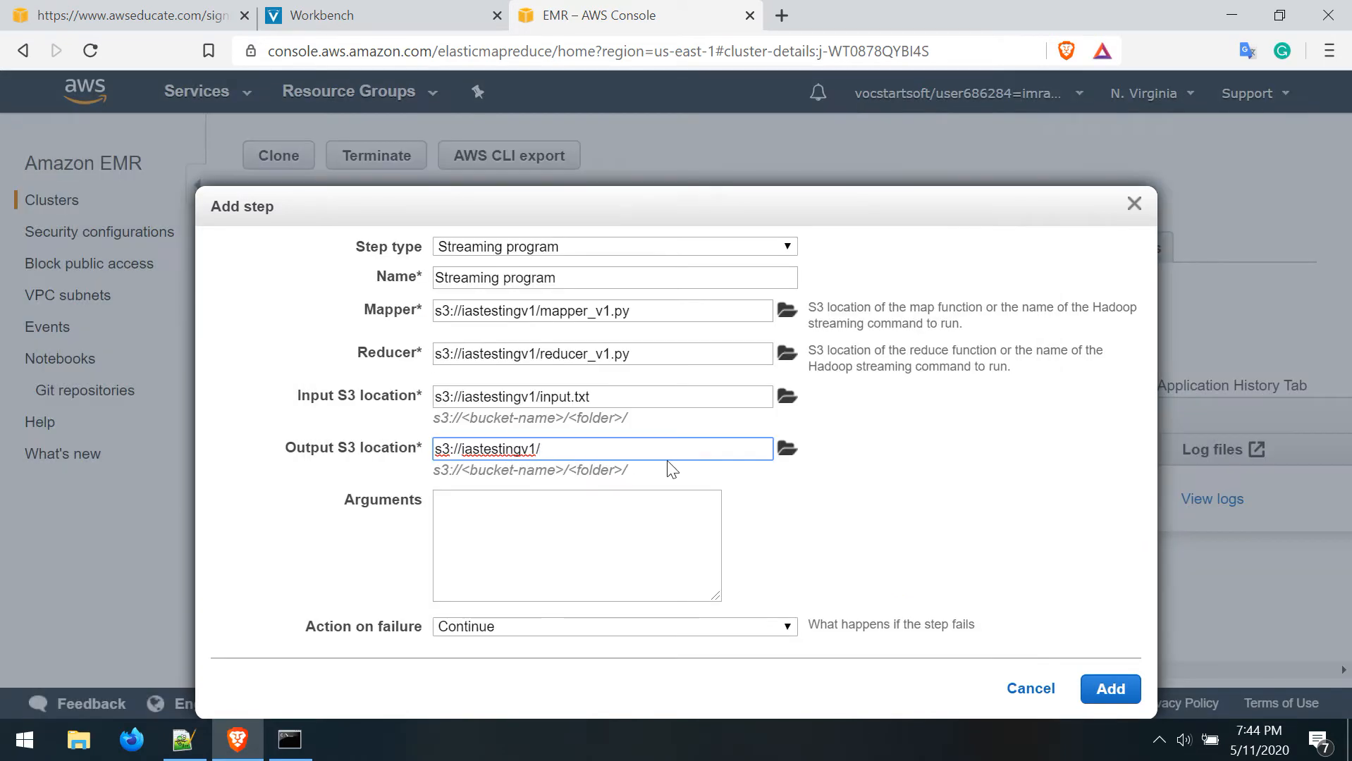
text(output)
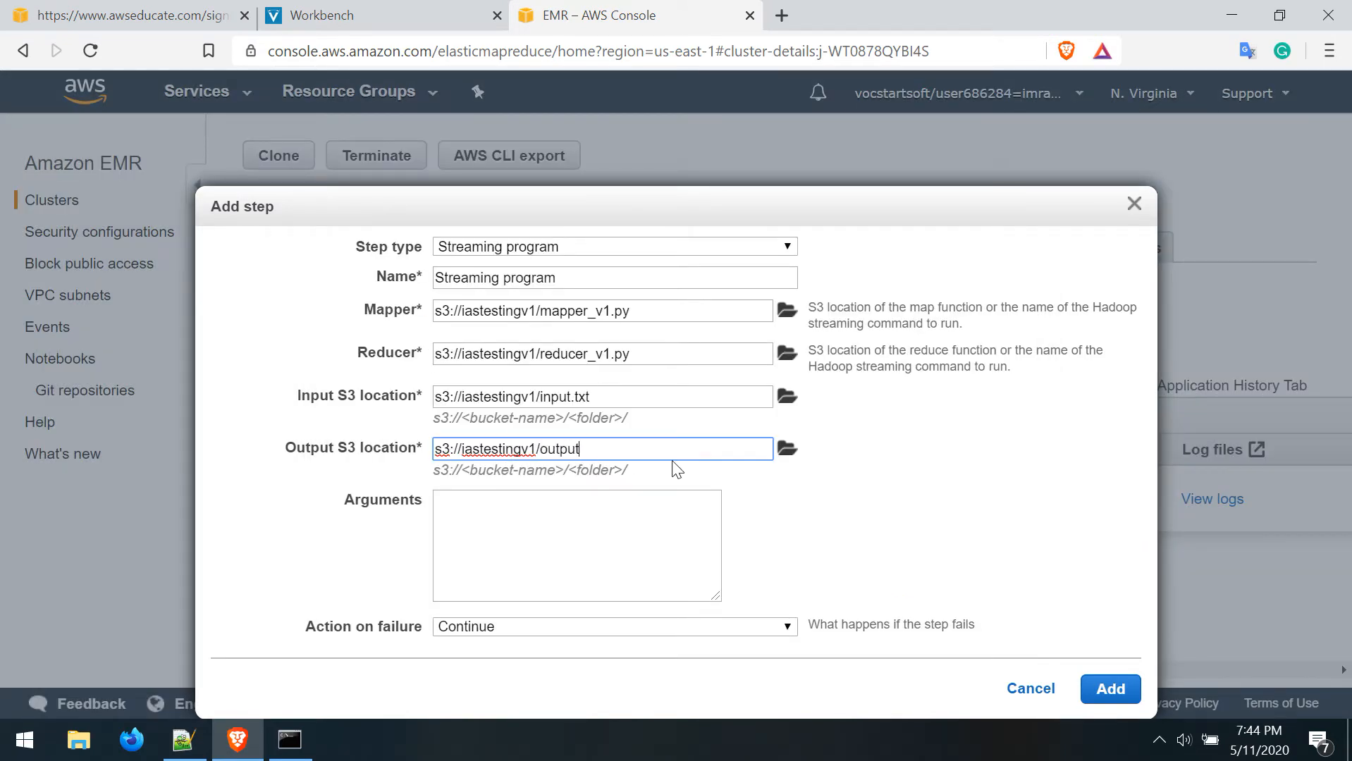
text(/)
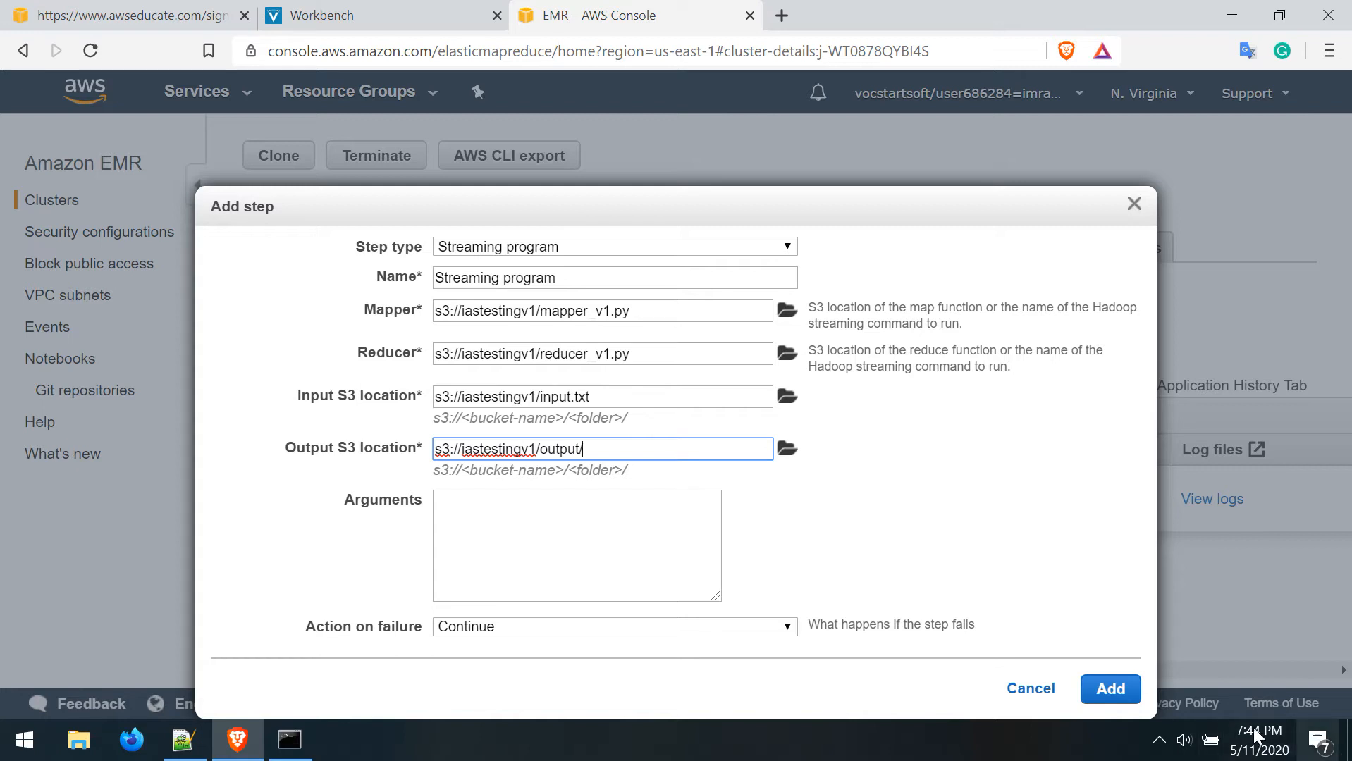
click(1110, 690)
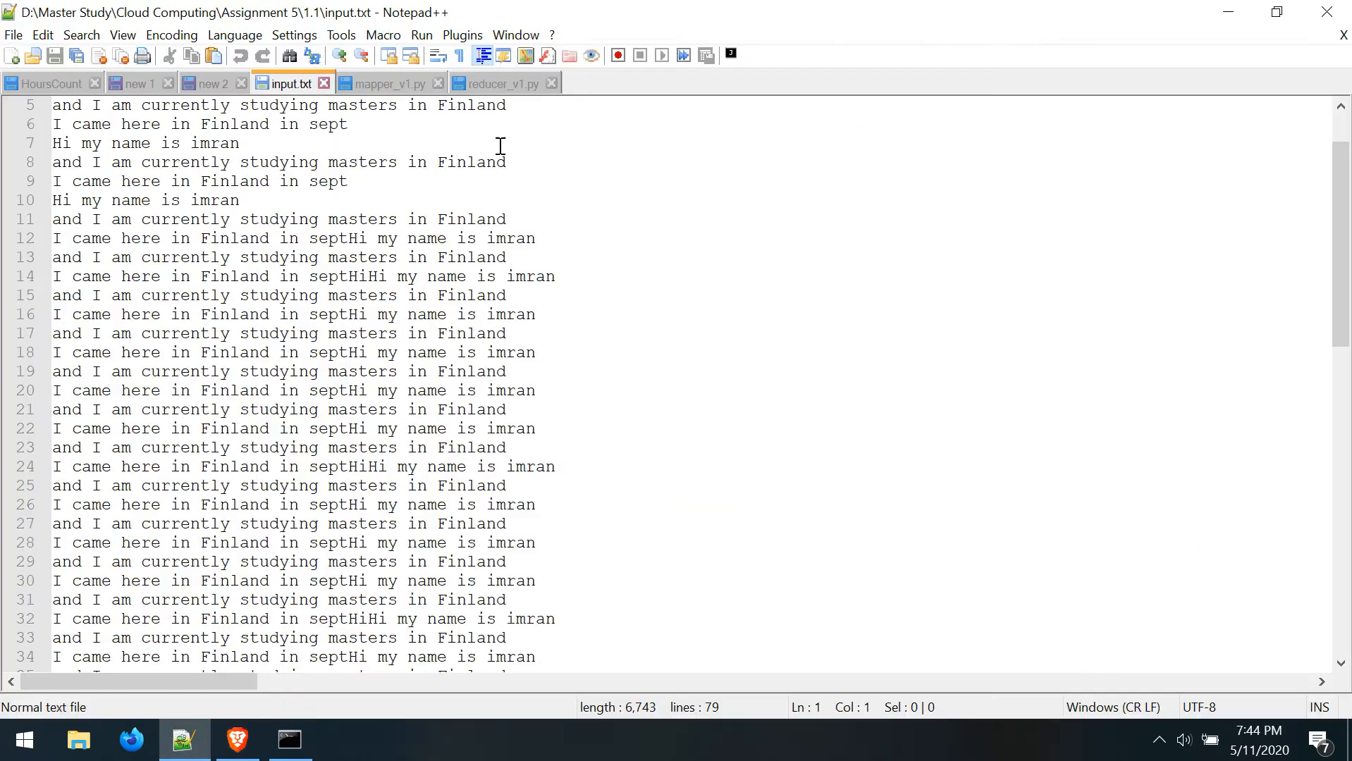
View mapper_v1.py once more, then minimize Notepad++ to return to the EMR console
click(389, 83)
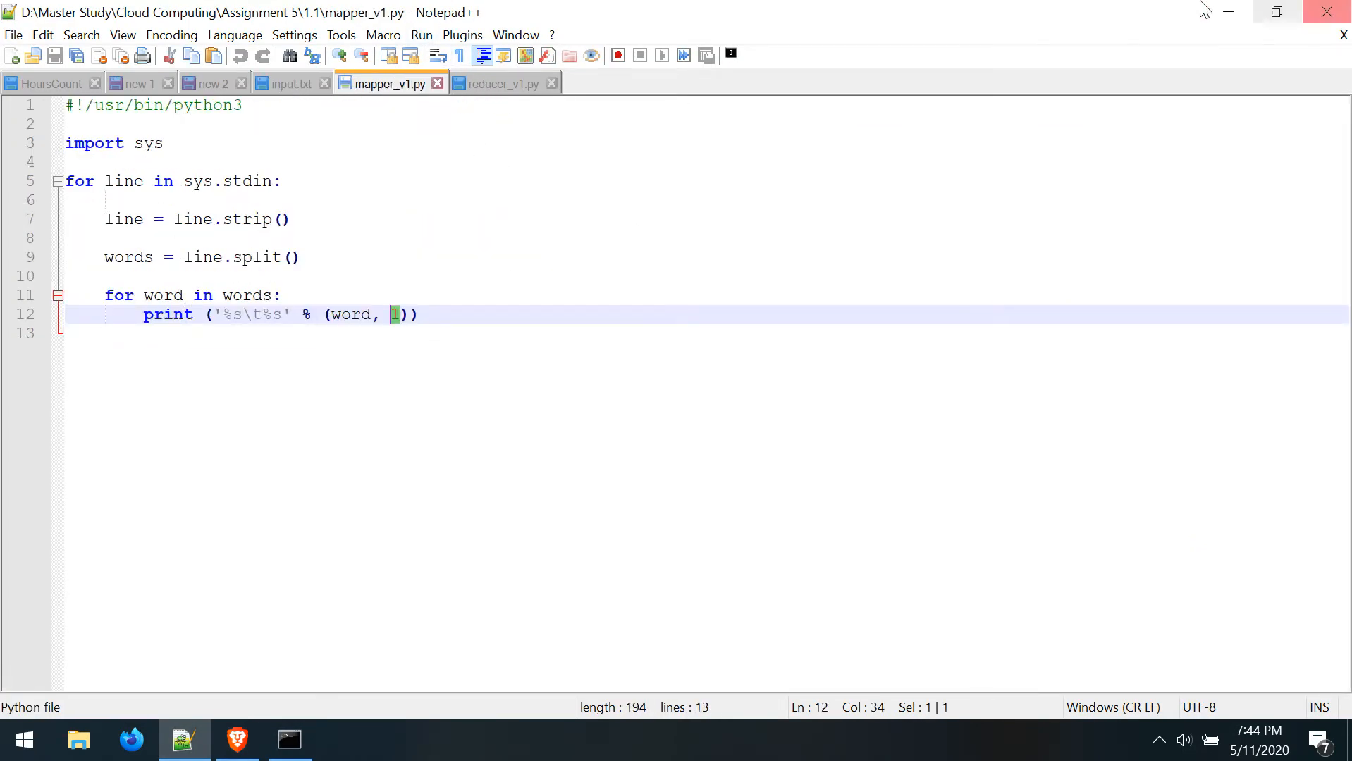
mouse_move(1228, 11)
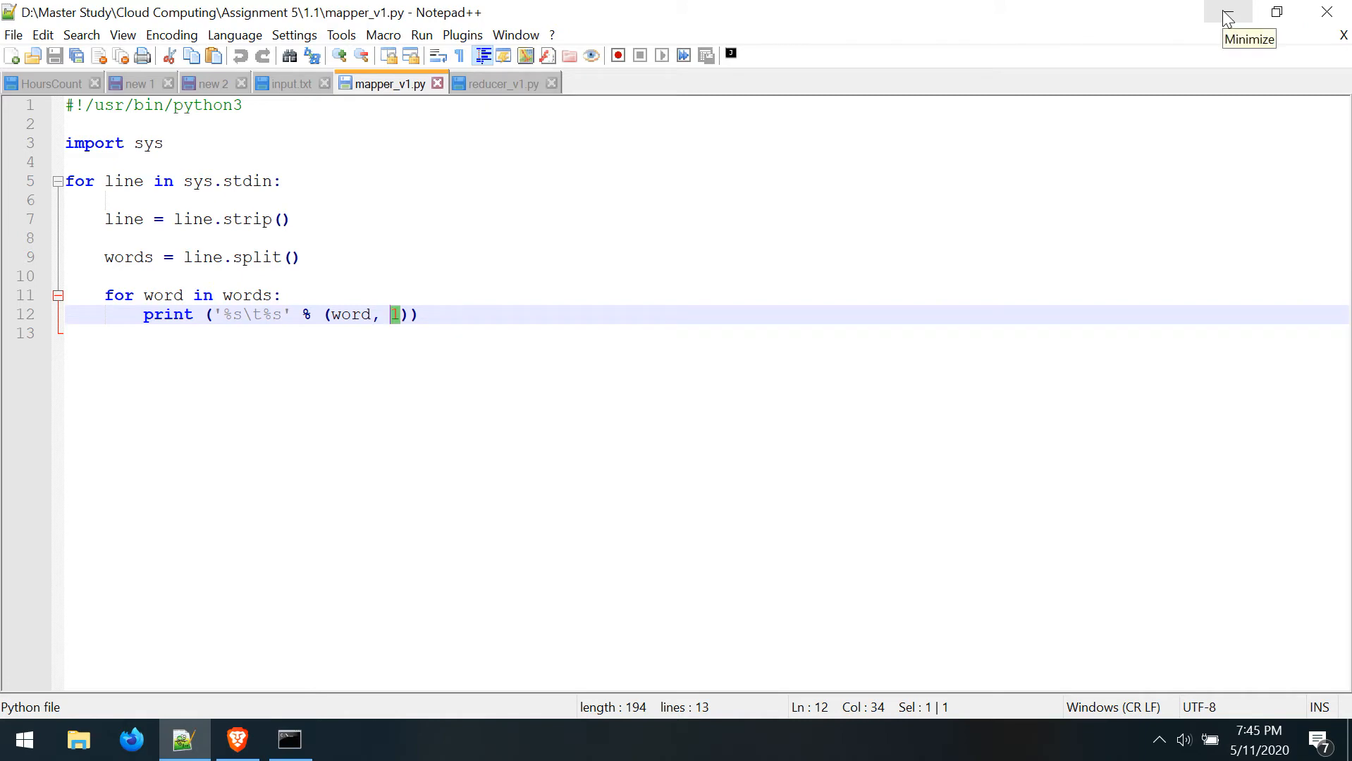
mouse_move(1167, 55)
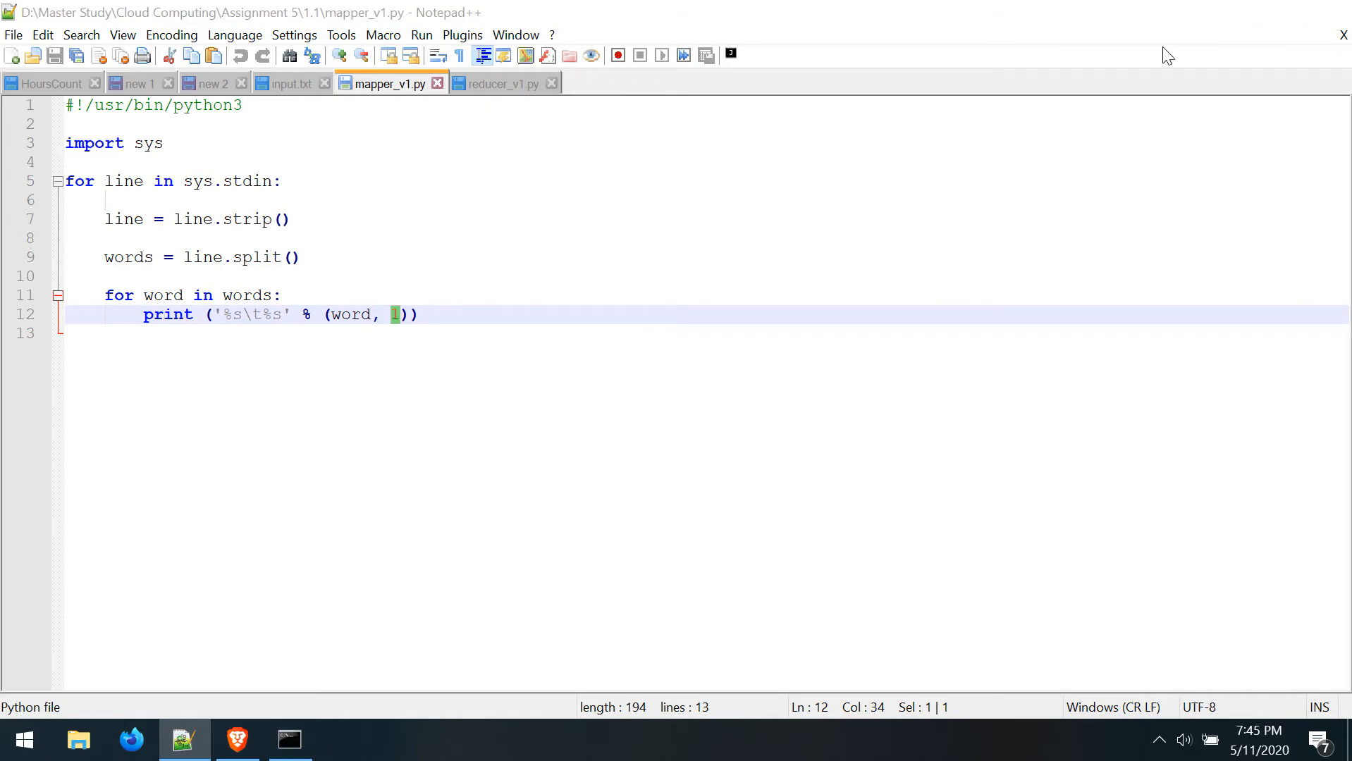
click(235, 740)
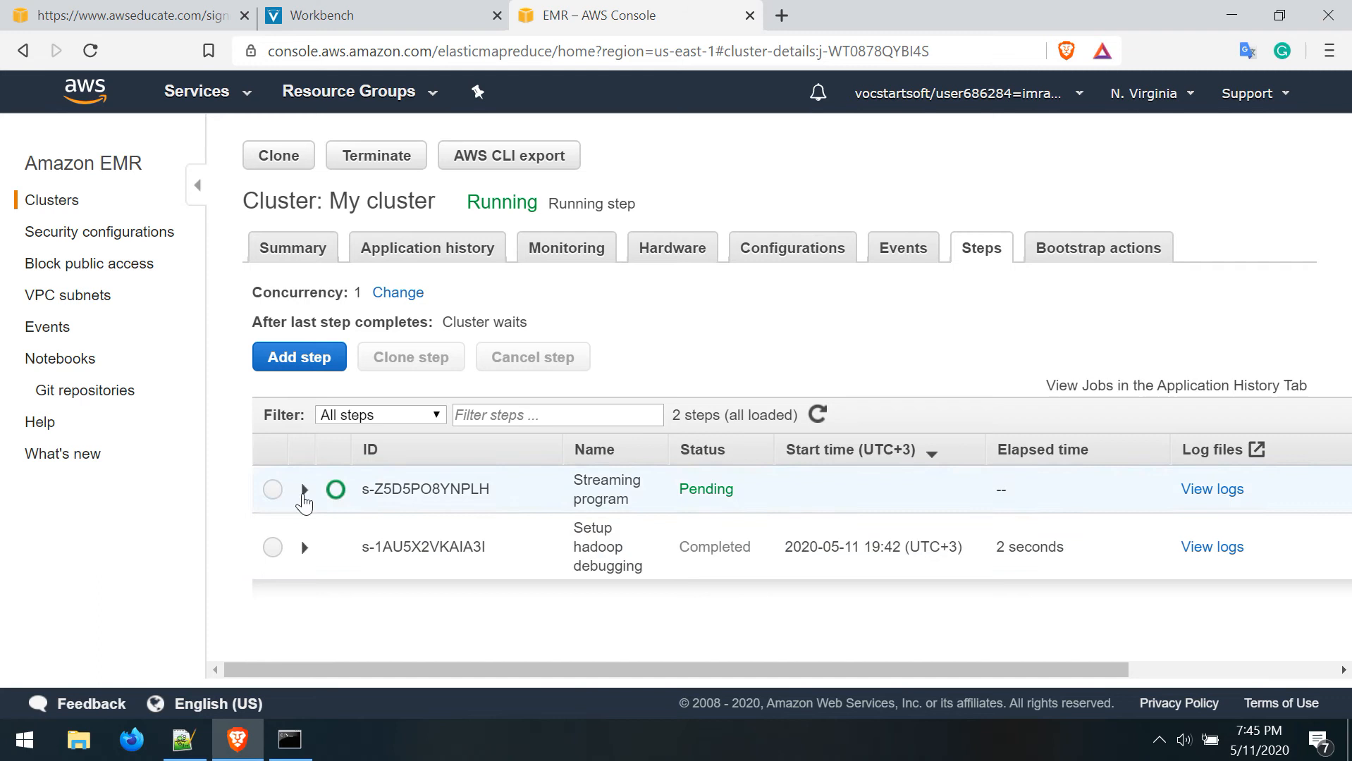
Expand the pending Streaming program step to read its hadoop-streaming arguments
click(303, 489)
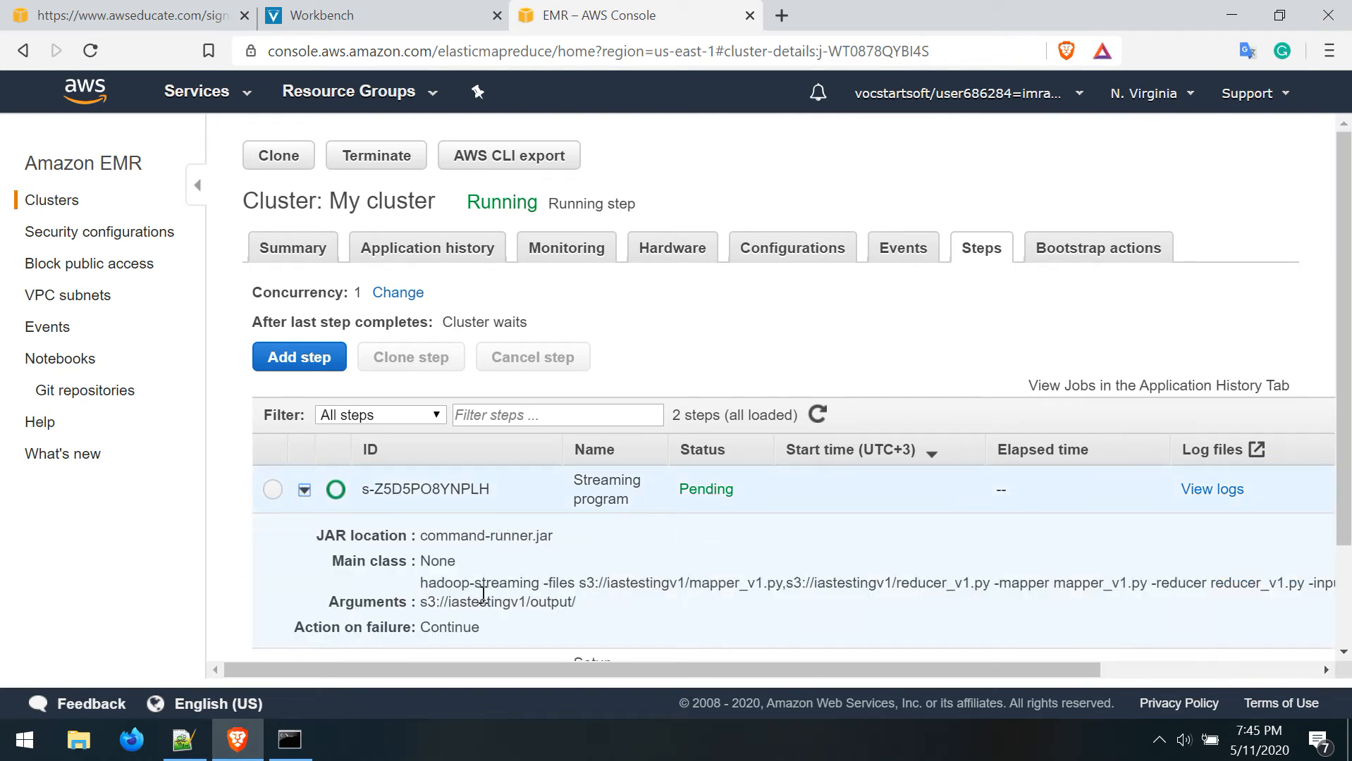
drag(422, 583, 577, 602)
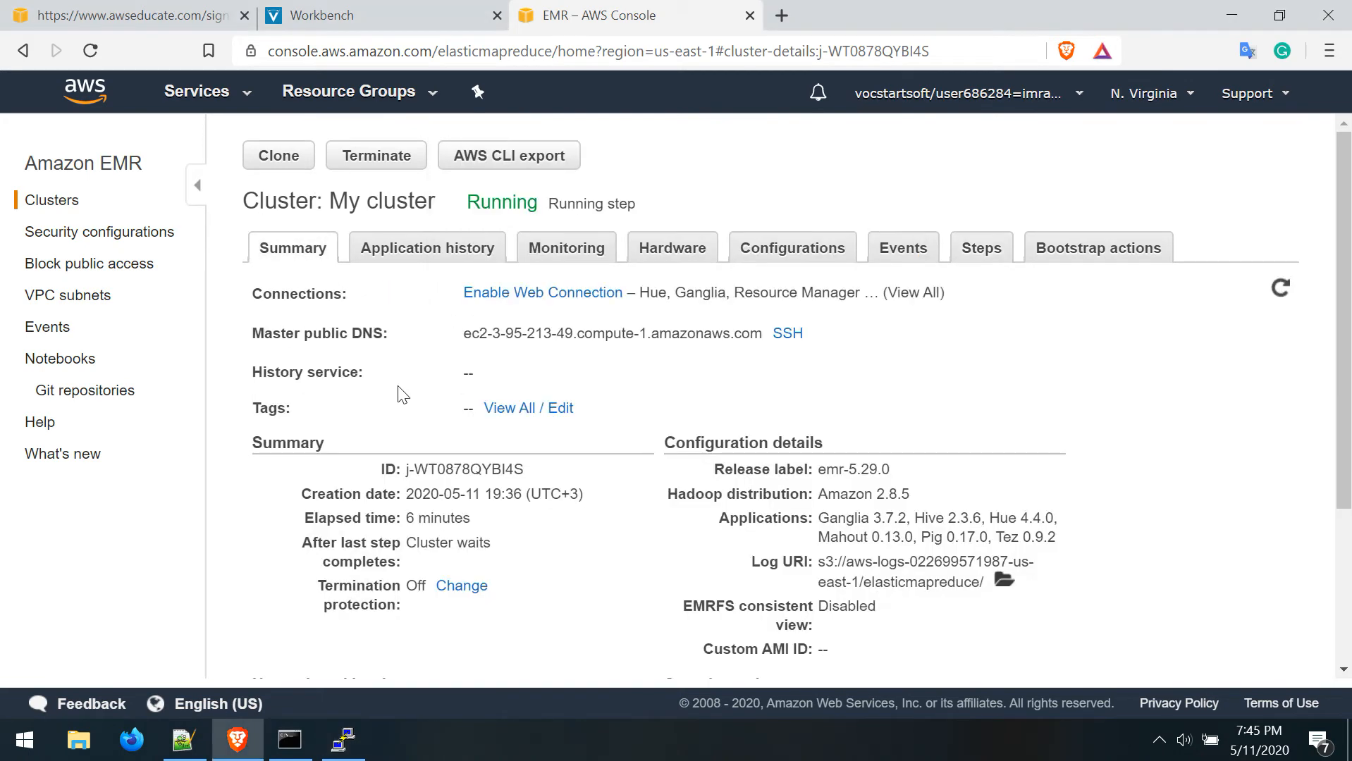
Enter the master node host 3-95-213-49.compute-1.amazonaws.com into PuTTY
click(785, 333)
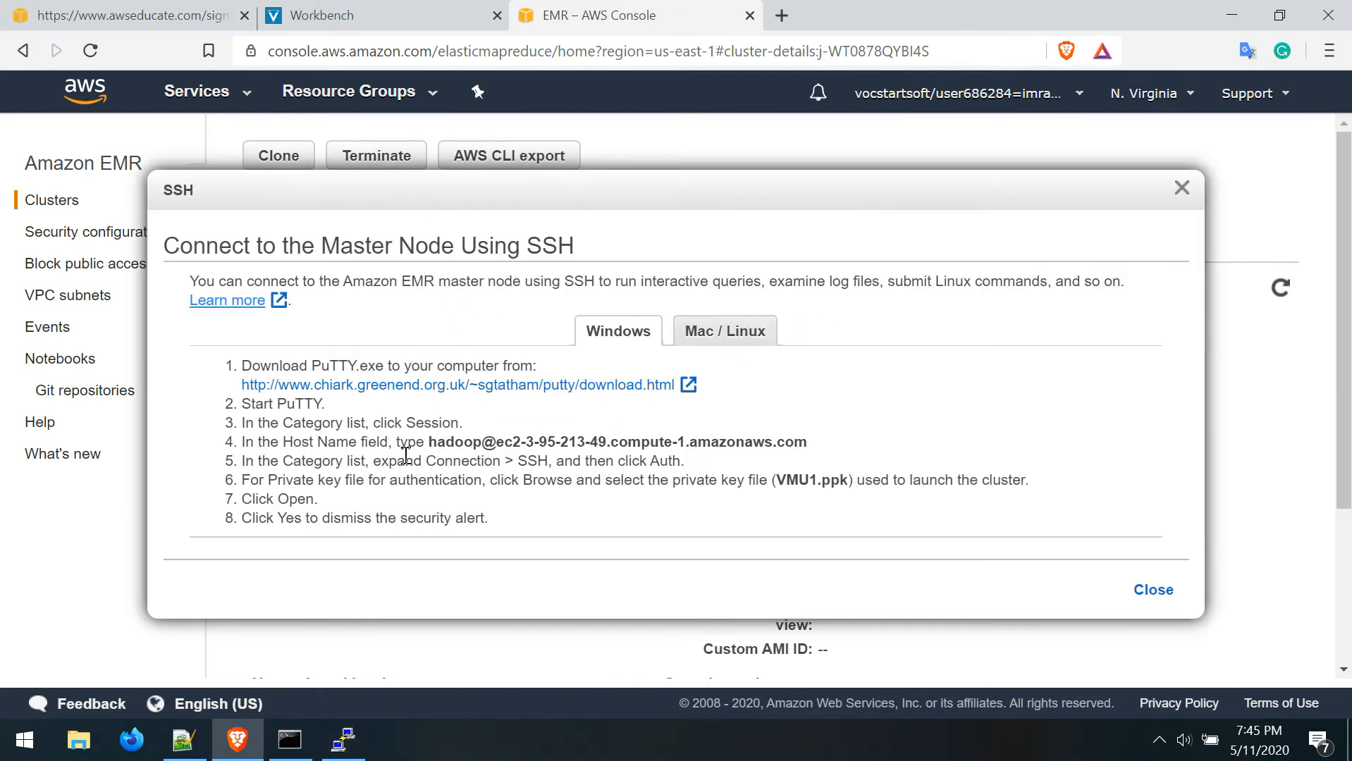
double_click(454, 442)
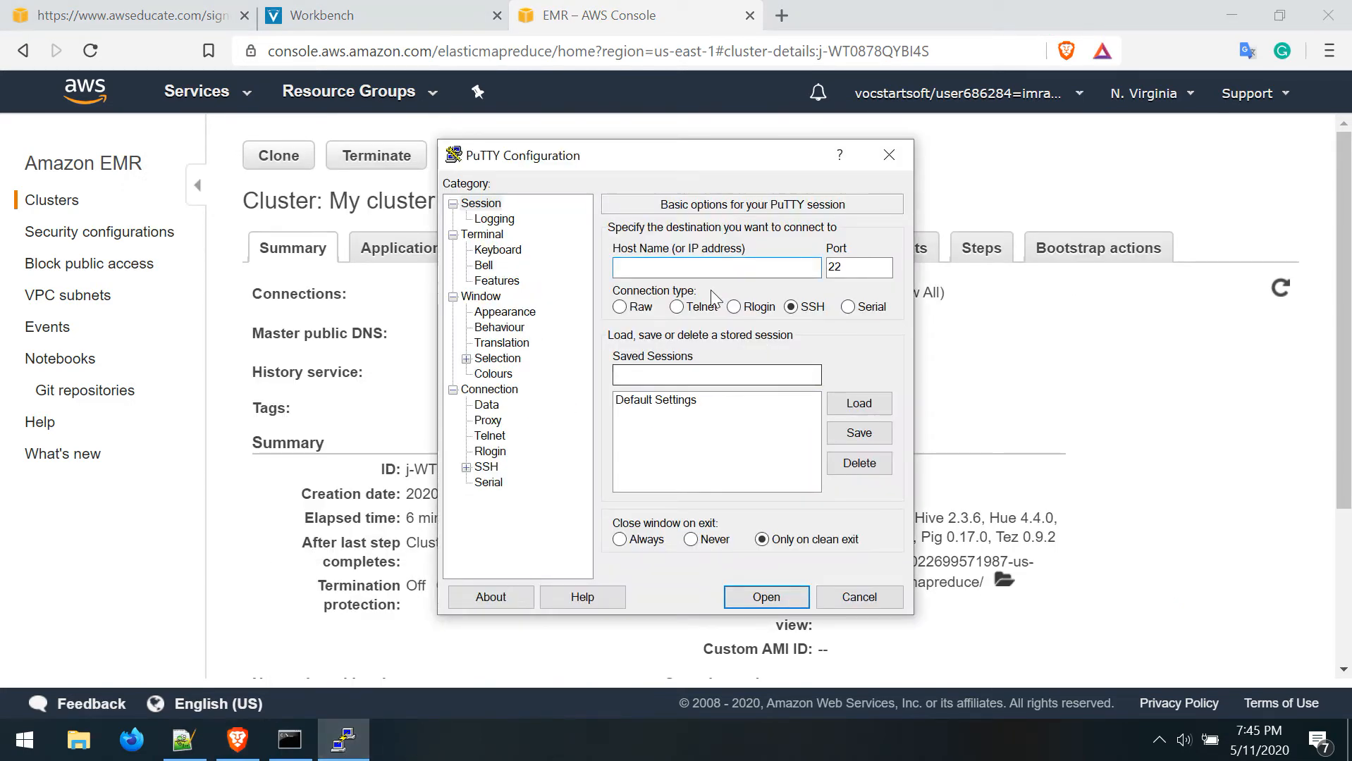
text(3-95-213-49.compute-1.amazonaws.com)
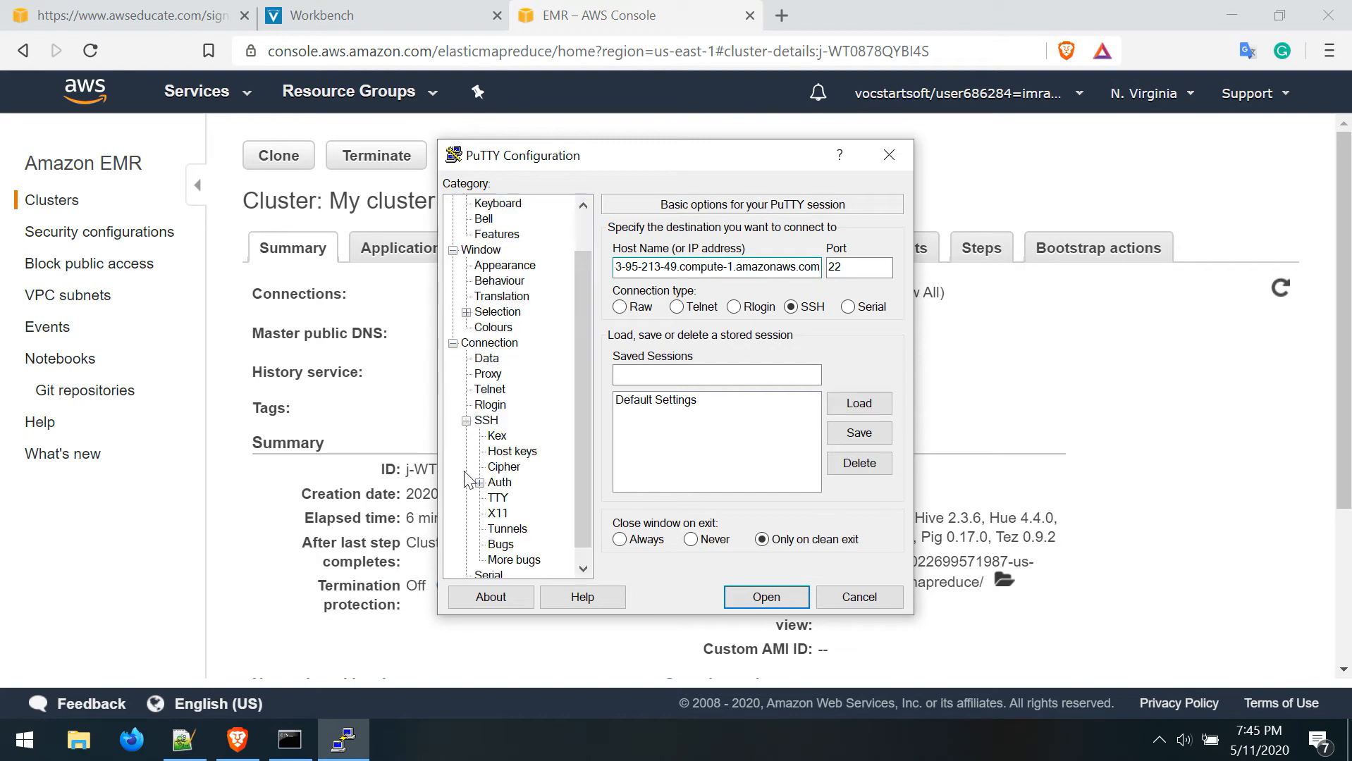
Authenticate with MyPrivateKey.ppk, connect over SSH and accept the host key
click(499, 482)
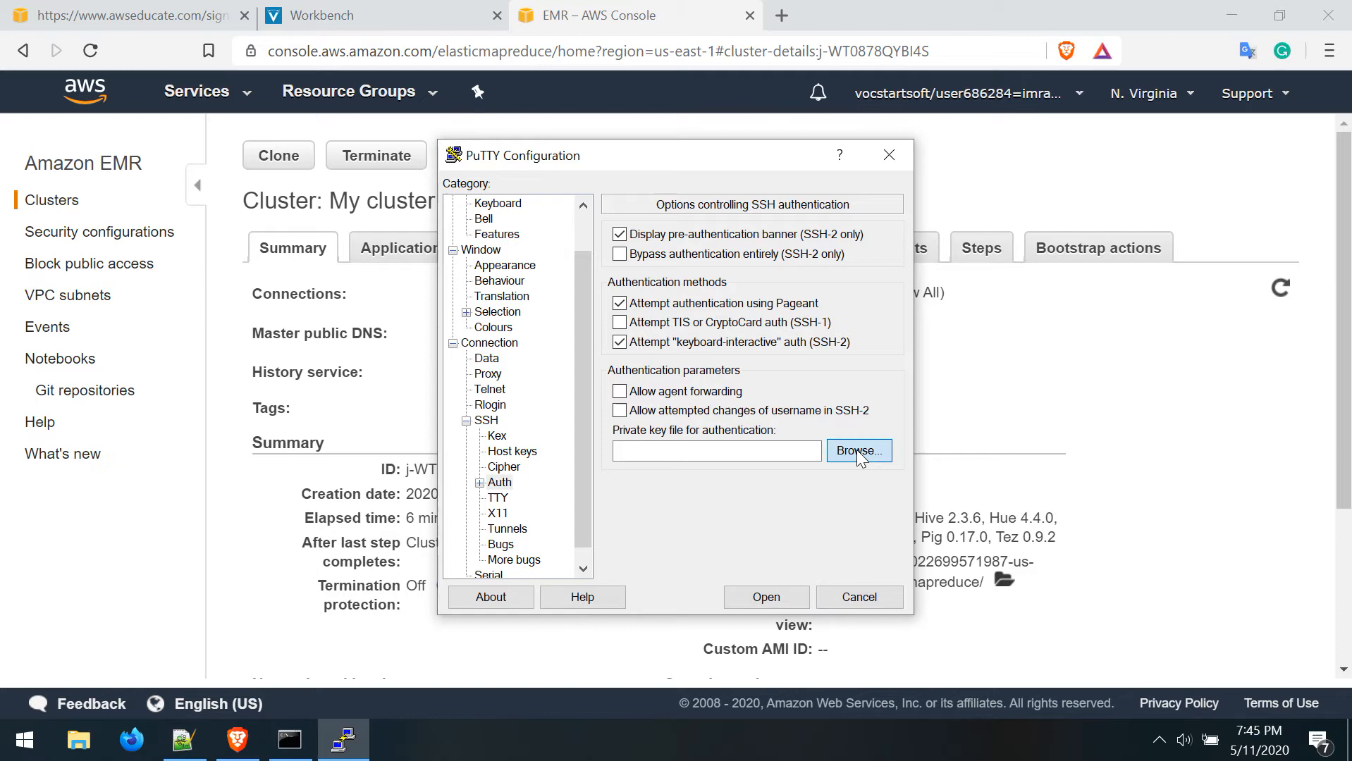
click(857, 451)
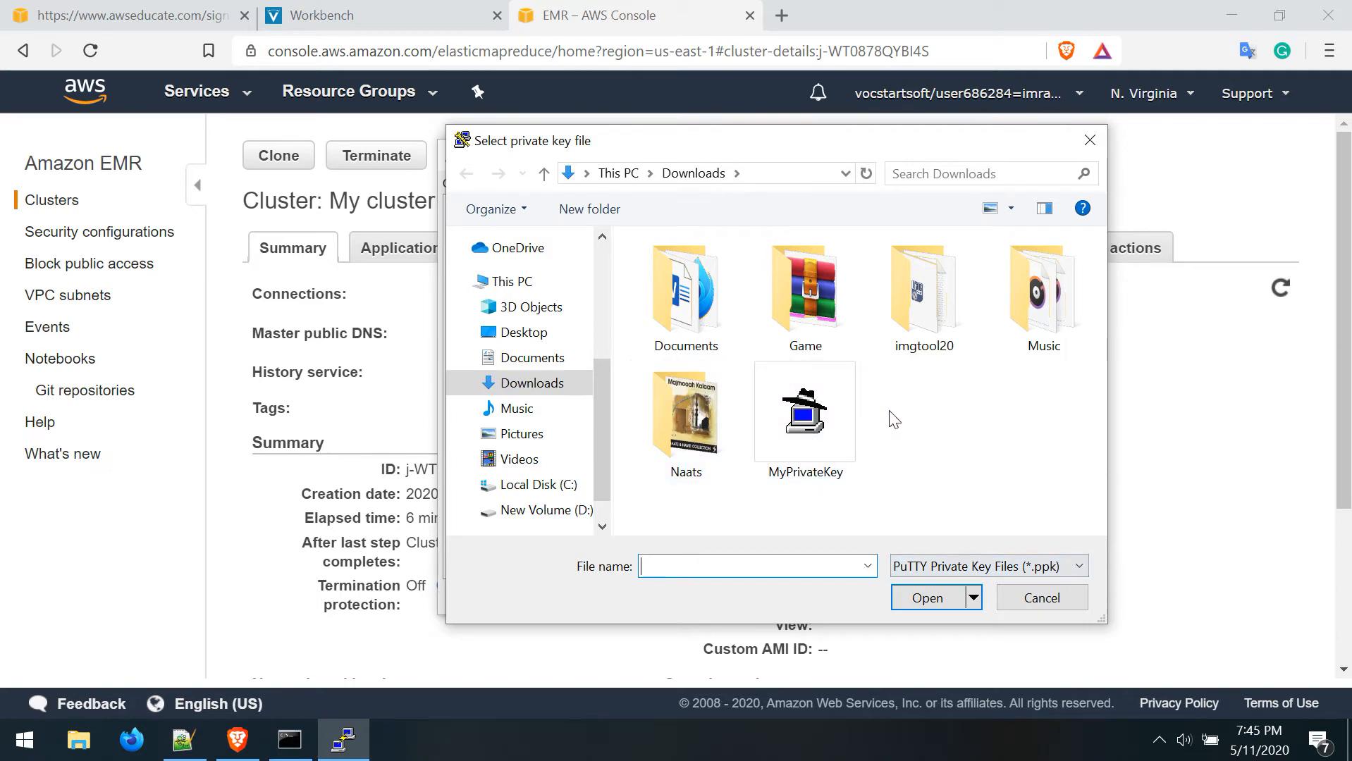
mouse_move(804, 412)
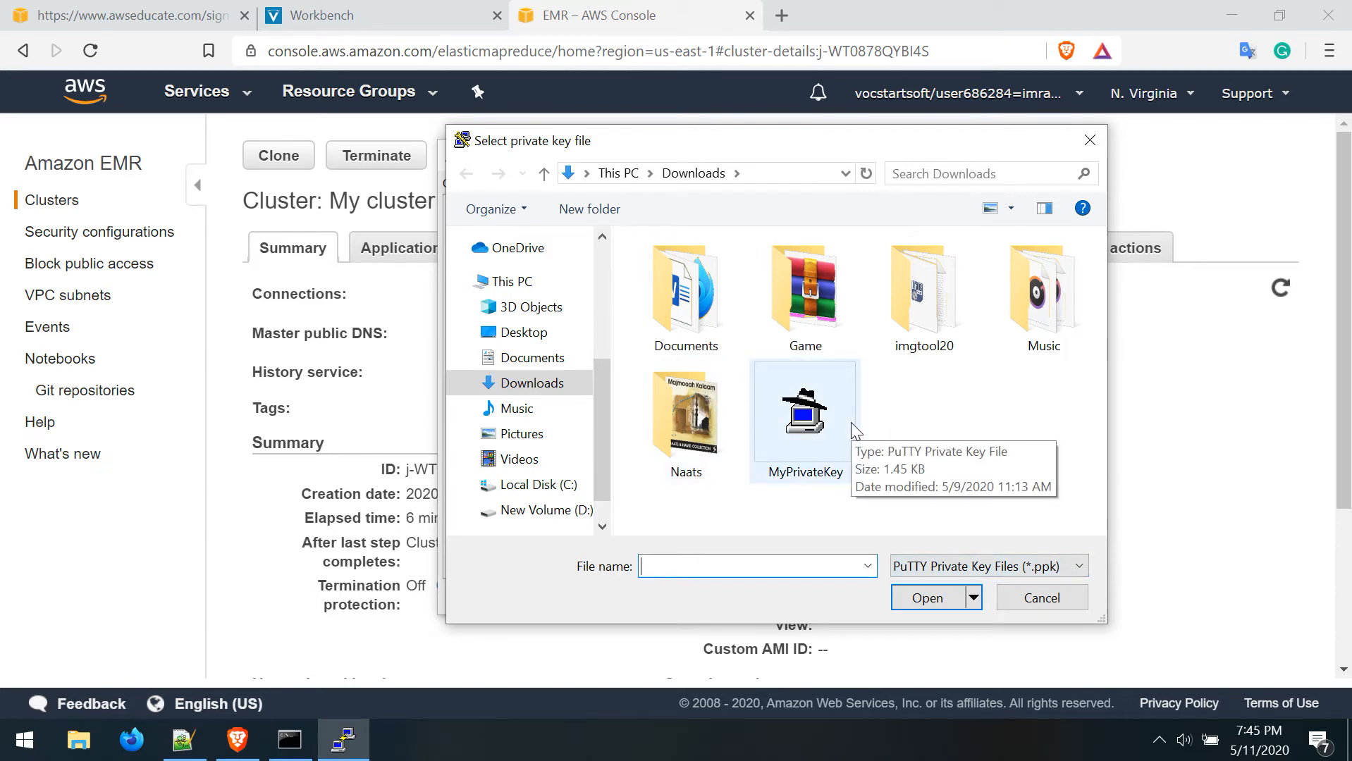
click(804, 412)
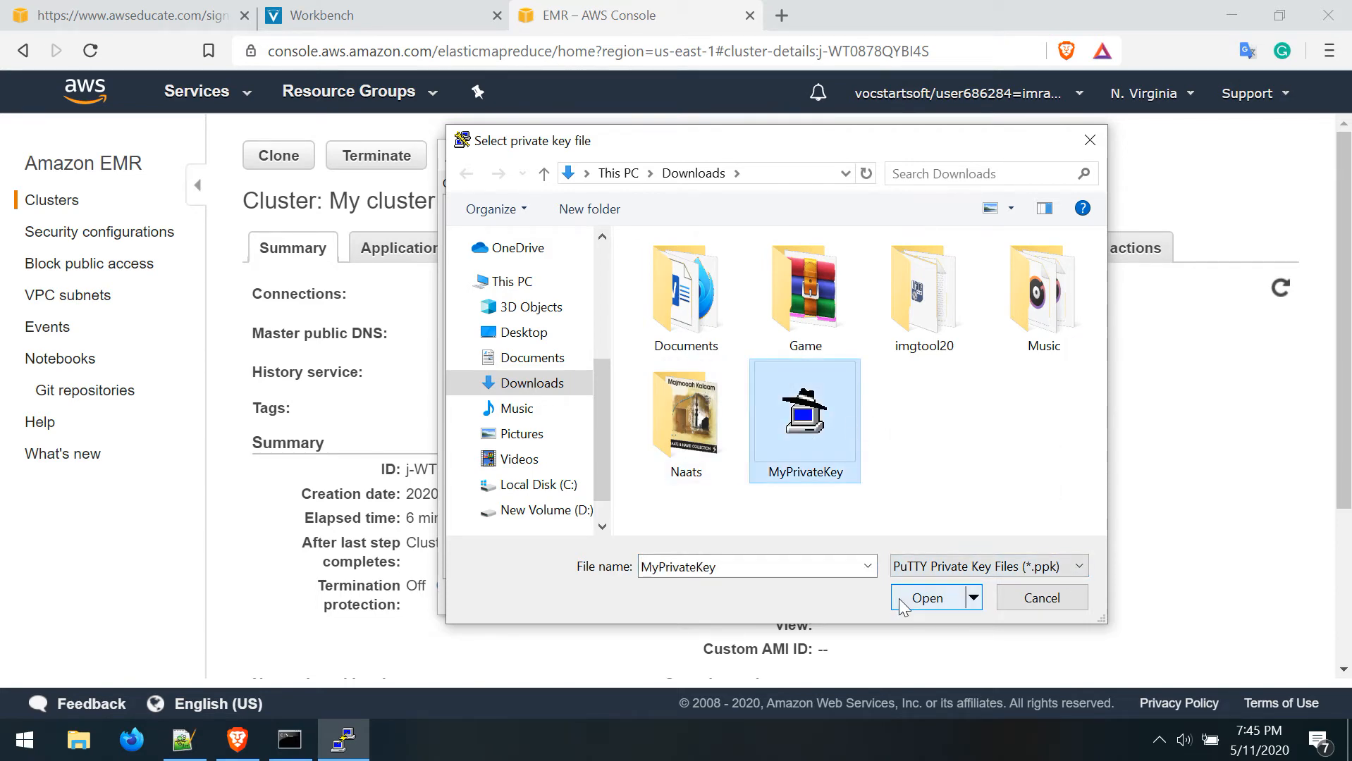
click(926, 598)
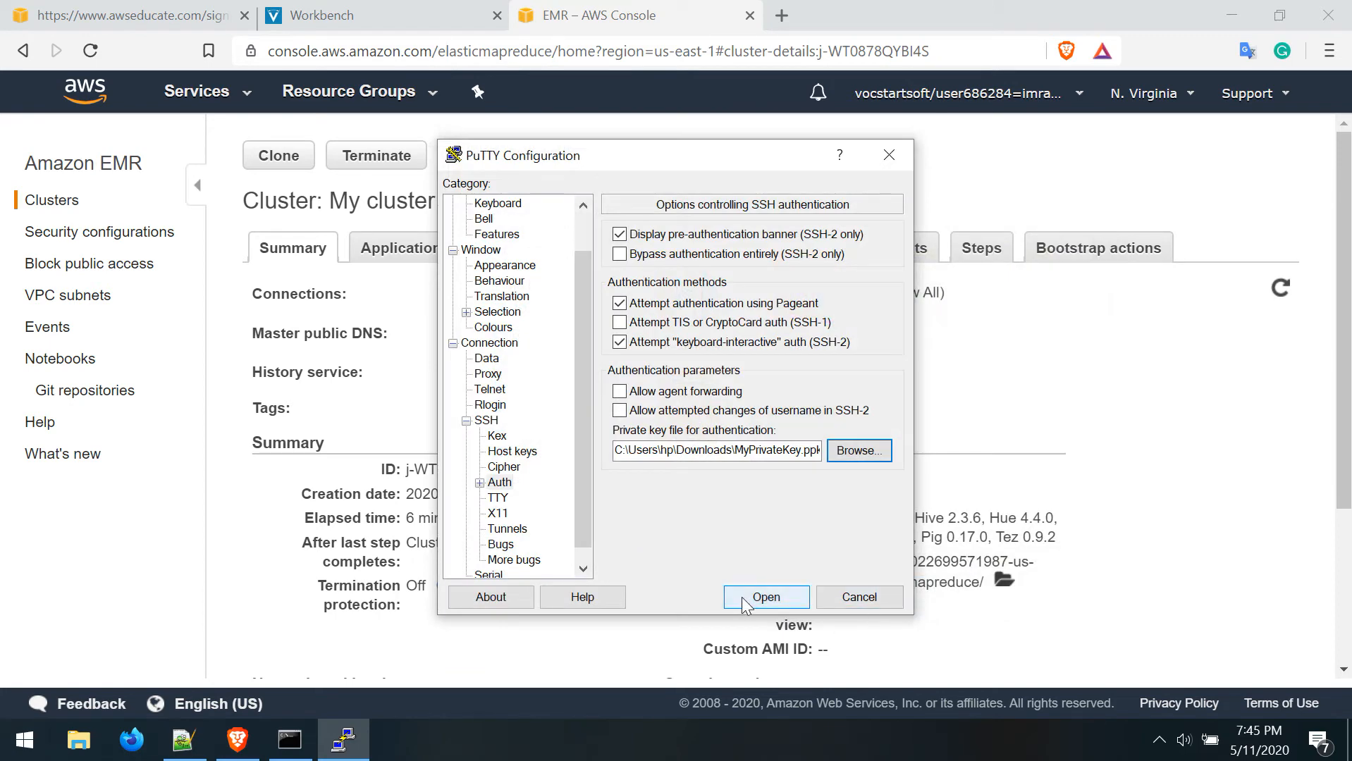
click(764, 596)
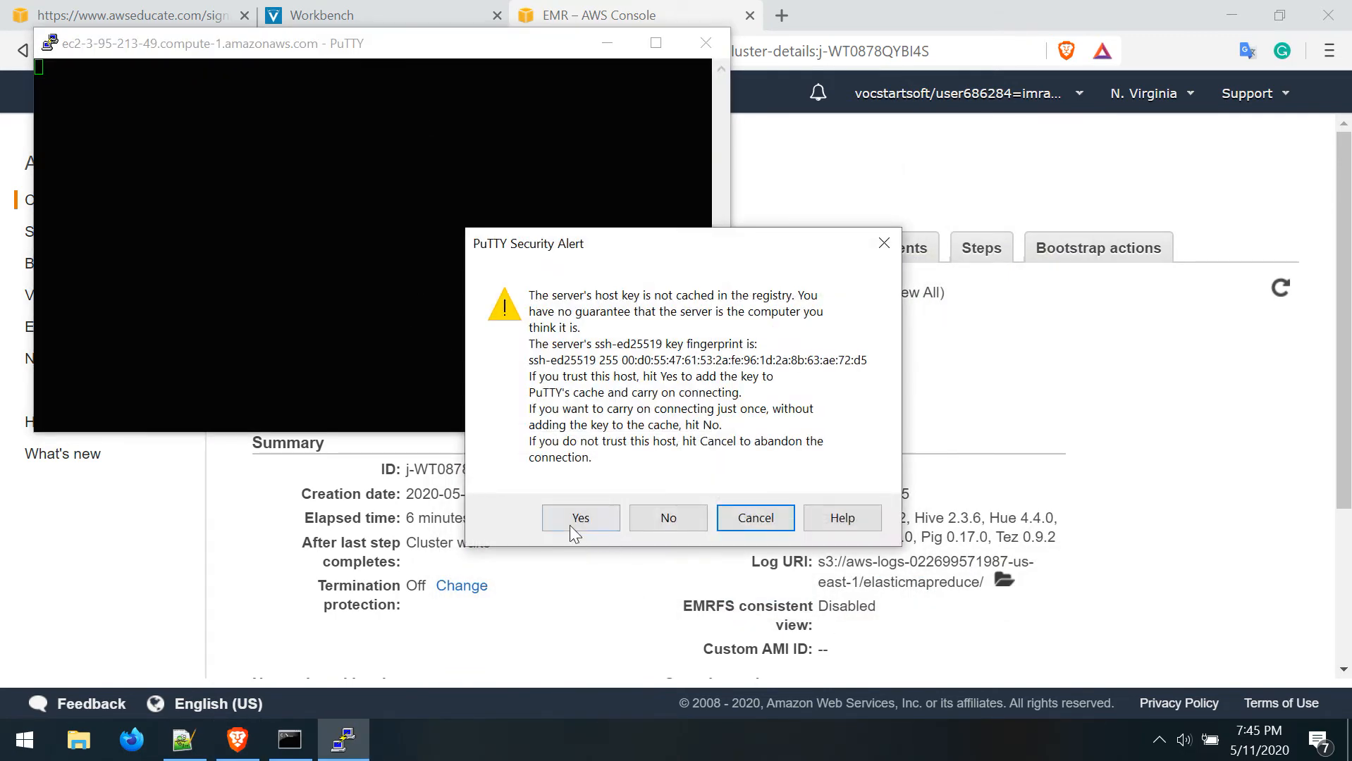
click(580, 519)
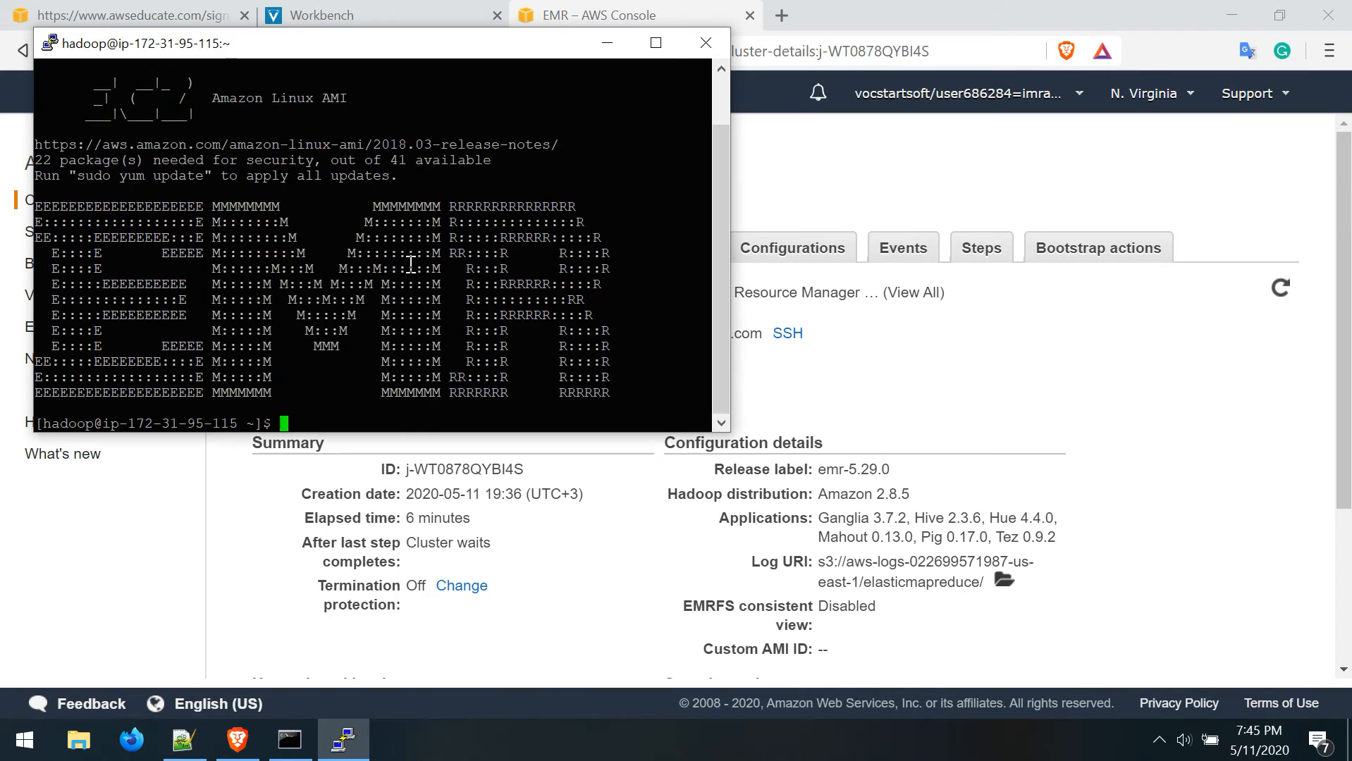
mouse_move(323, 414)
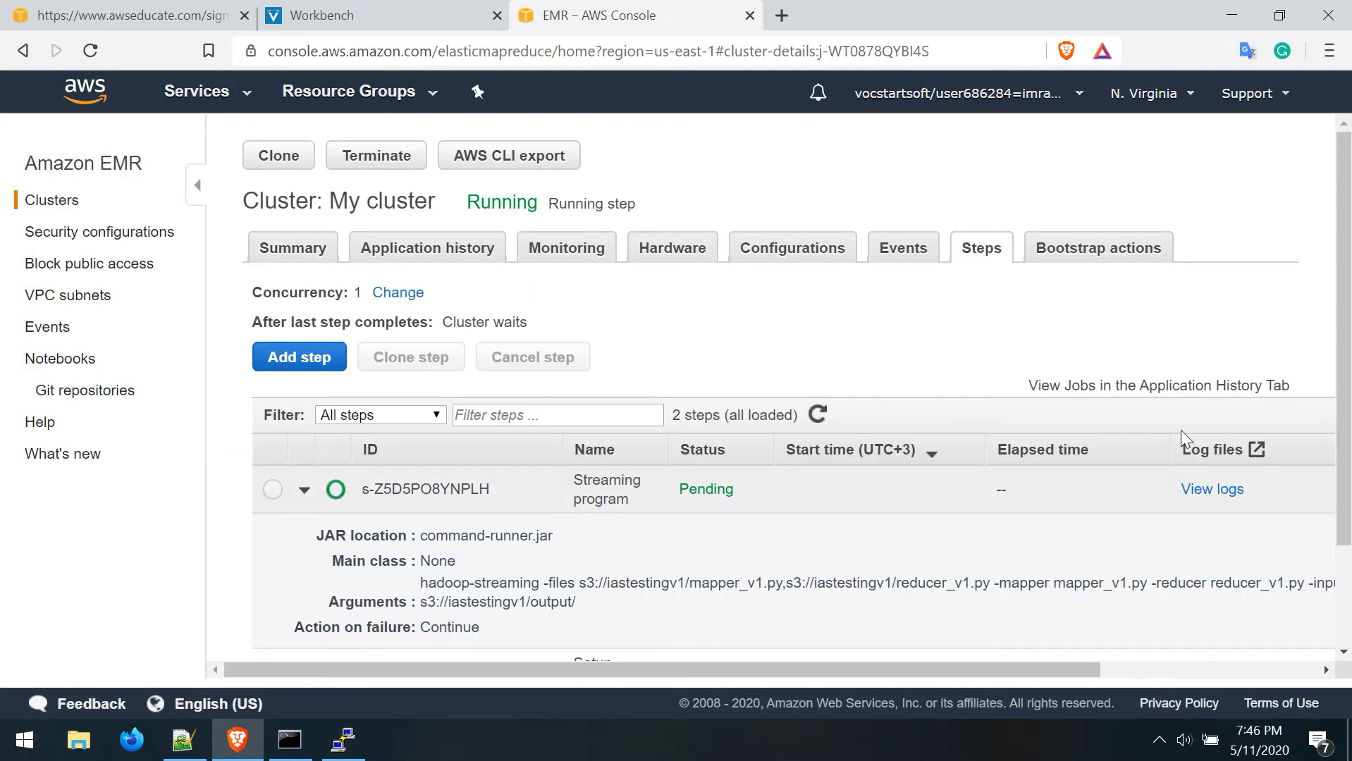
Refresh the step statuses, then check python --version in the SSH terminal as the step fails
click(817, 414)
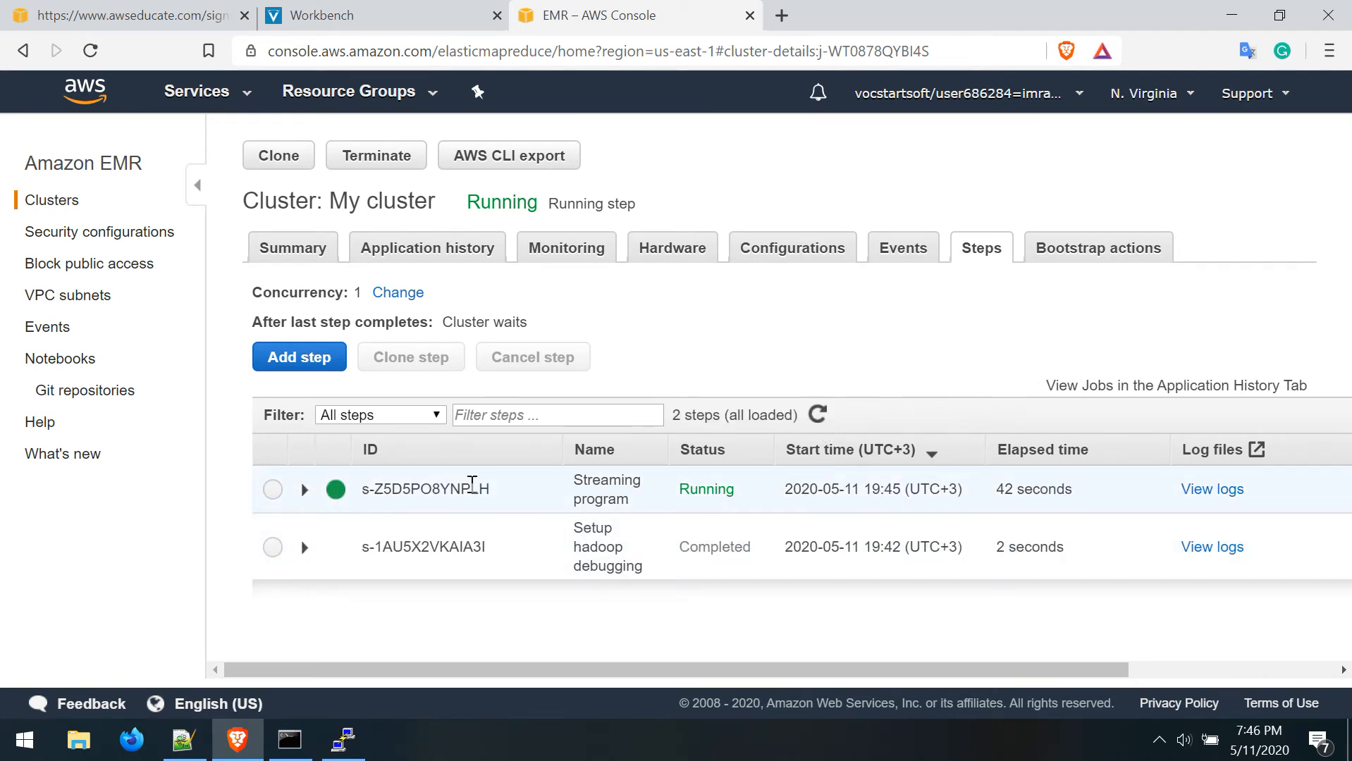
mouse_move(716, 515)
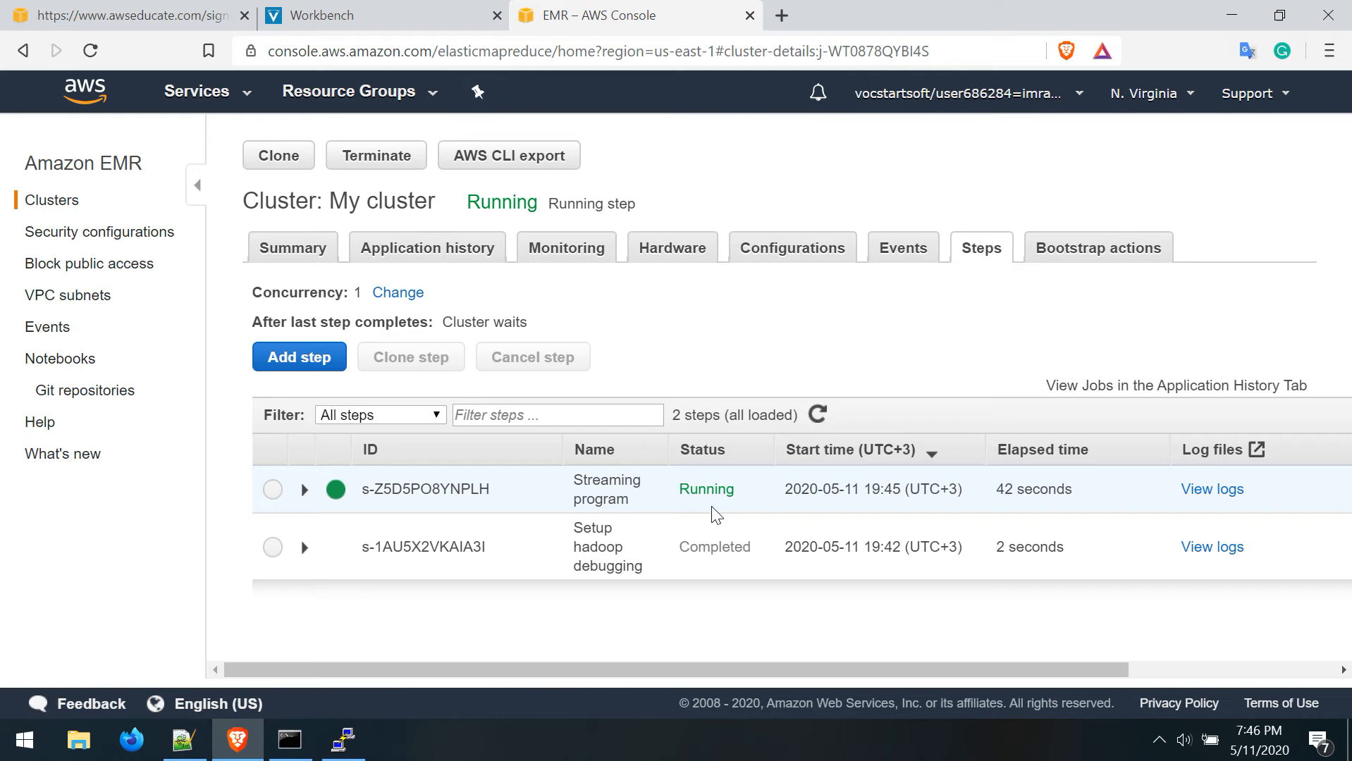
mouse_move(811, 481)
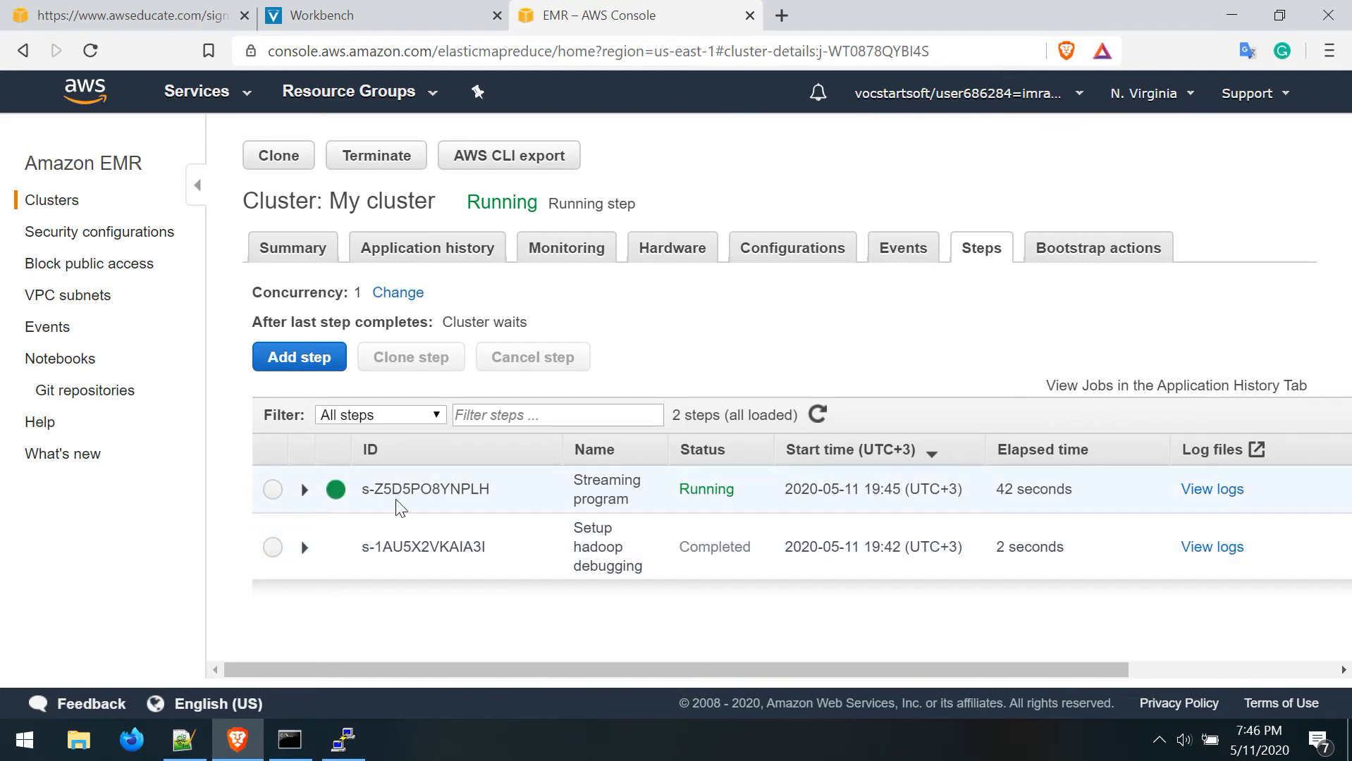
click(289, 740)
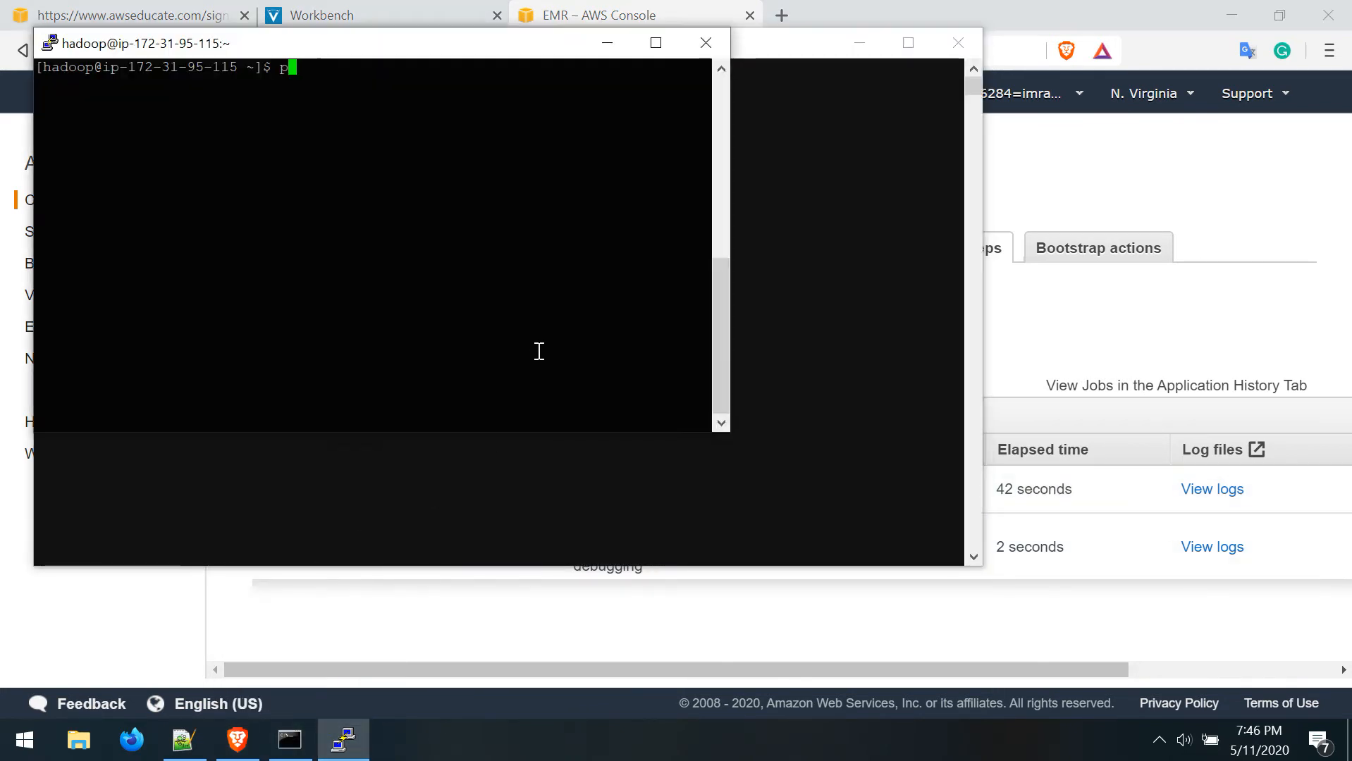
text(ython --v)
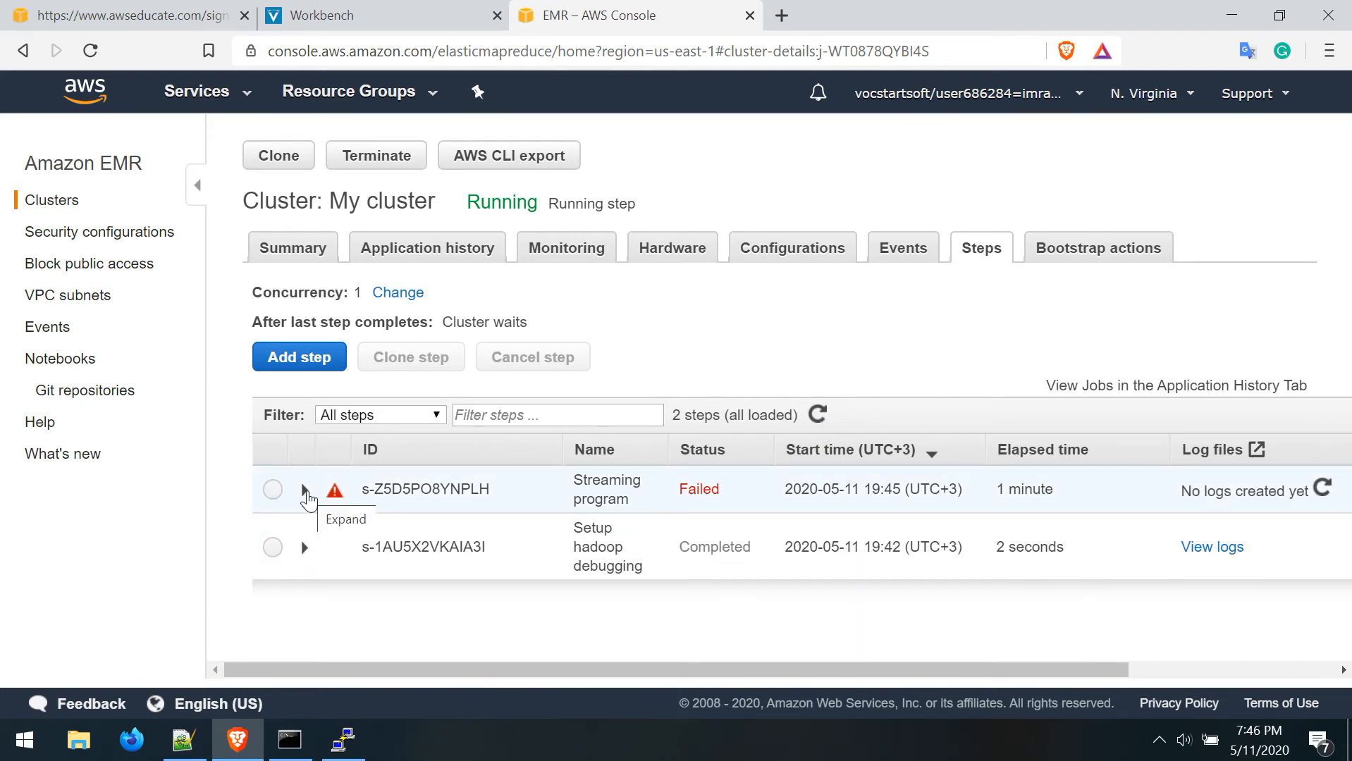
Expand the failed Streaming program step and select its hadoop-streaming arguments for copying
click(303, 490)
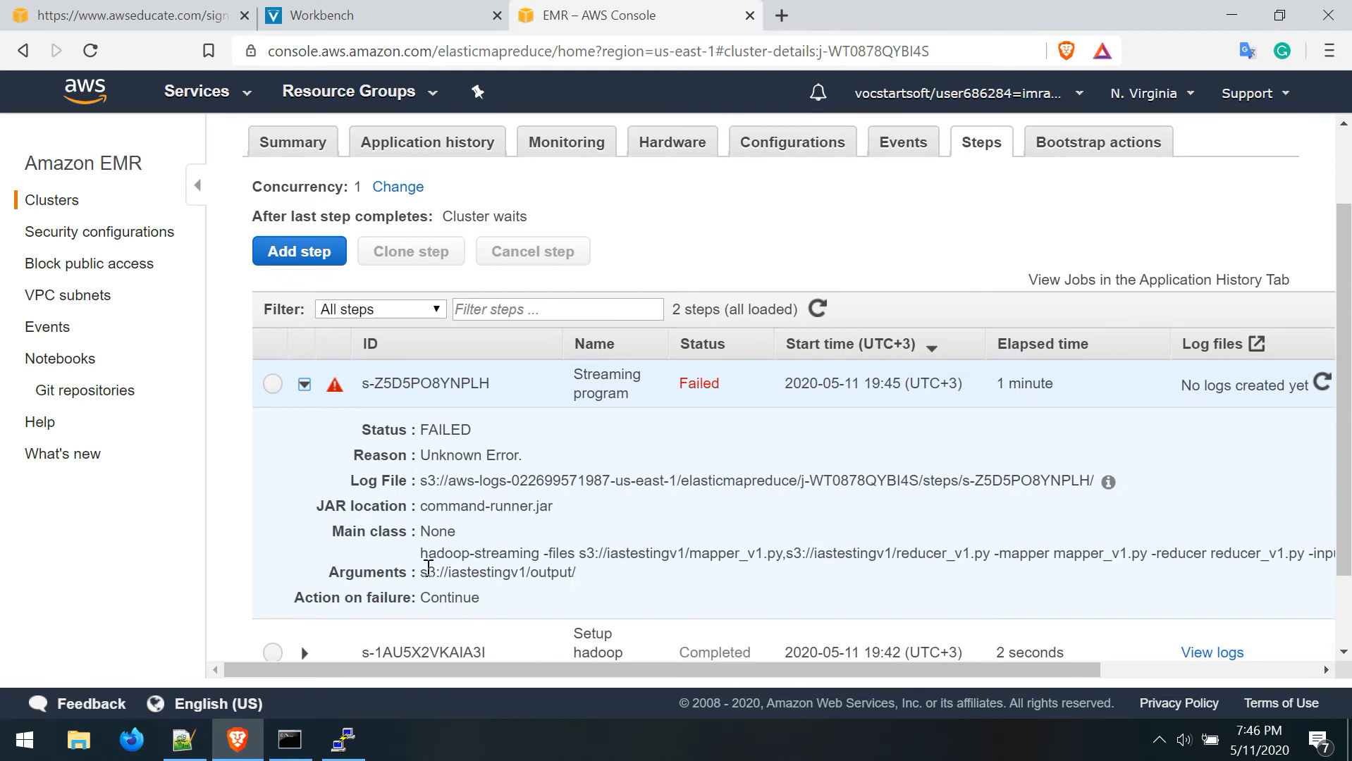
click(303, 383)
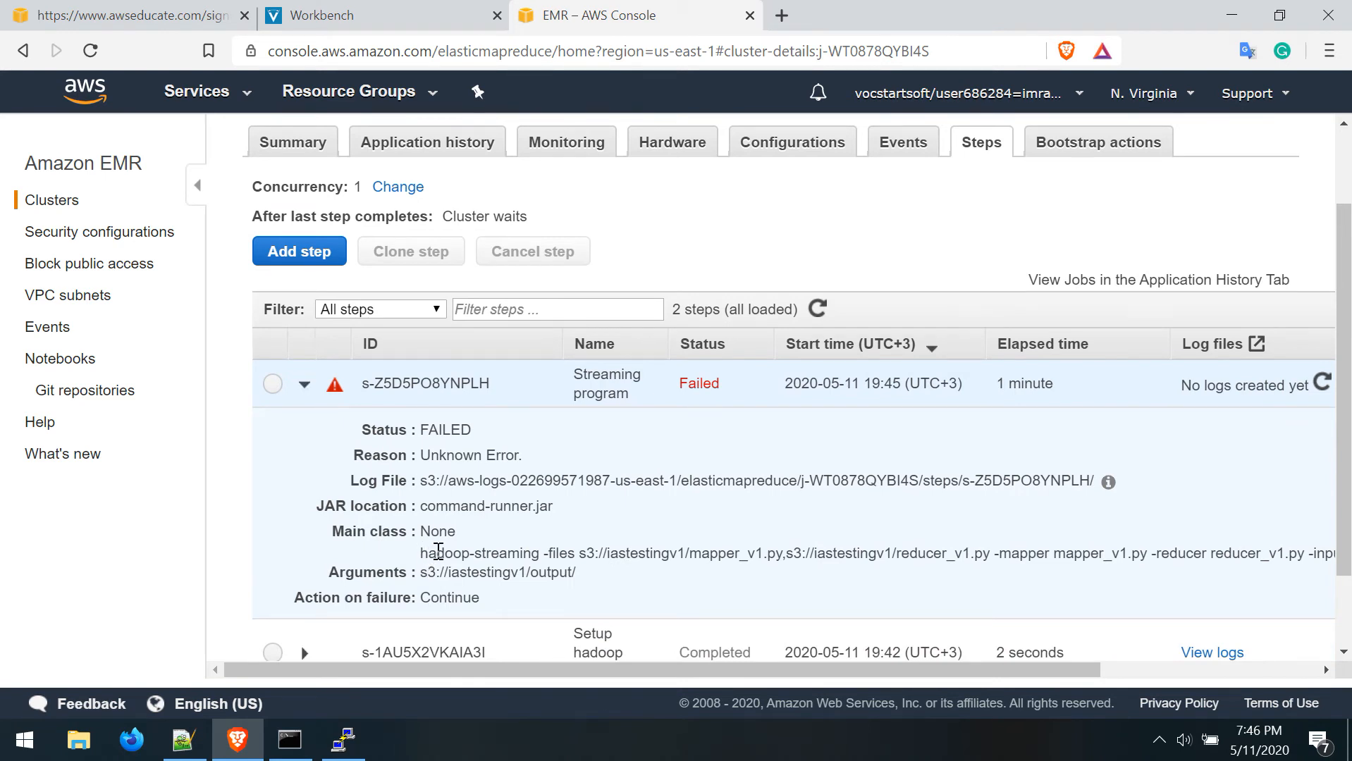
drag(420, 554, 577, 573)
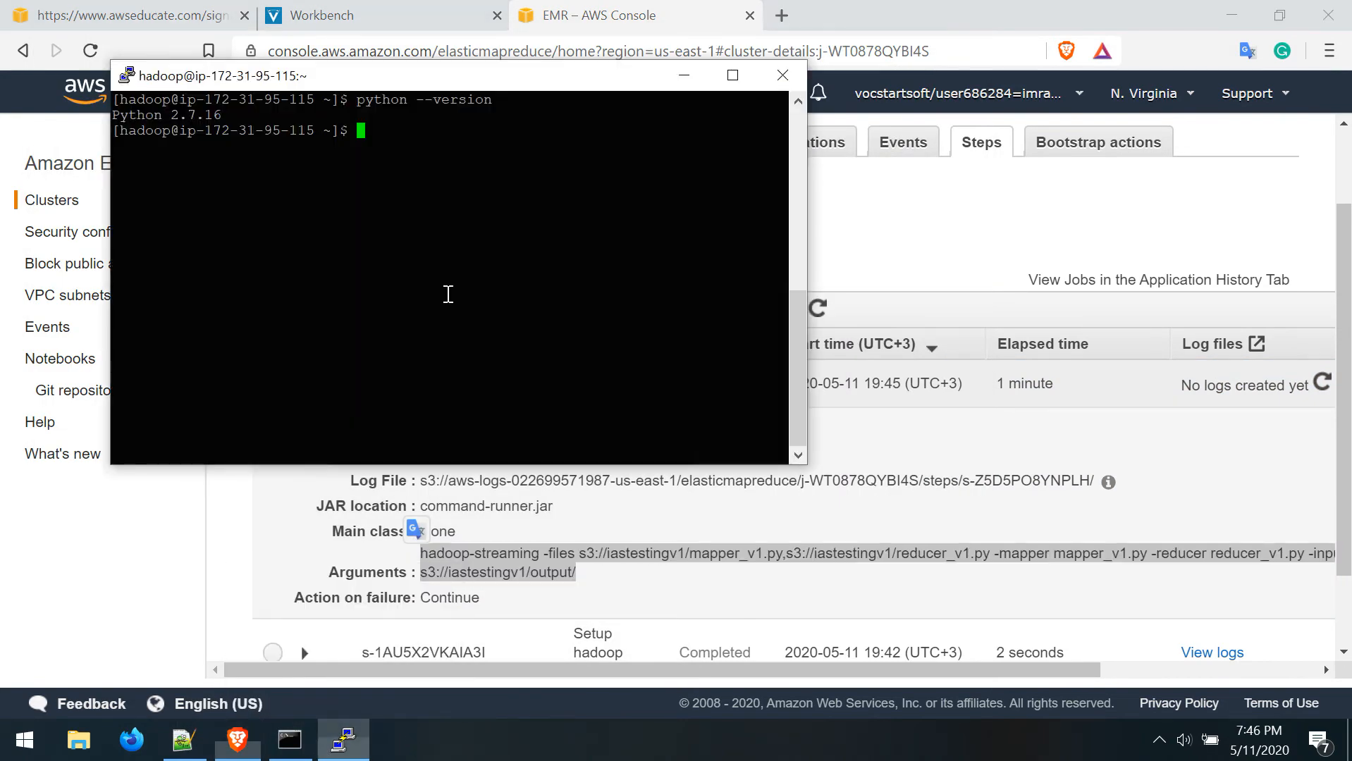
Paste the hadoop-streaming command, prefix mapper_v1.py with python, run it to s3://iastestingv1/output/, then return to the console
right_click(447, 295)
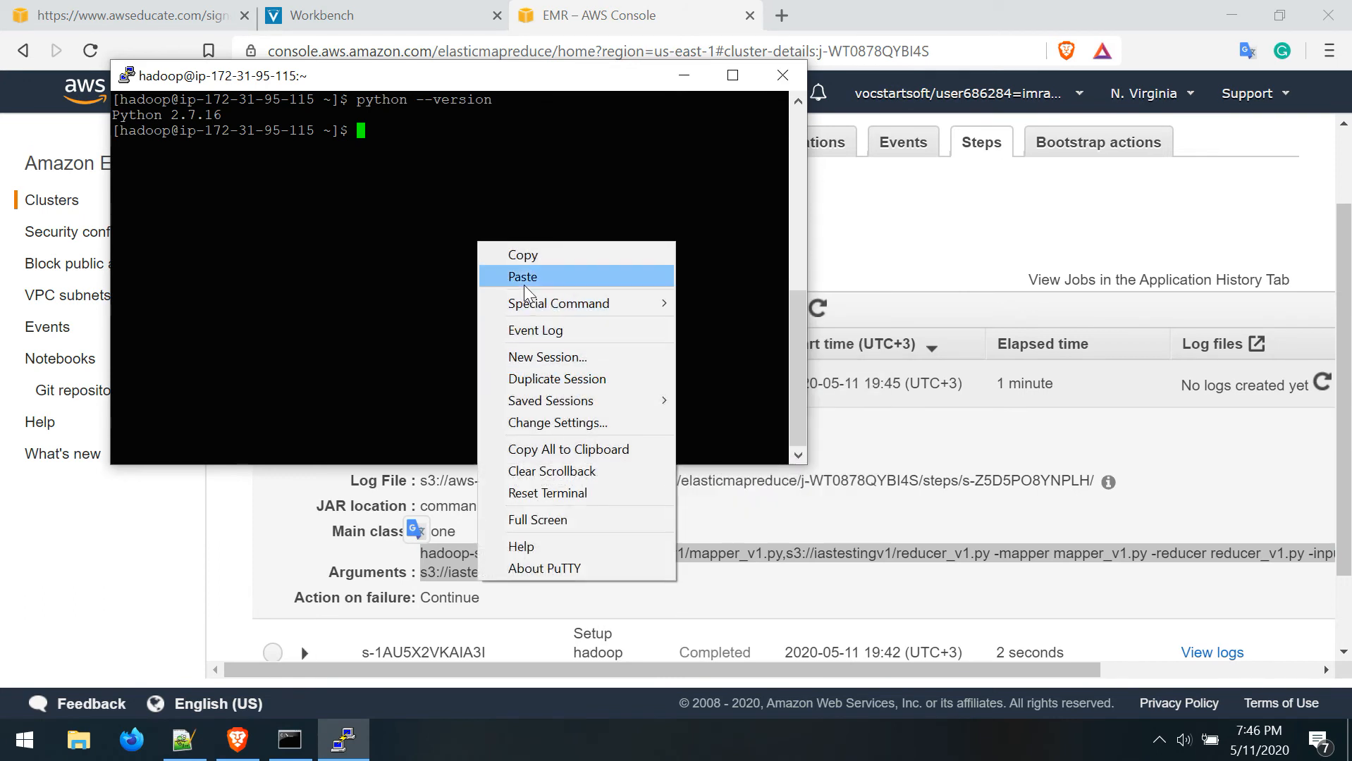
click(522, 276)
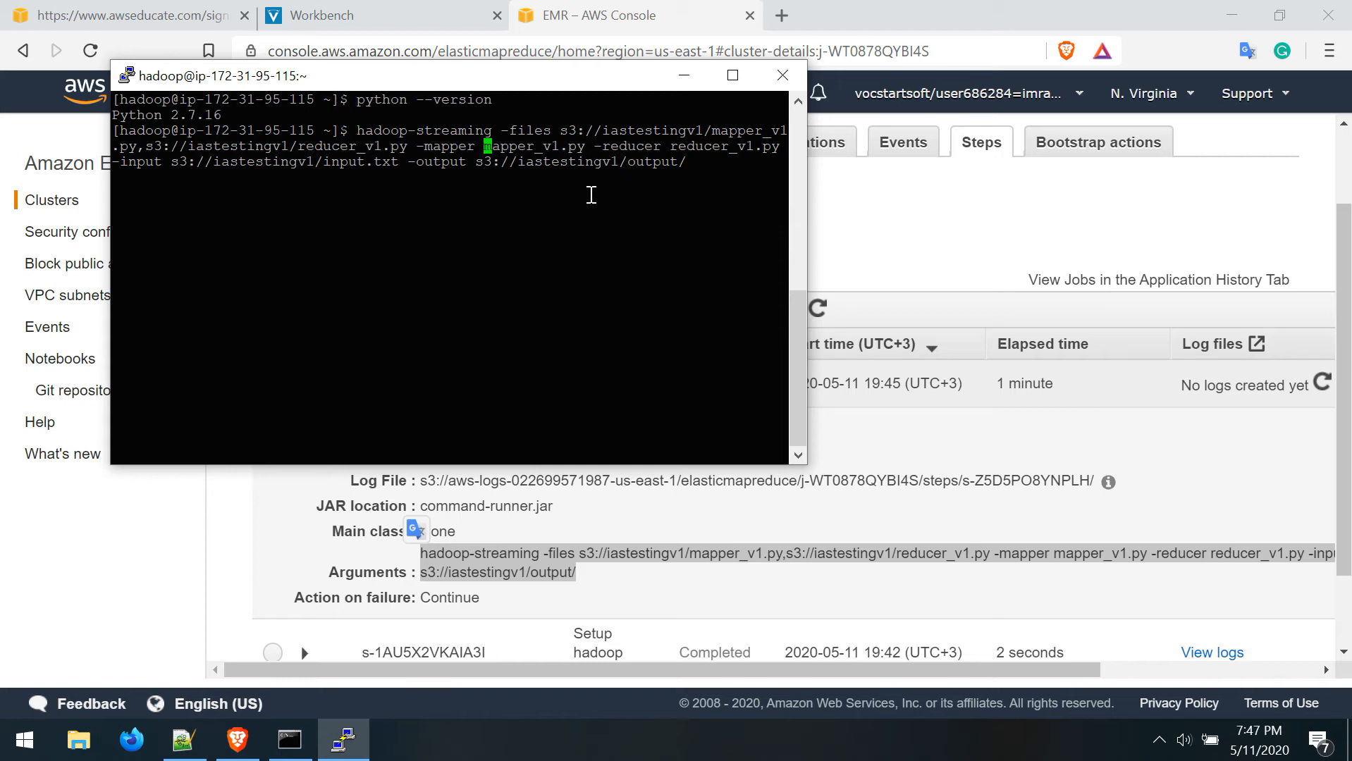
text(")
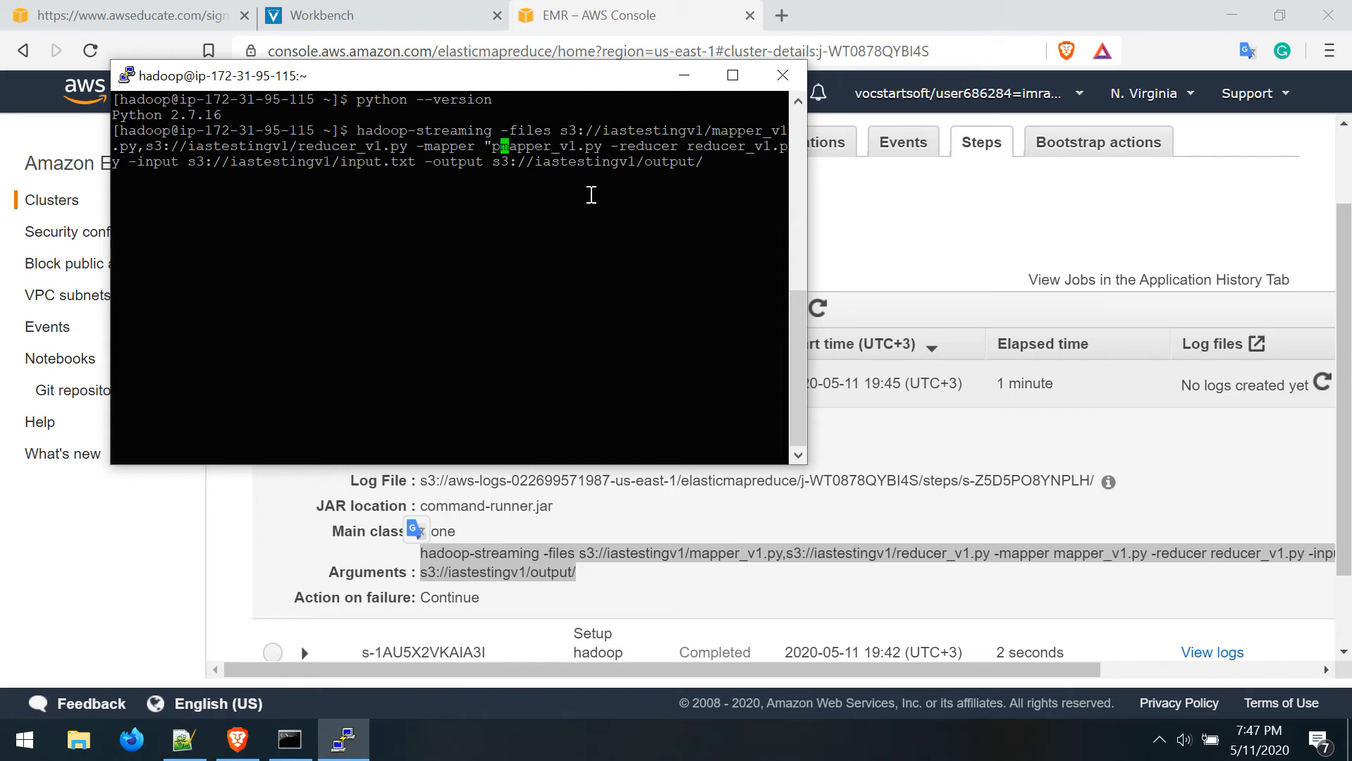
text(python)
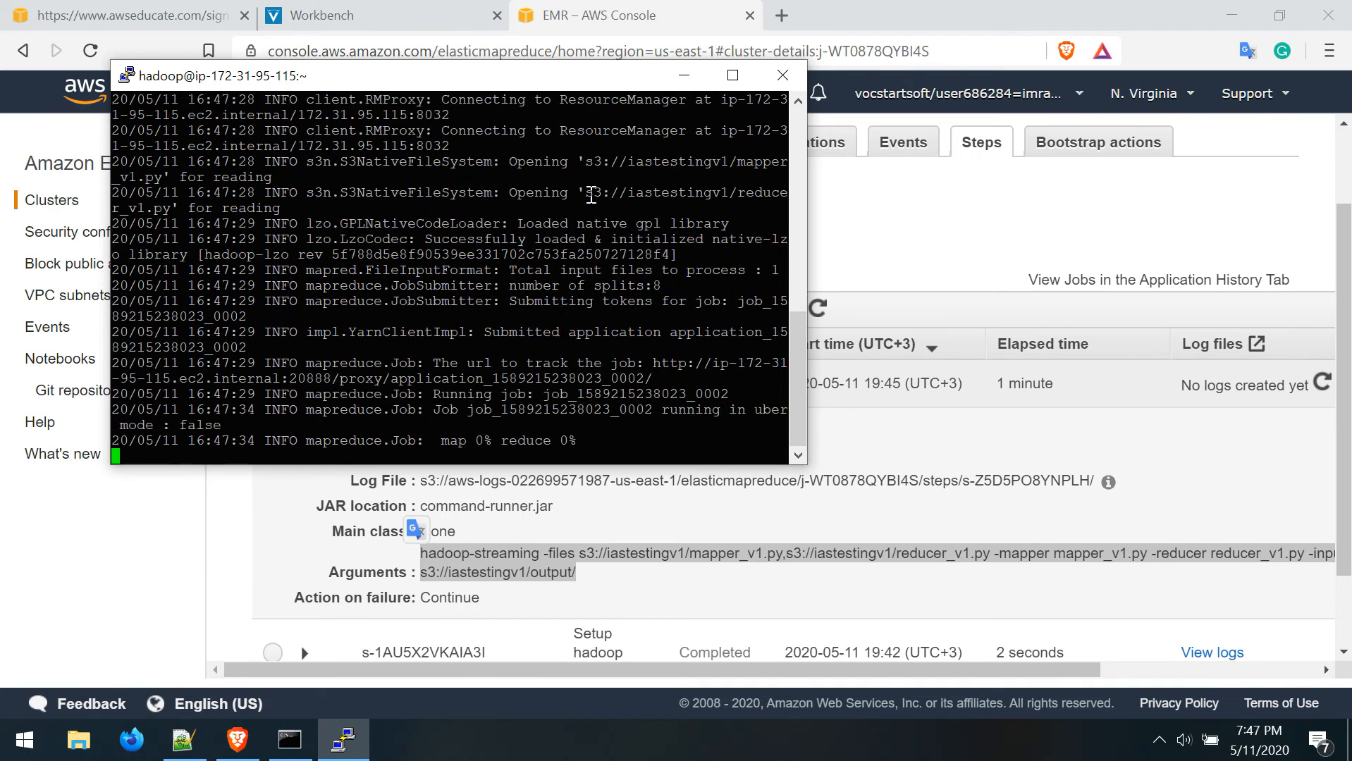
mouse_move(507, 433)
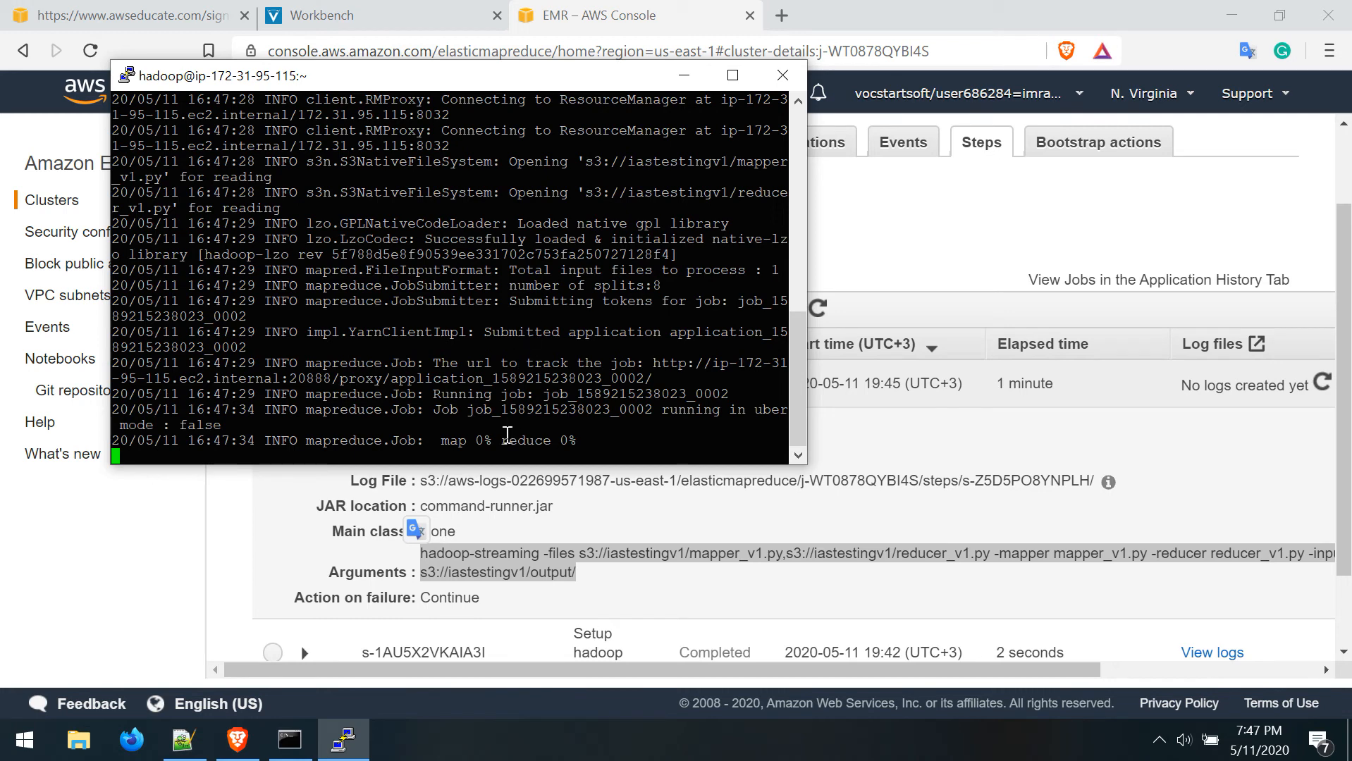
mouse_move(603, 443)
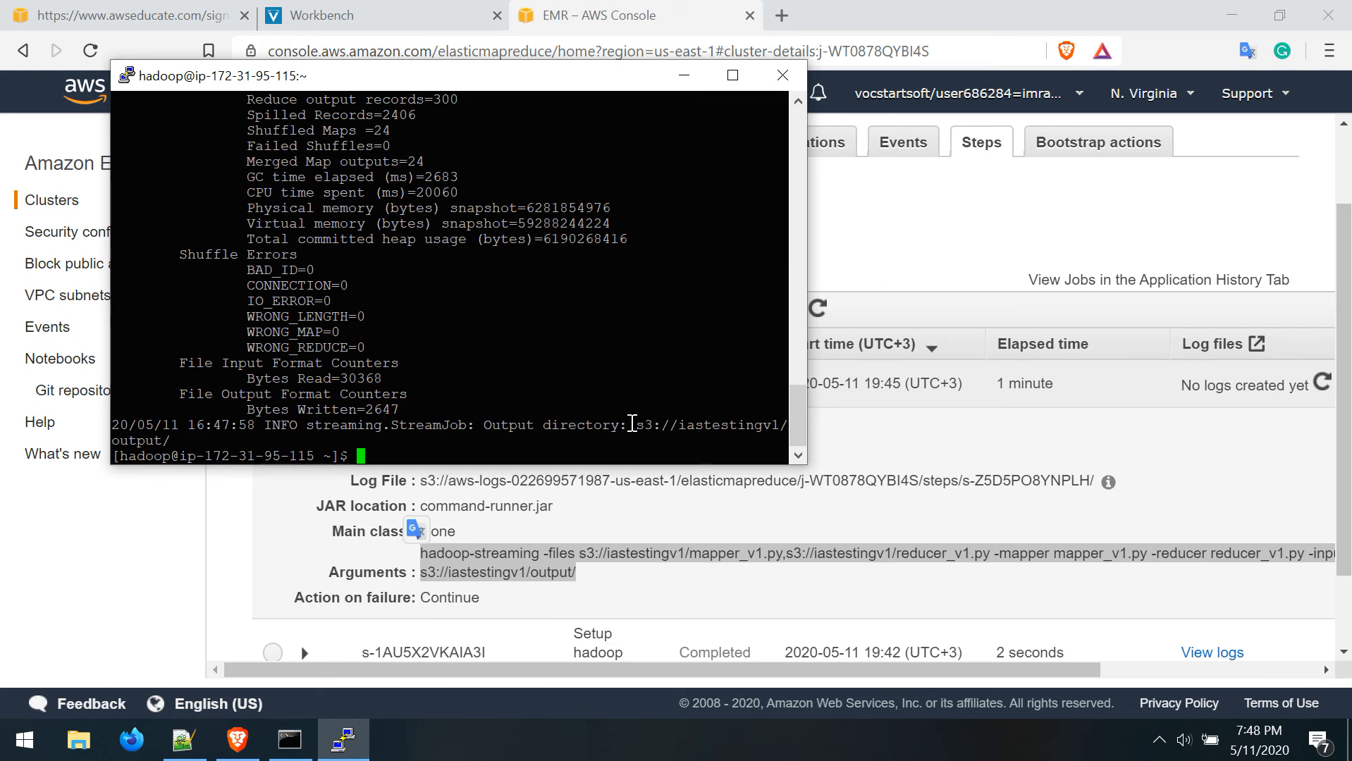
click(781, 75)
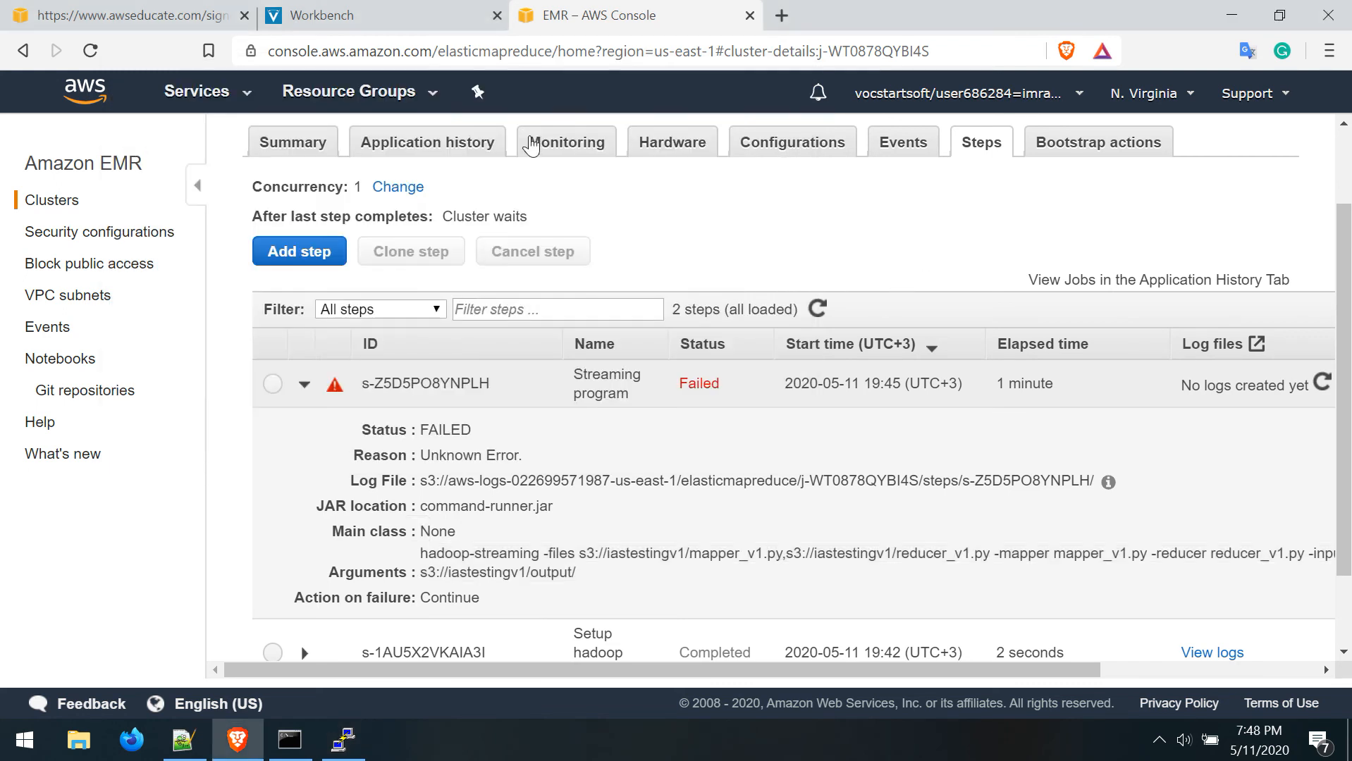
In S3, open iastestingv1 > output > part-00002, copy its path and start the download
click(196, 92)
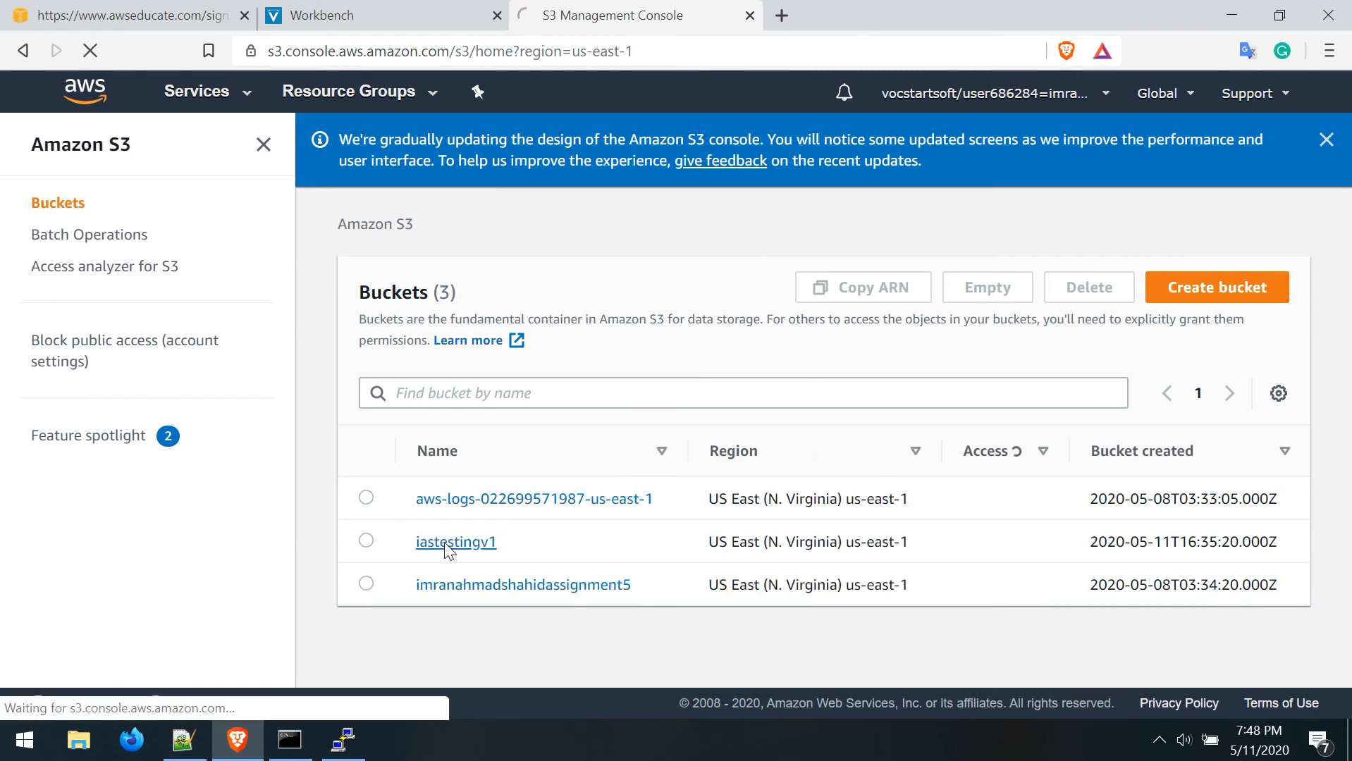
click(455, 541)
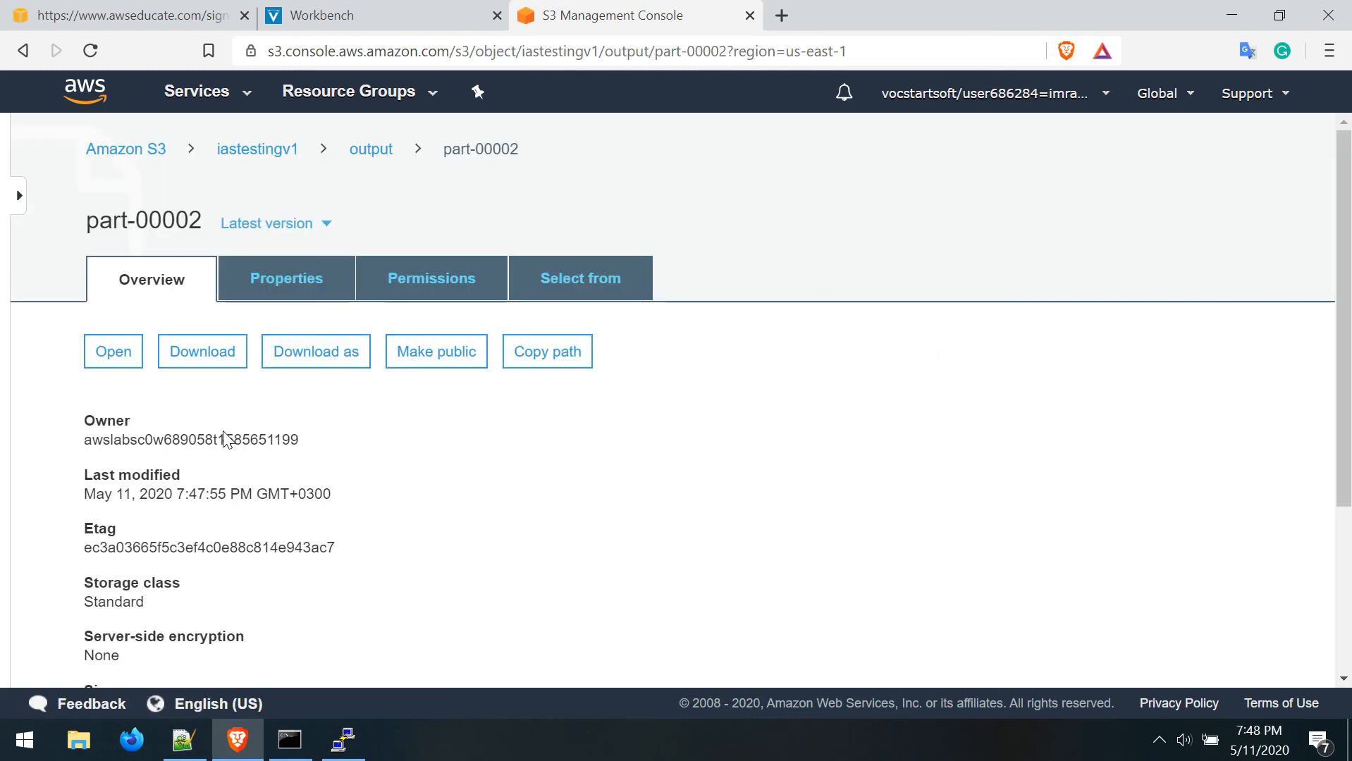
click(547, 351)
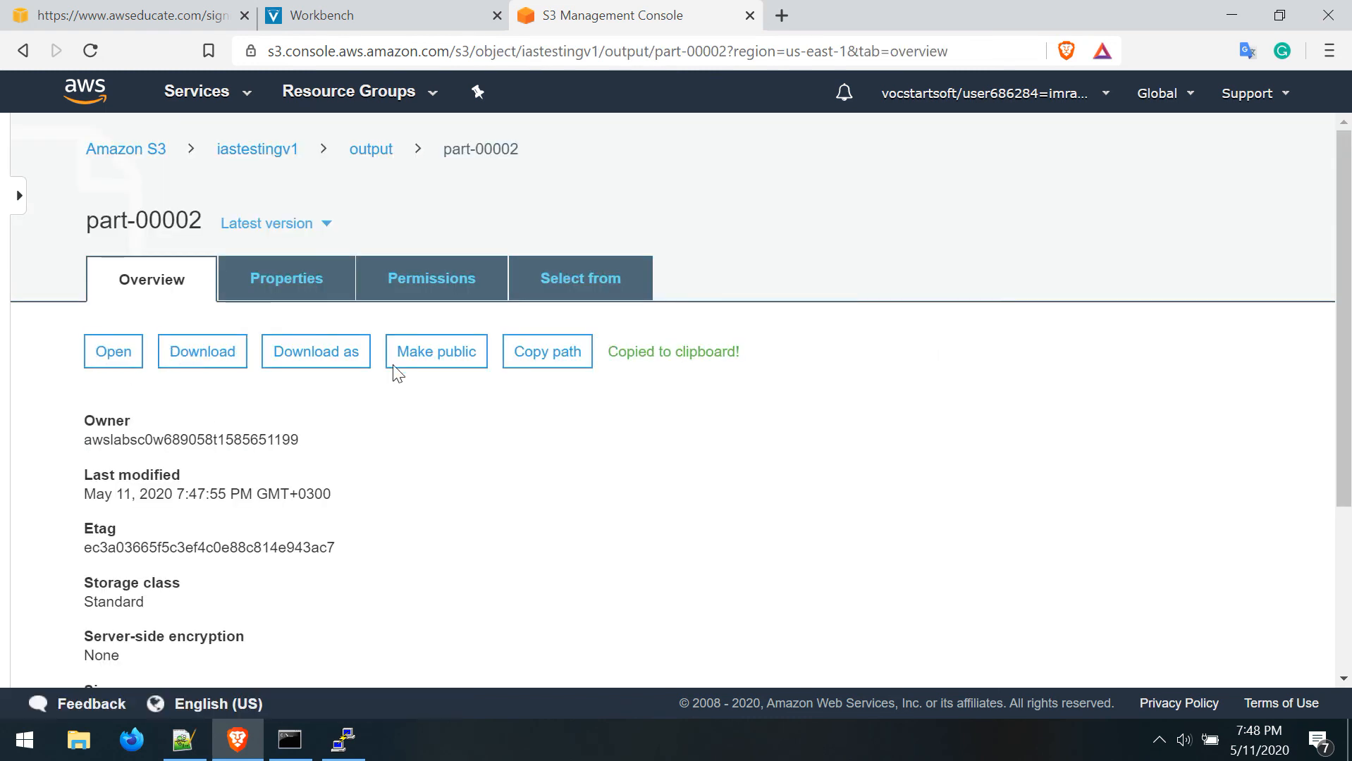
click(201, 351)
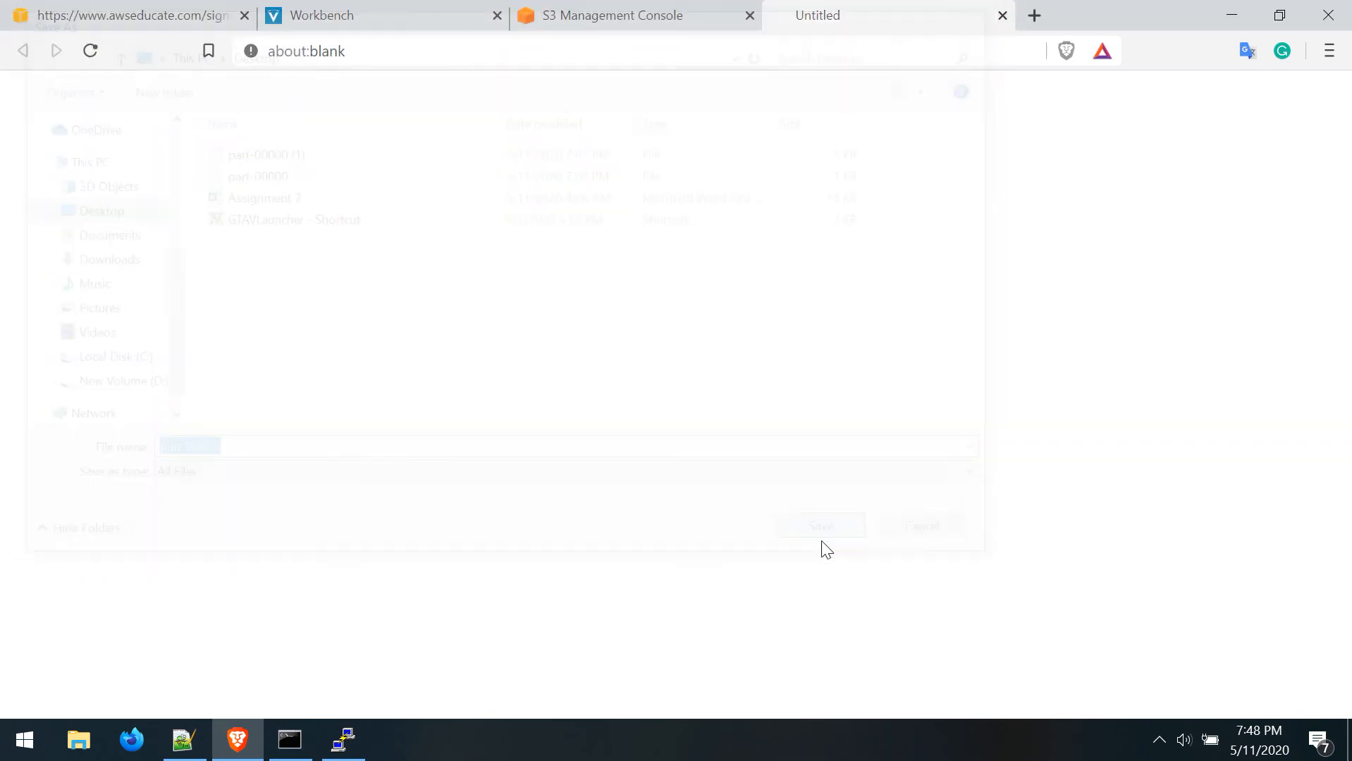